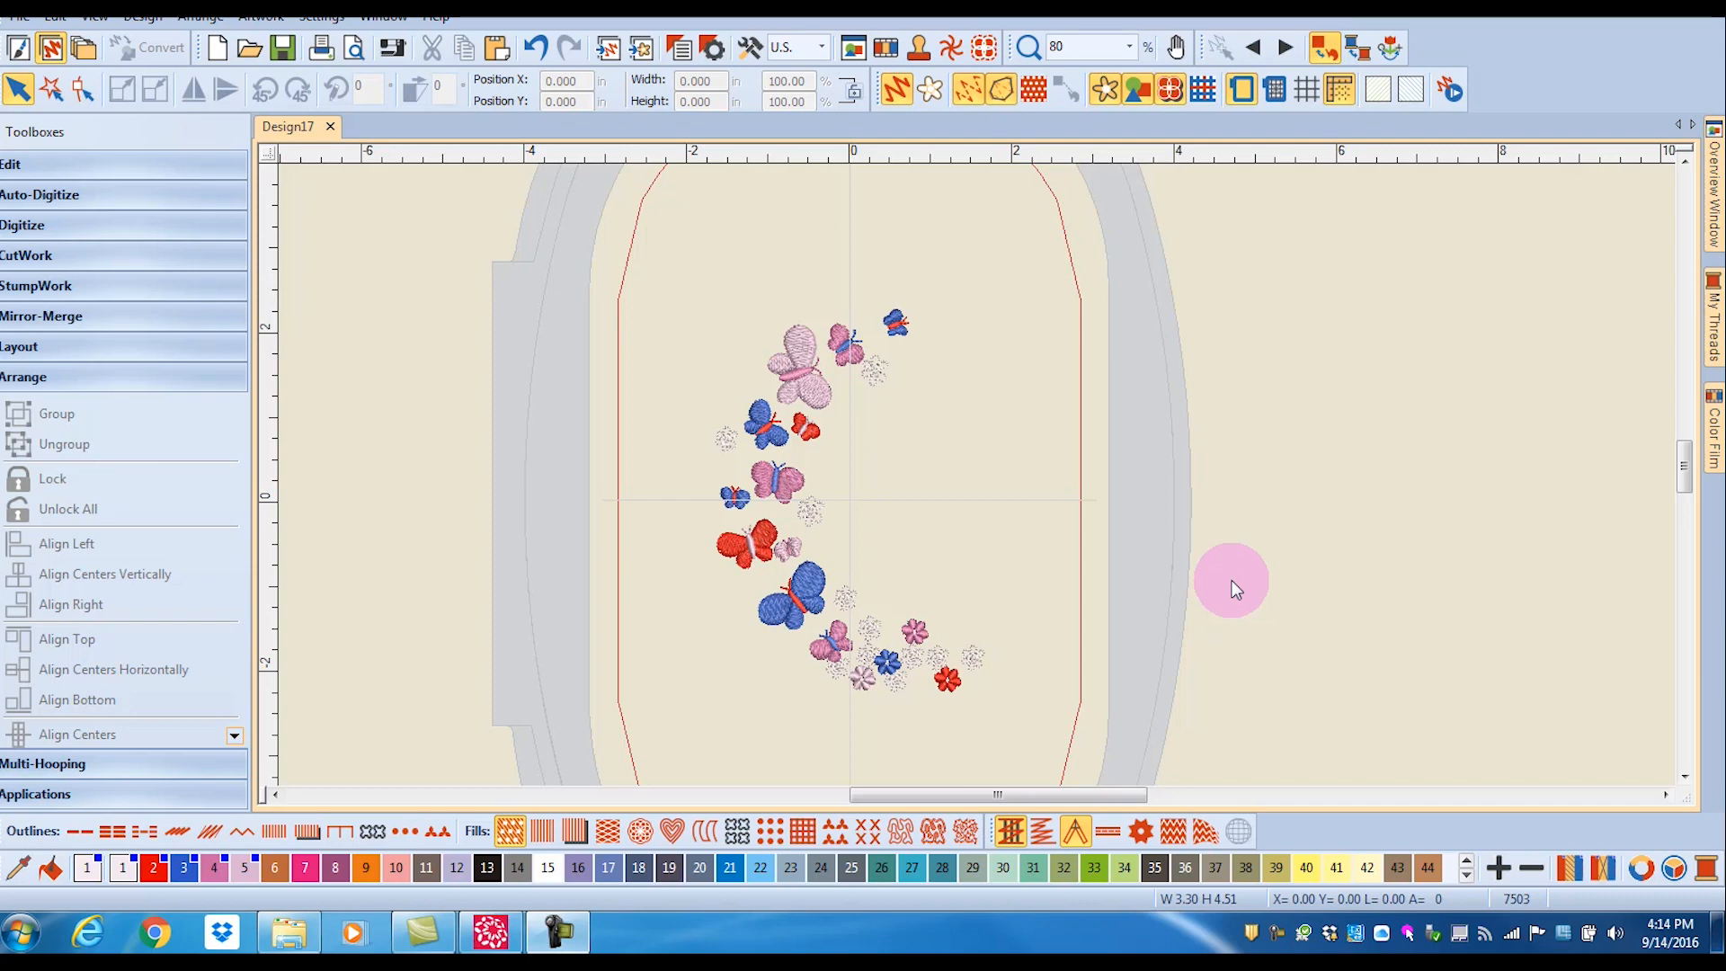
Step: Show the My Threads docker with its colour list beside the butterfly design
click(1708, 868)
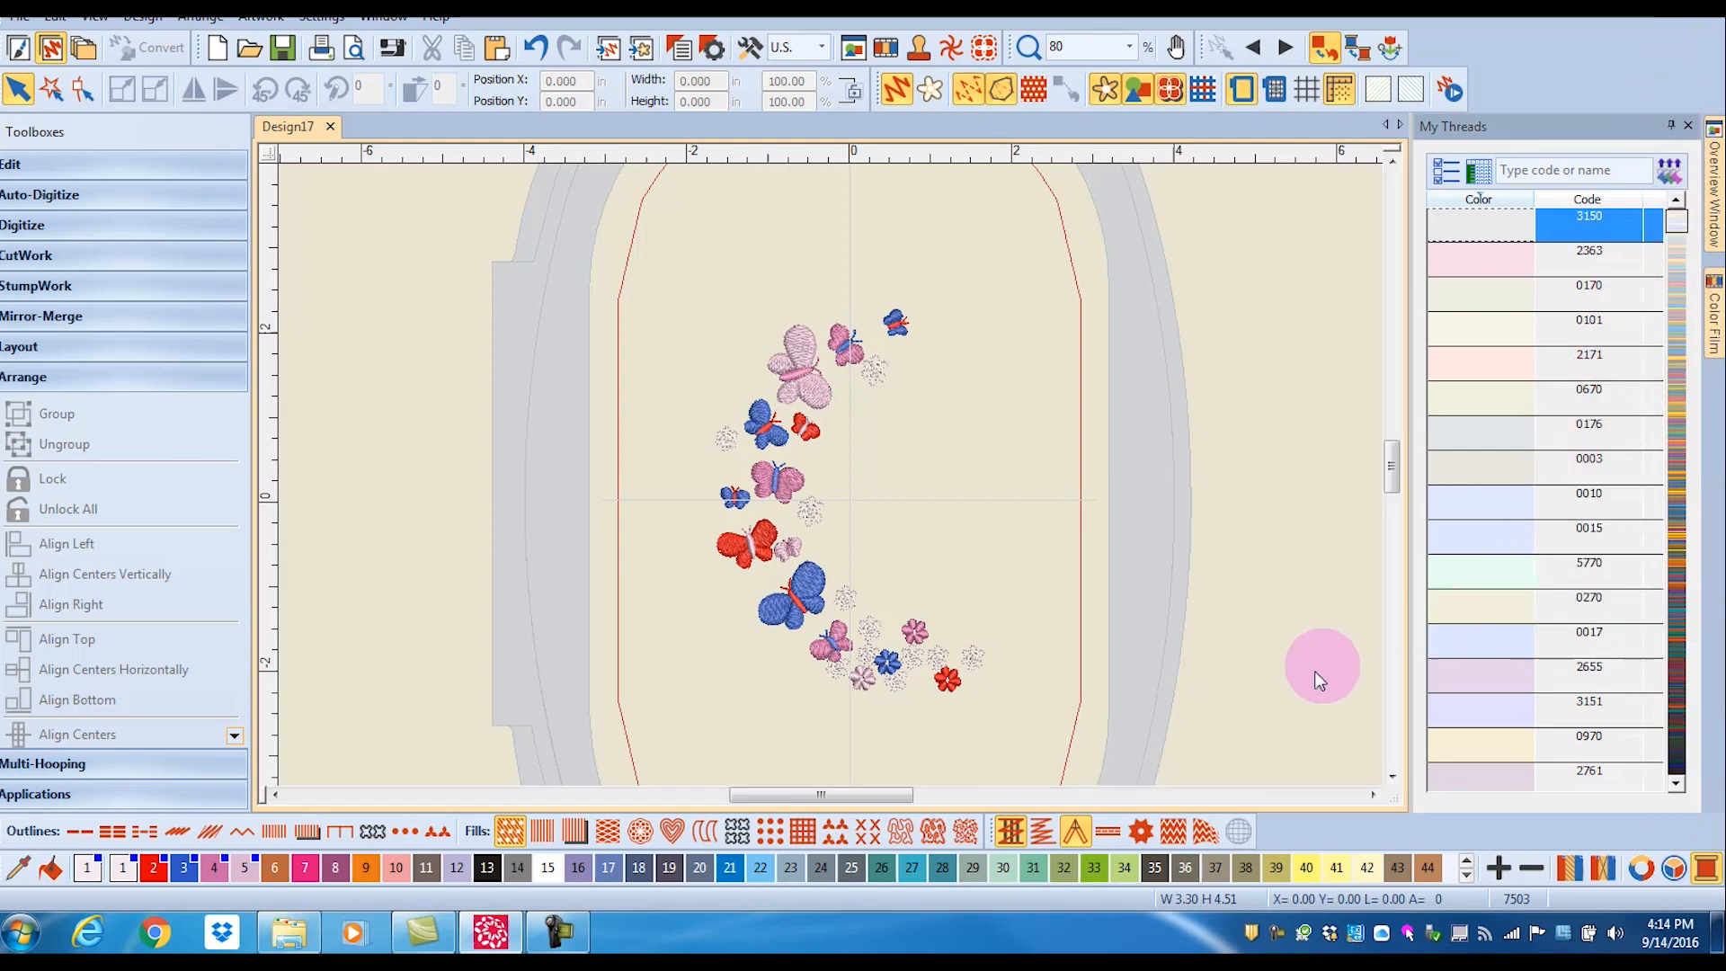
mouse_move(1305, 659)
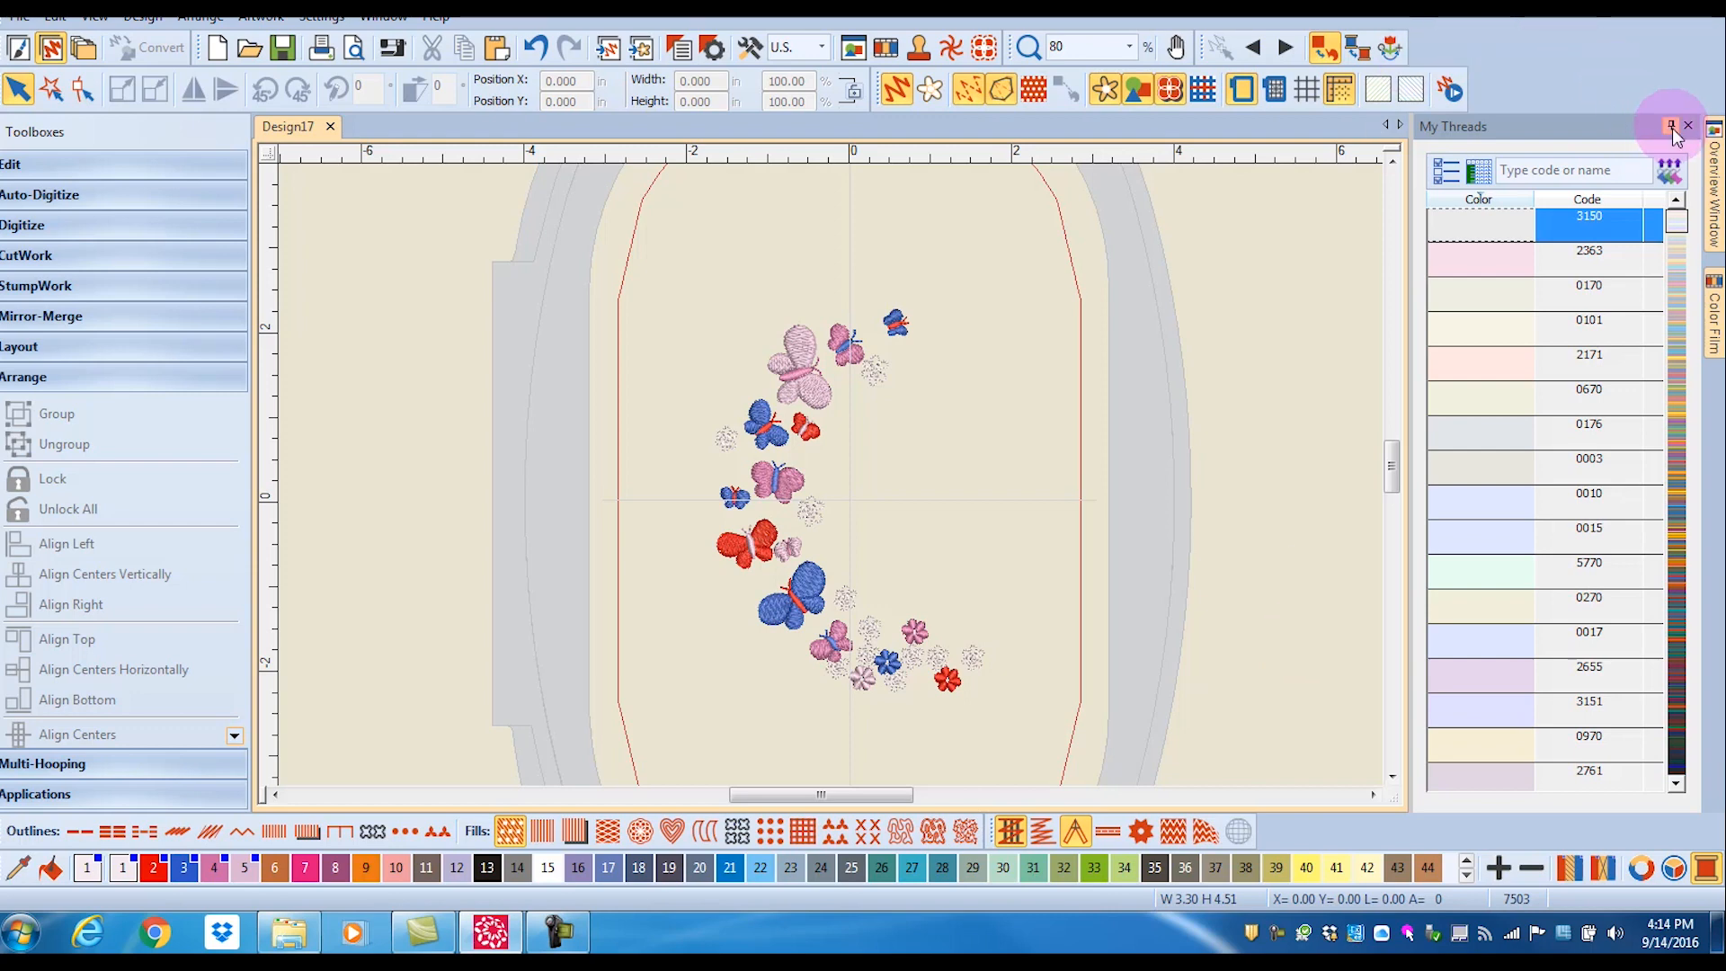
mouse_move(1669, 126)
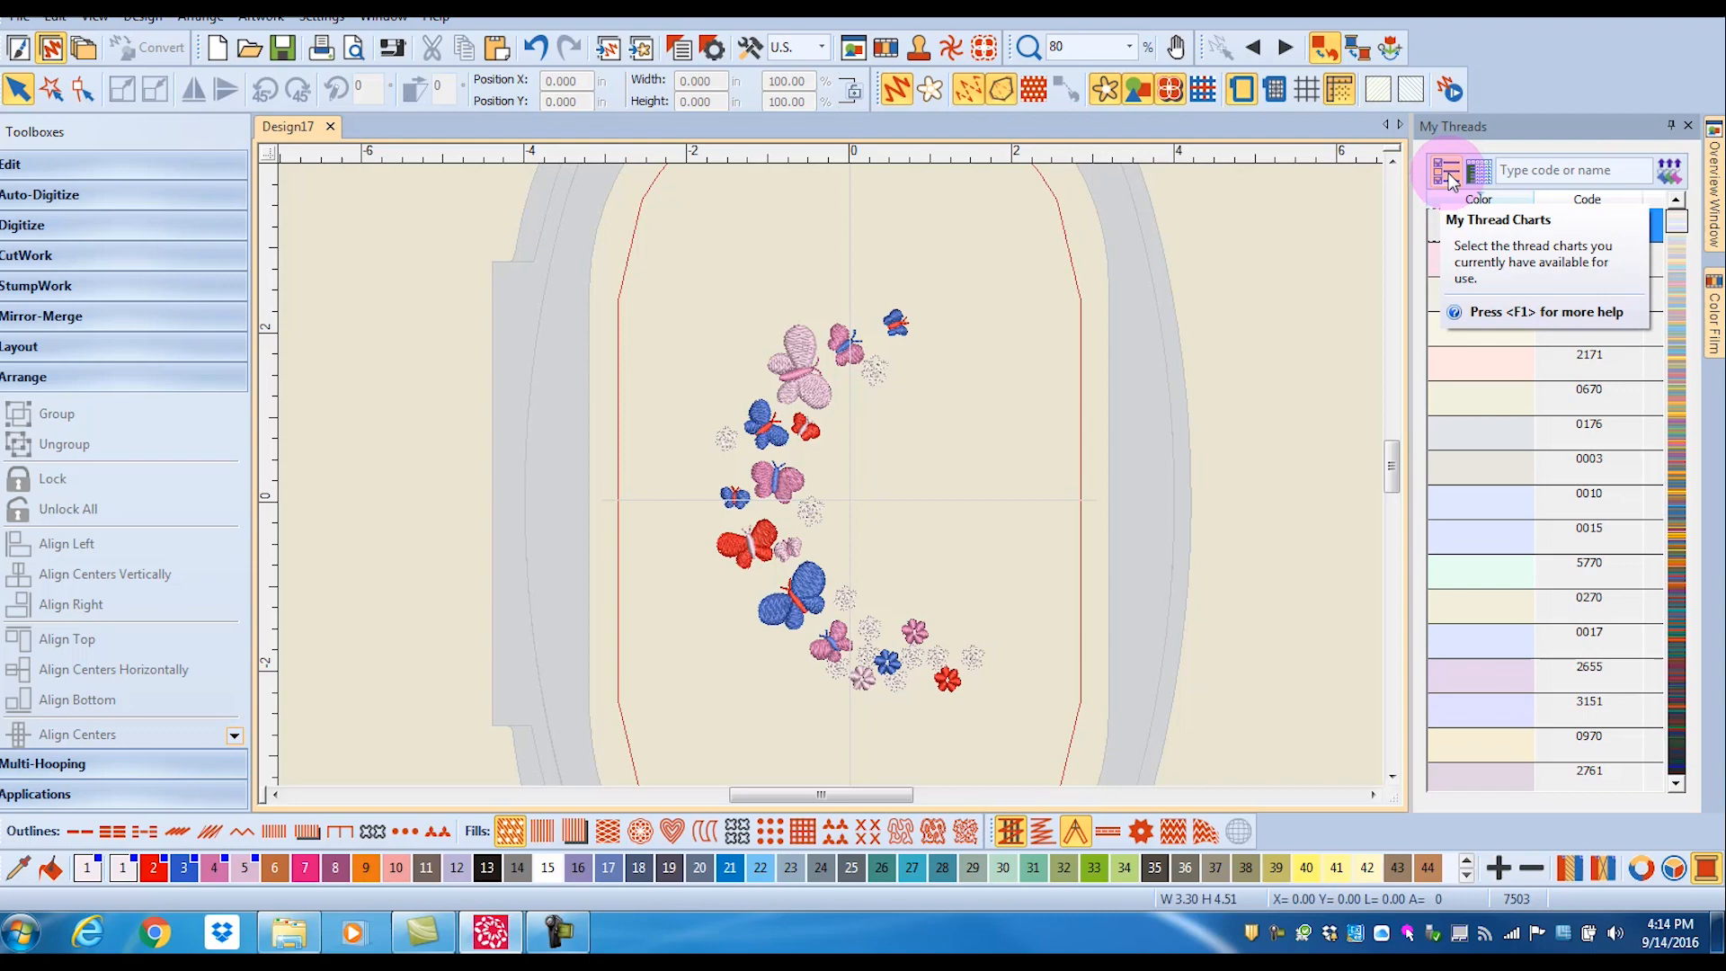
Step: Move every available thread chart into My charts in the Thread Charts dialog
click(1445, 170)
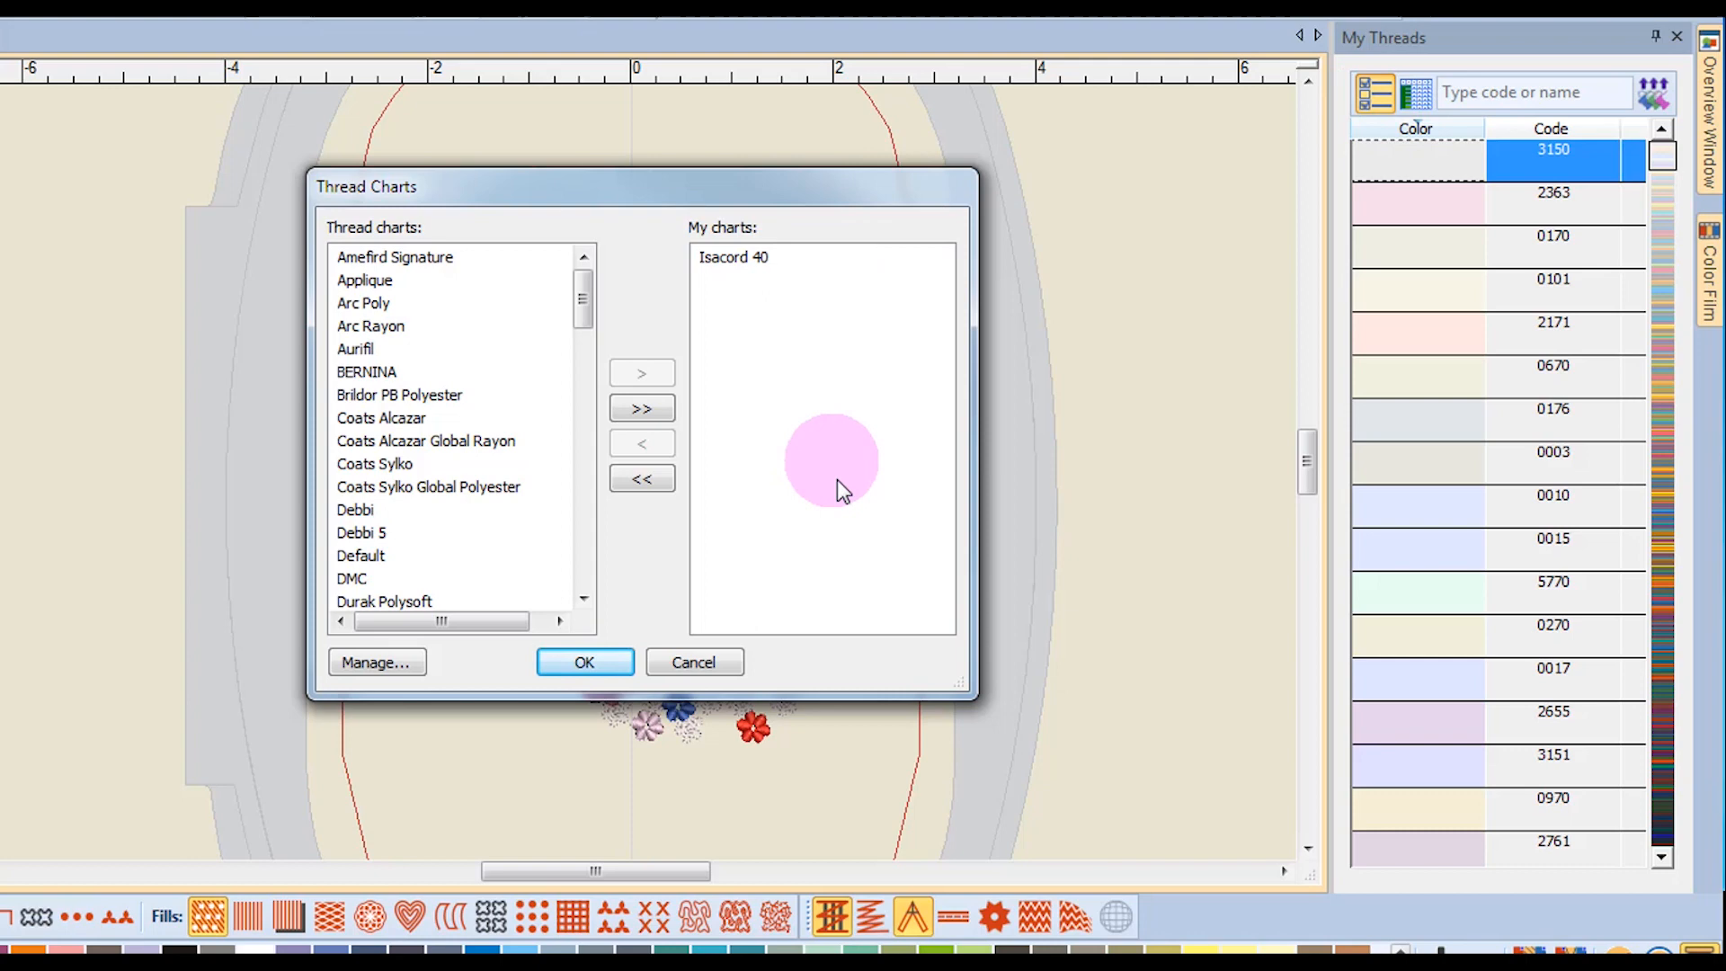
mouse_move(852, 547)
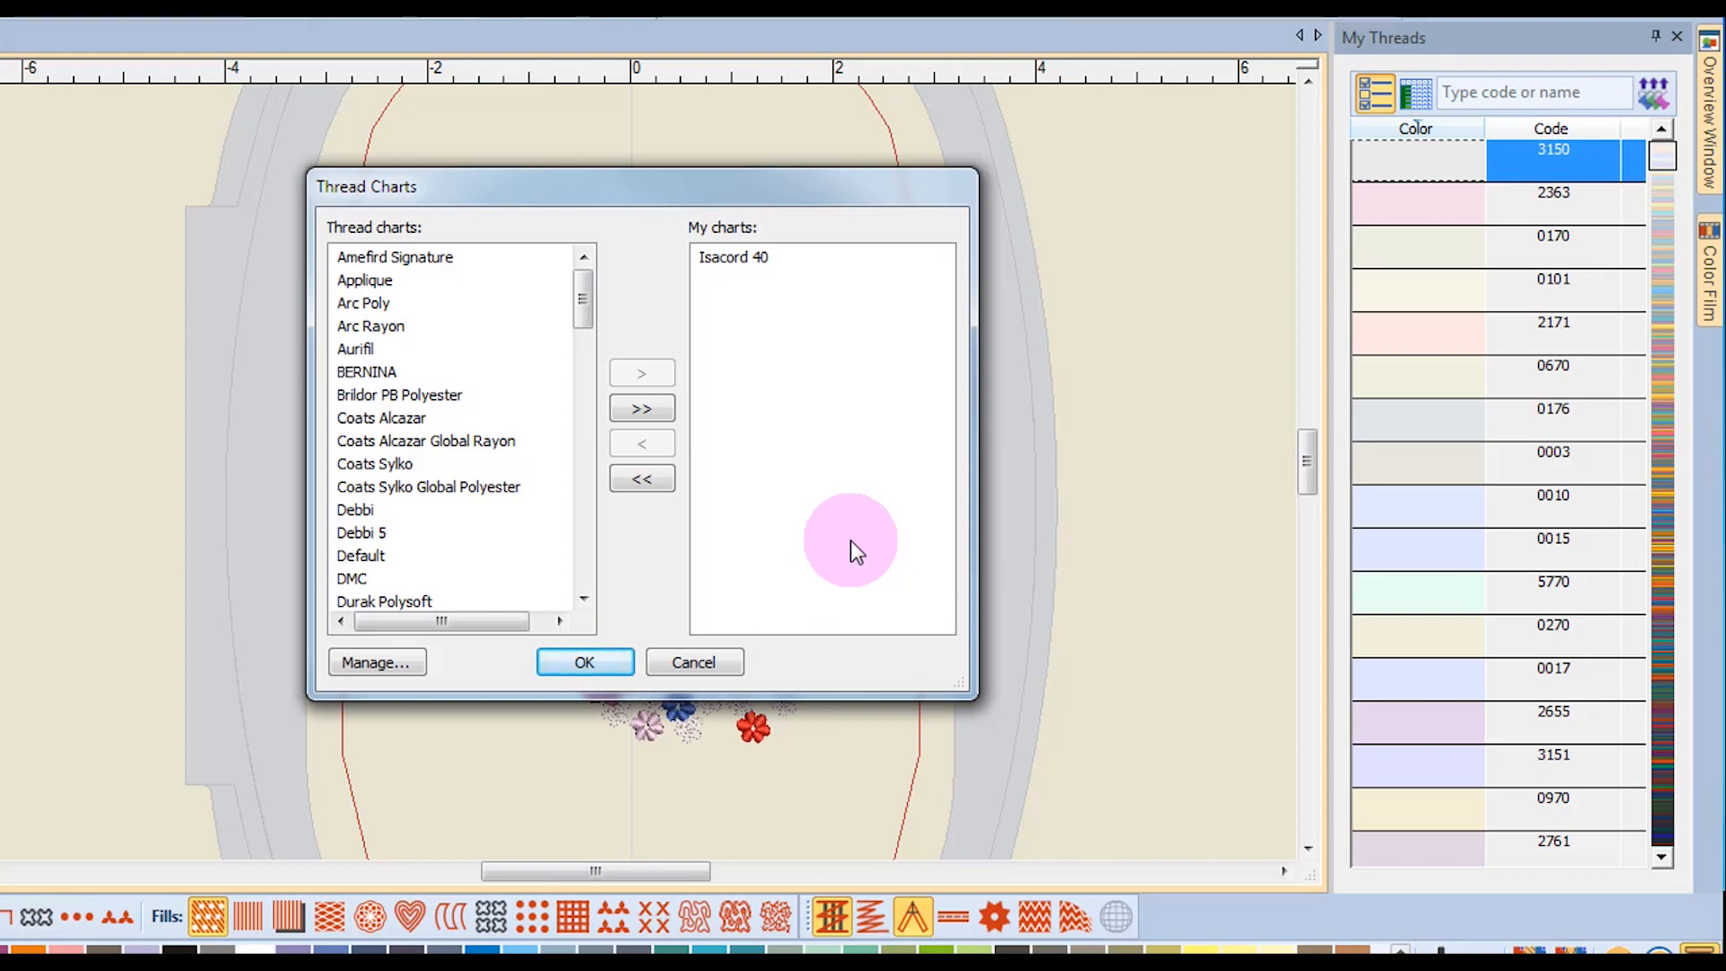
mouse_move(540, 401)
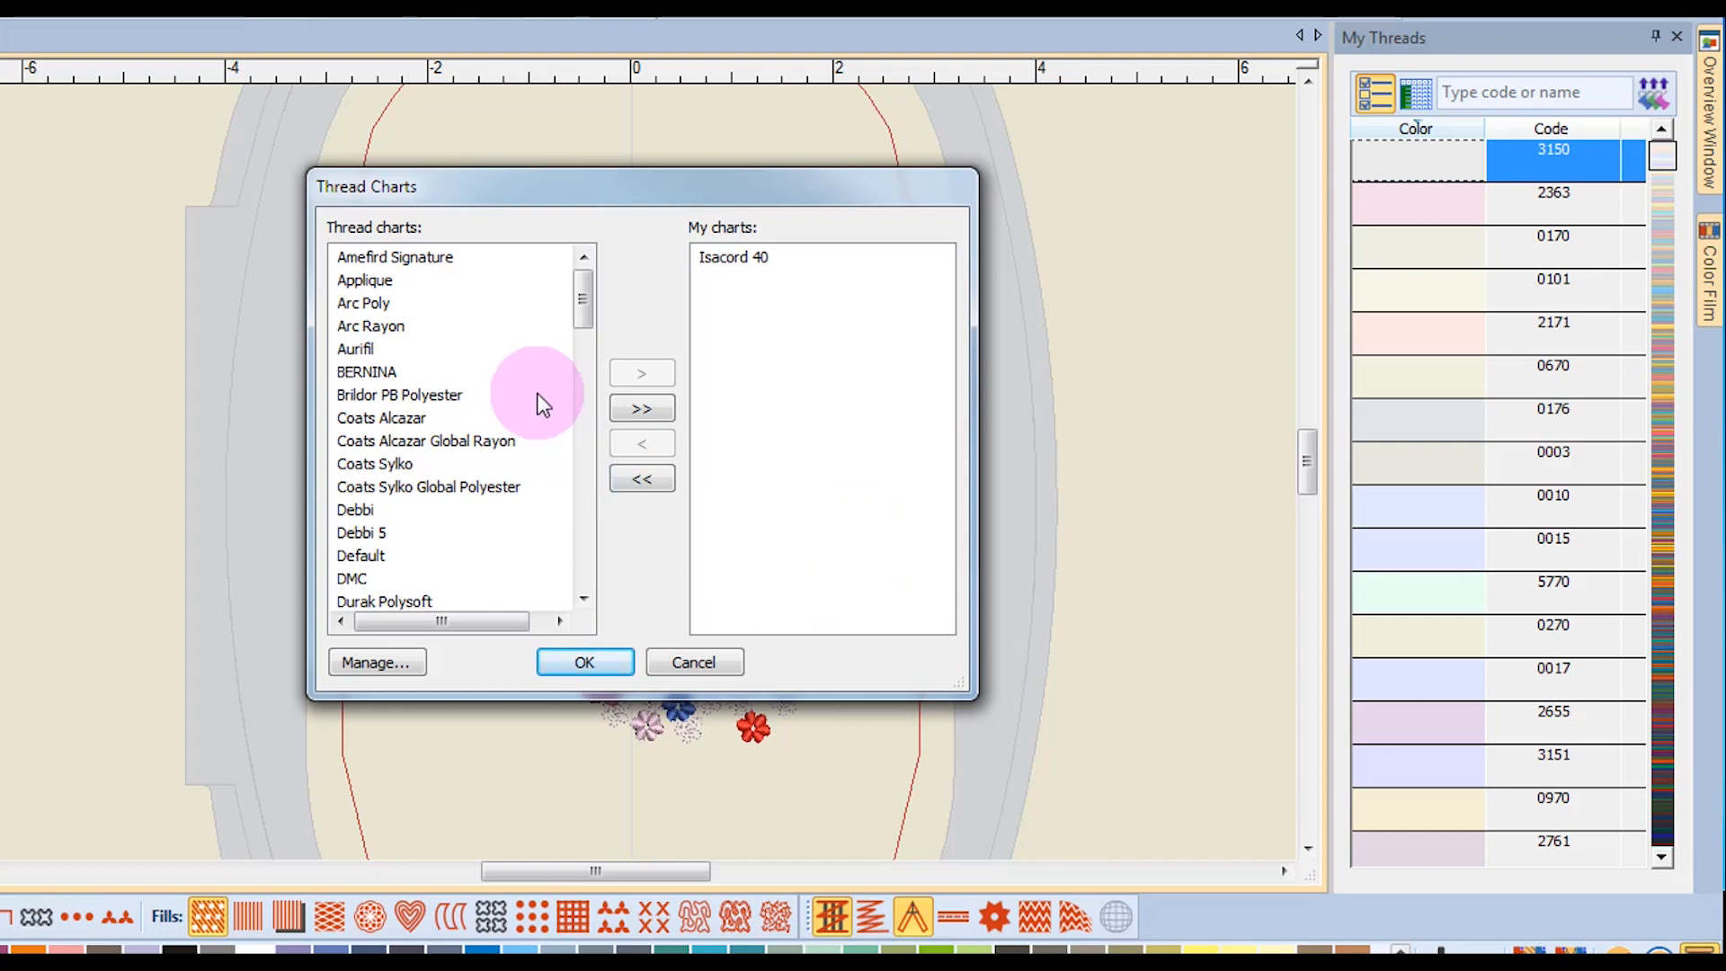
mouse_move(642, 408)
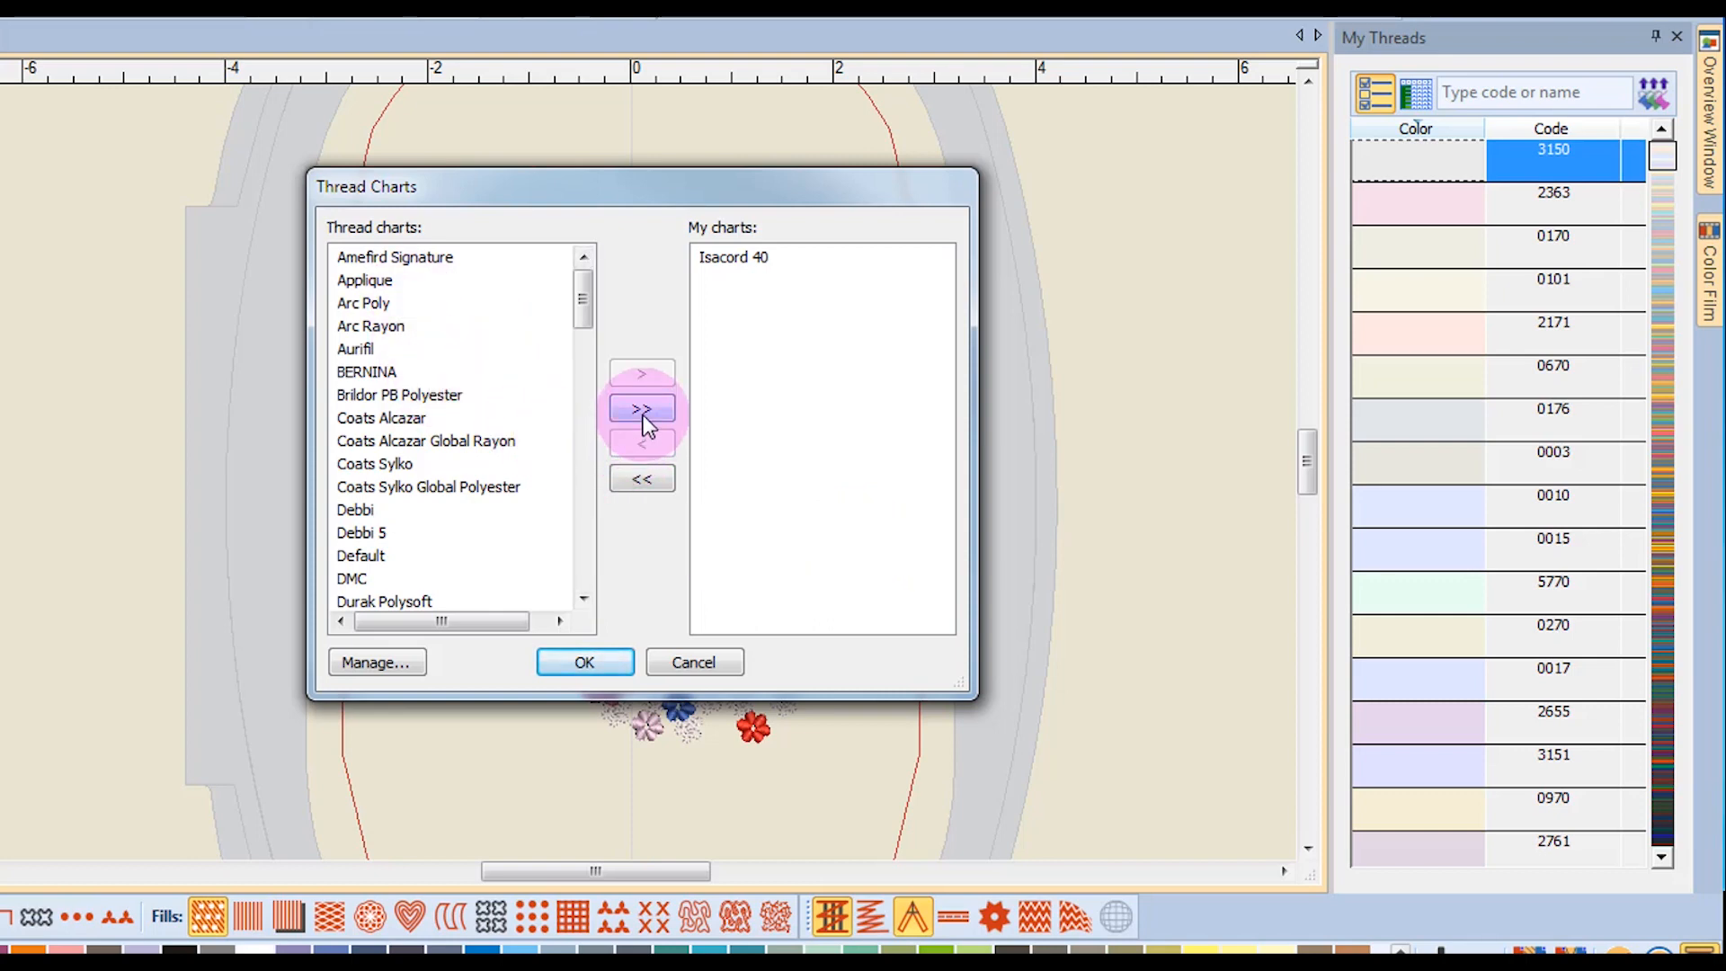
click(642, 409)
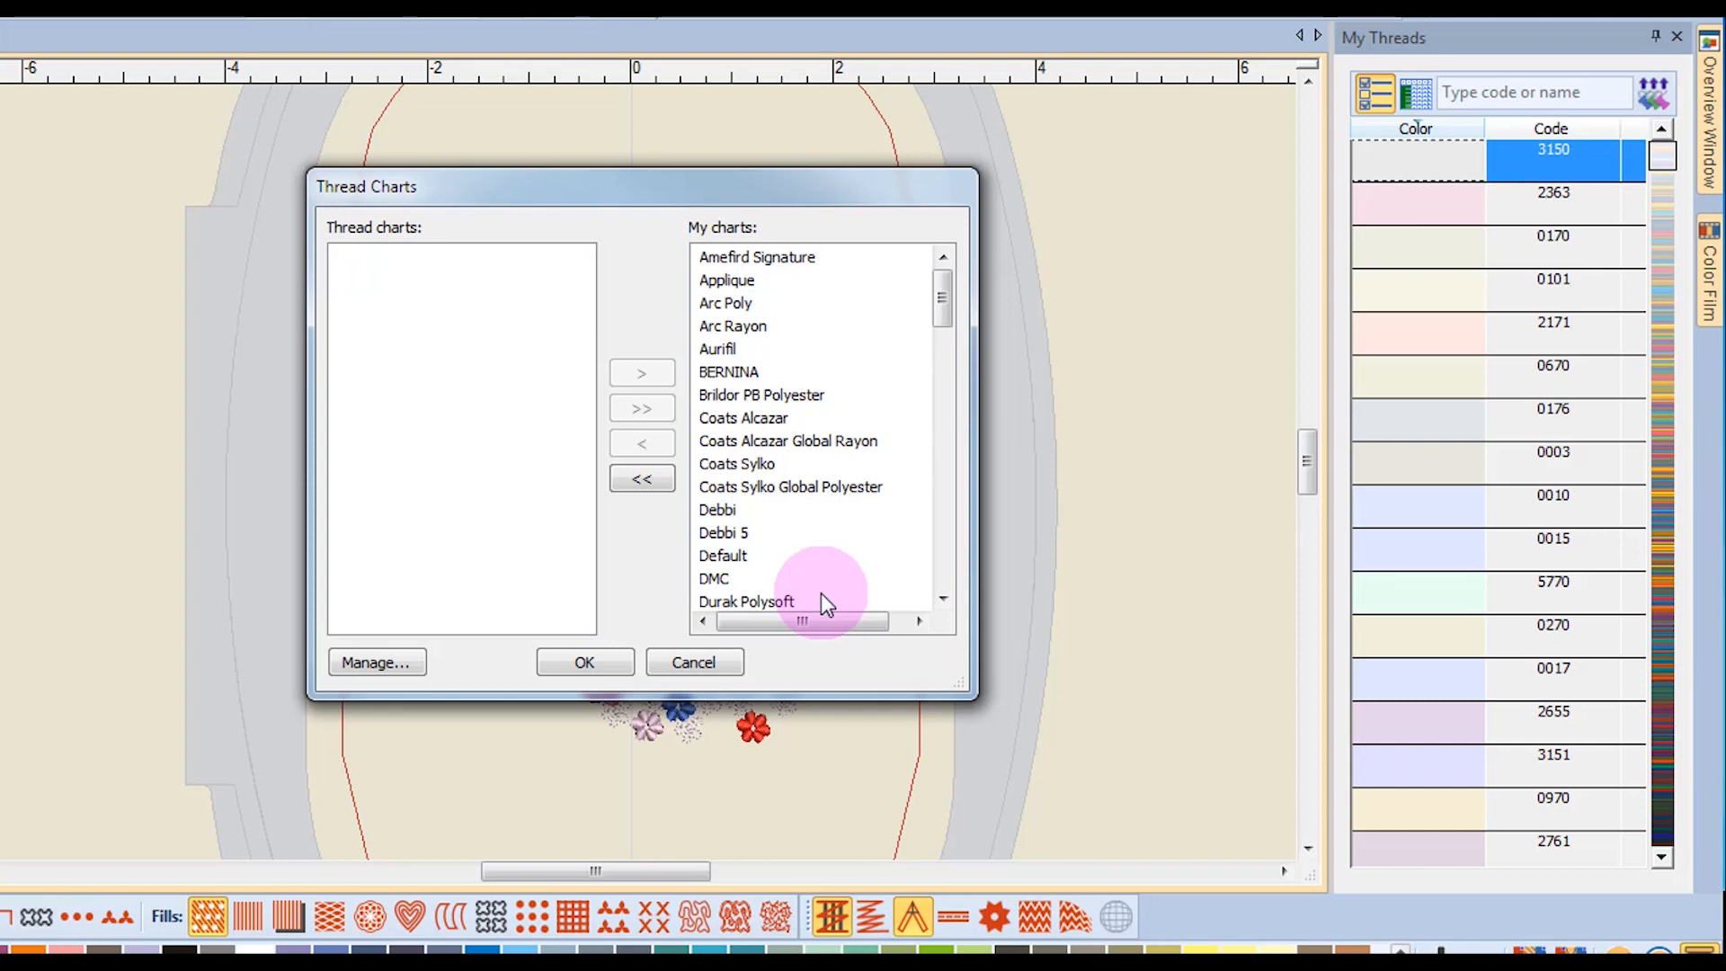
mouse_move(641, 478)
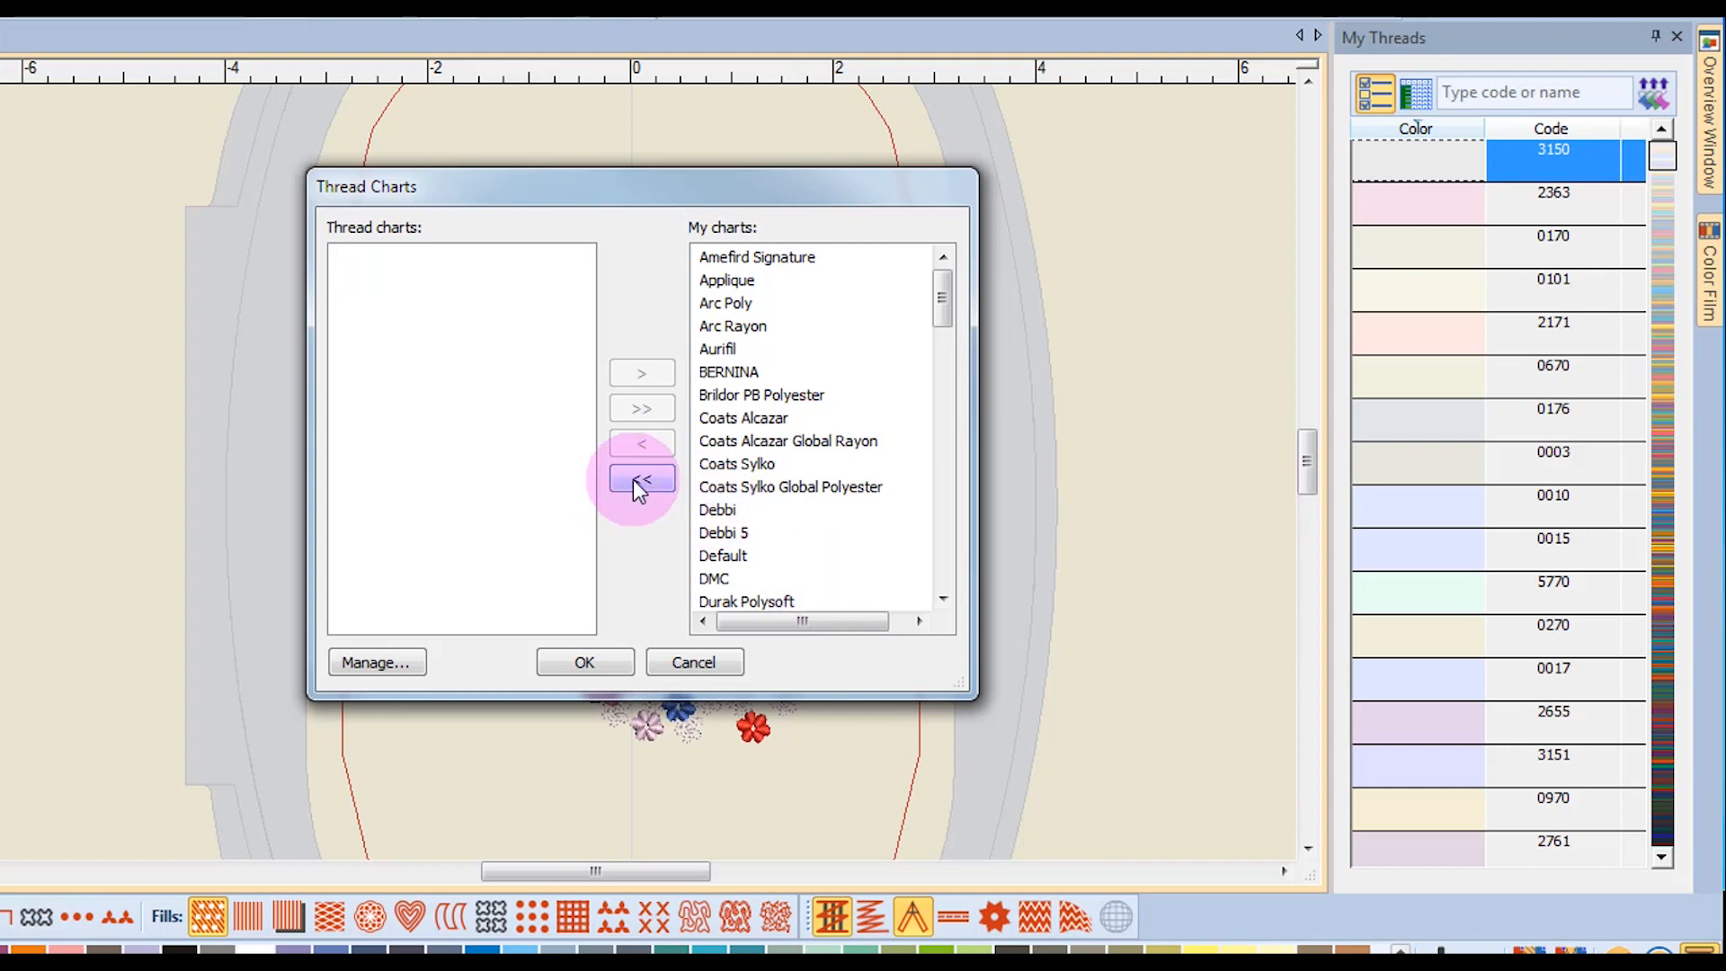
Step: Empty My charts, then add only Aurifil, Isacord 40 and Wonderfil Polyfast to it
click(640, 478)
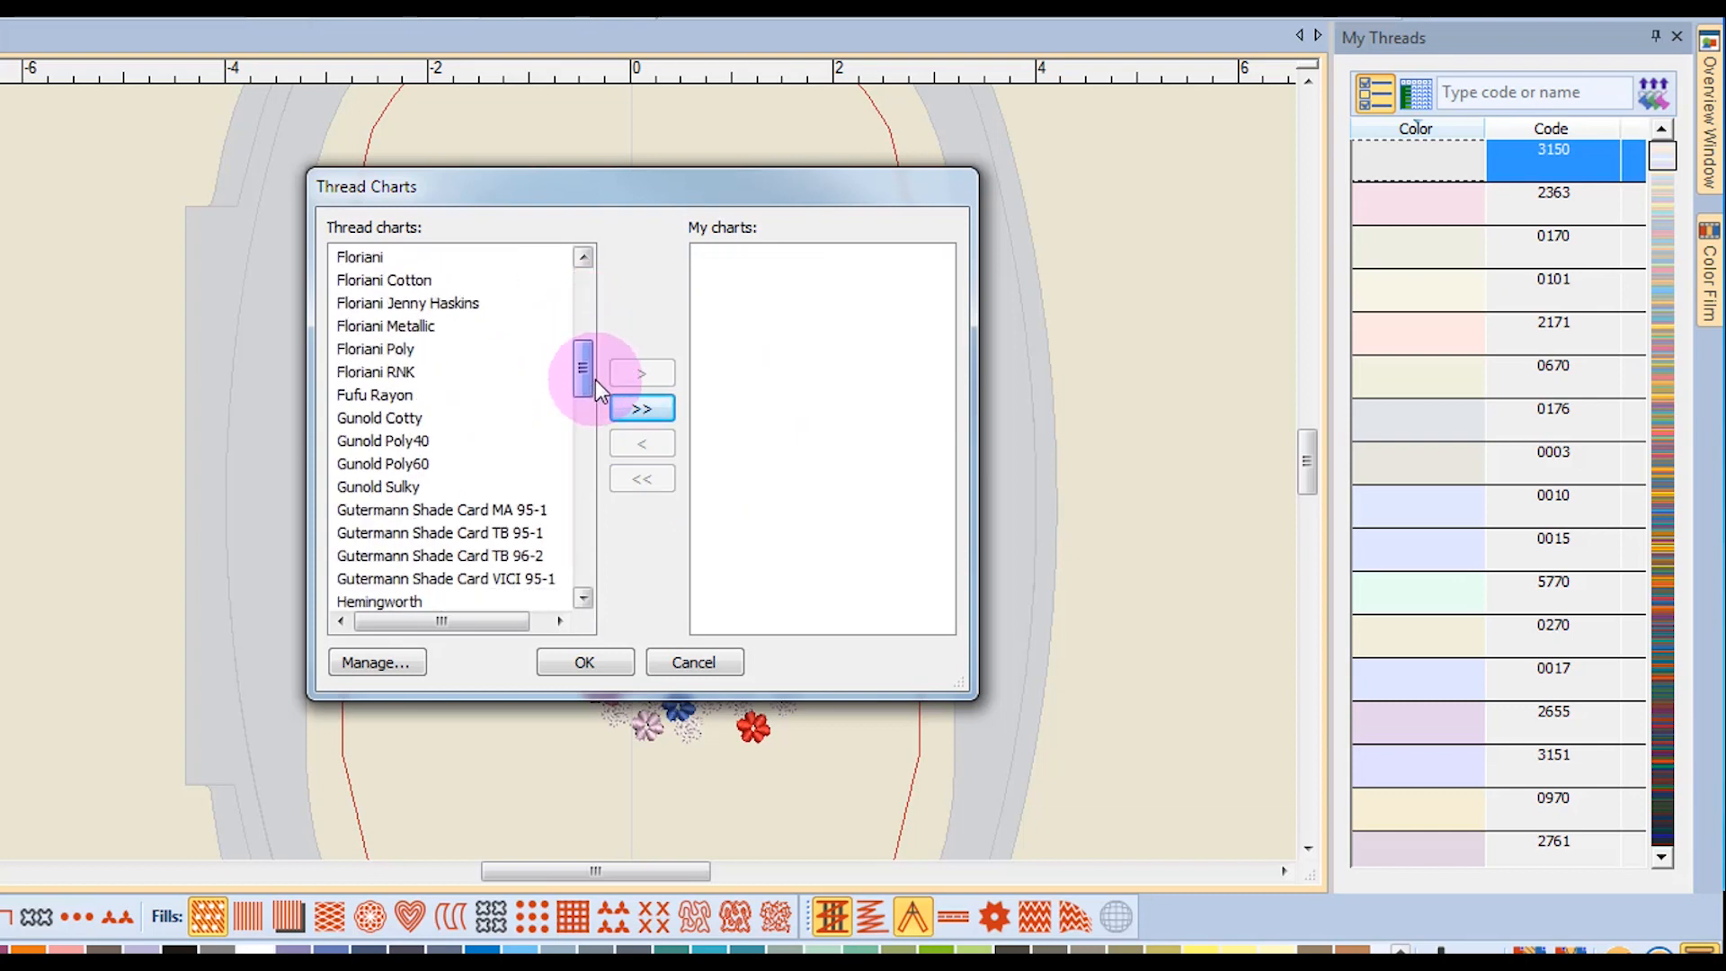
scroll(down, 3)
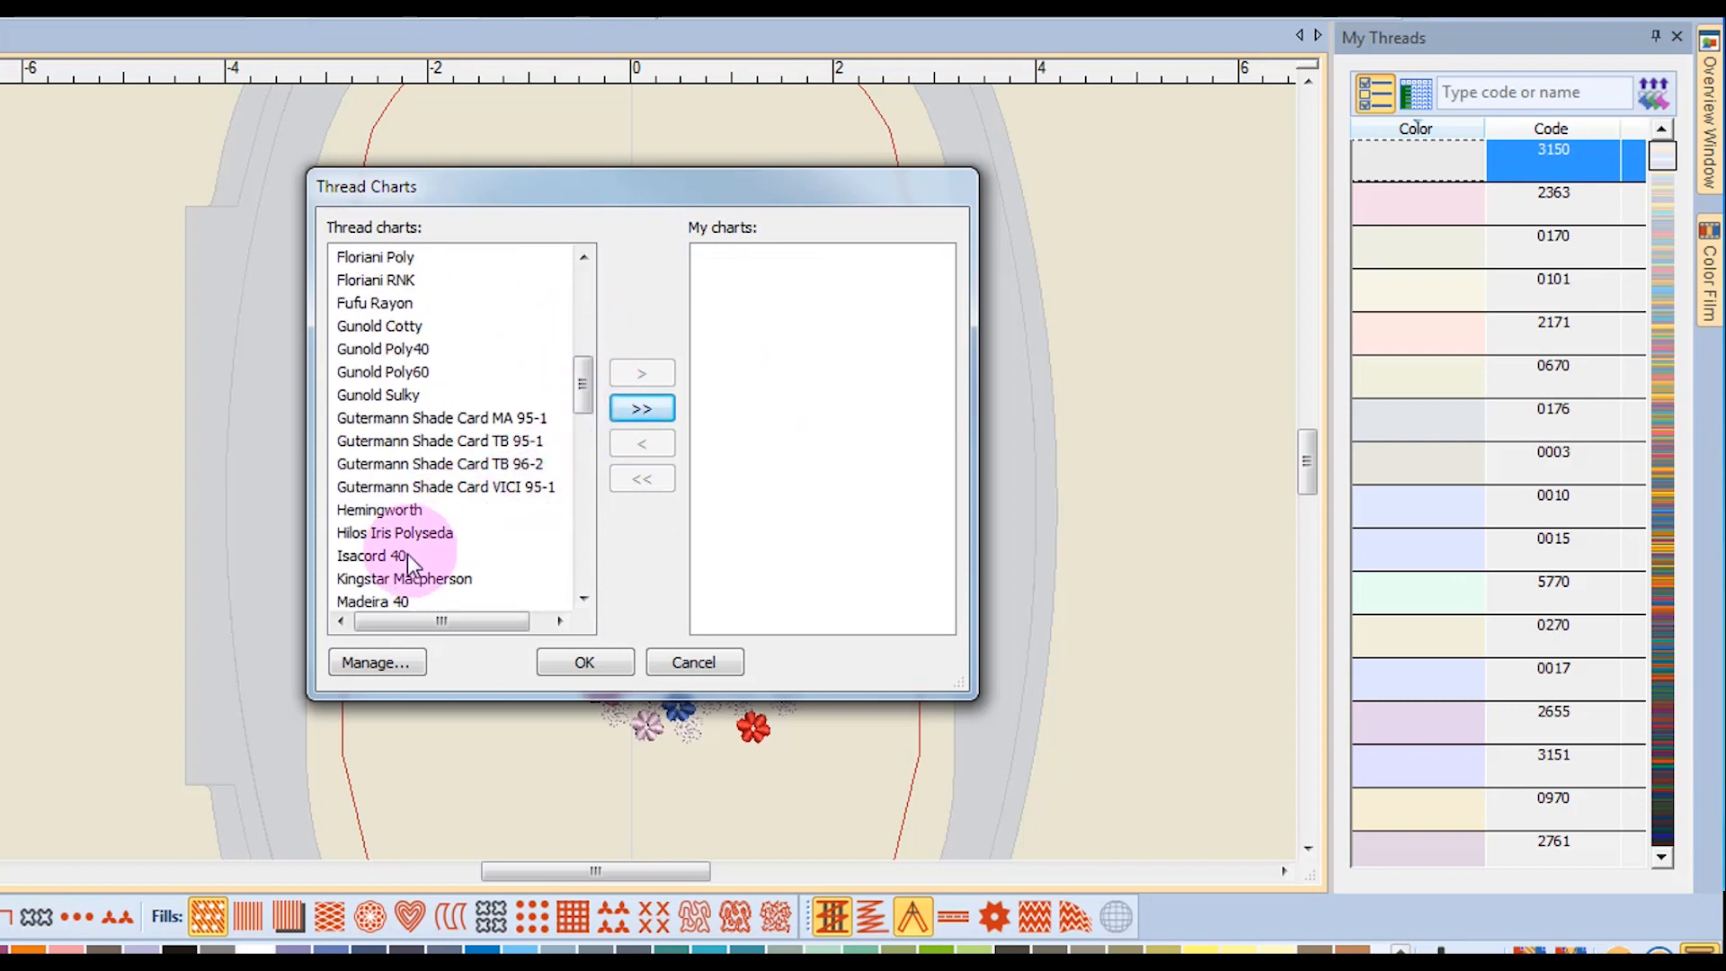
click(373, 556)
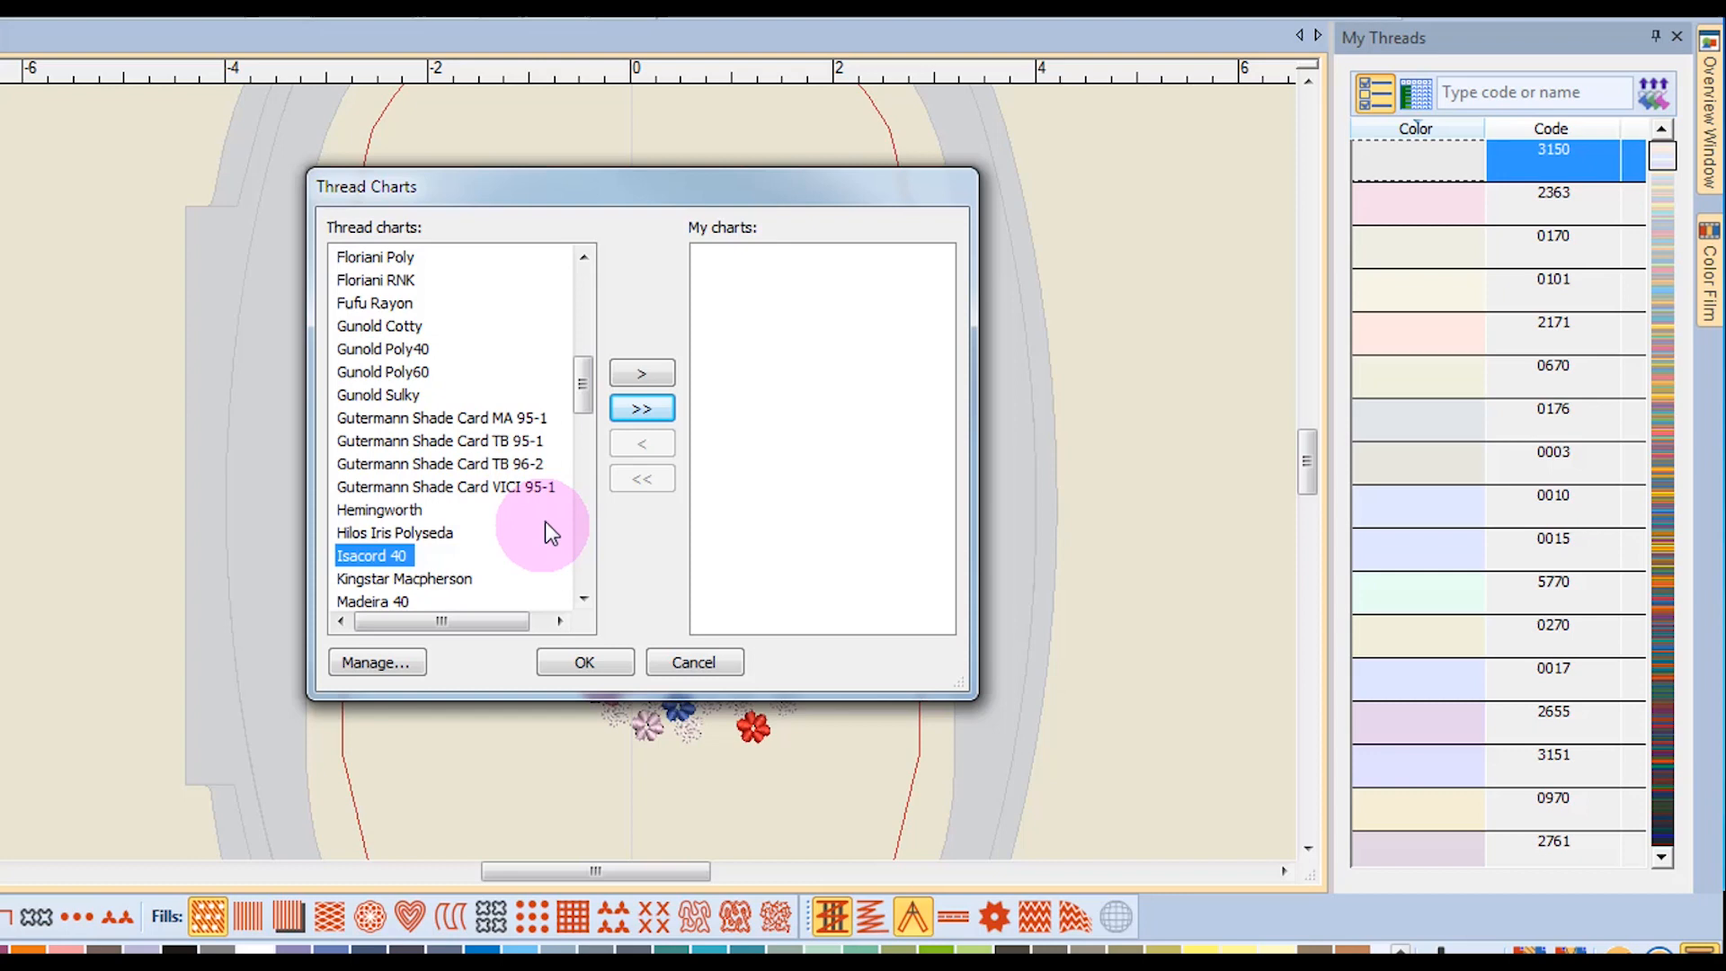
click(583, 257)
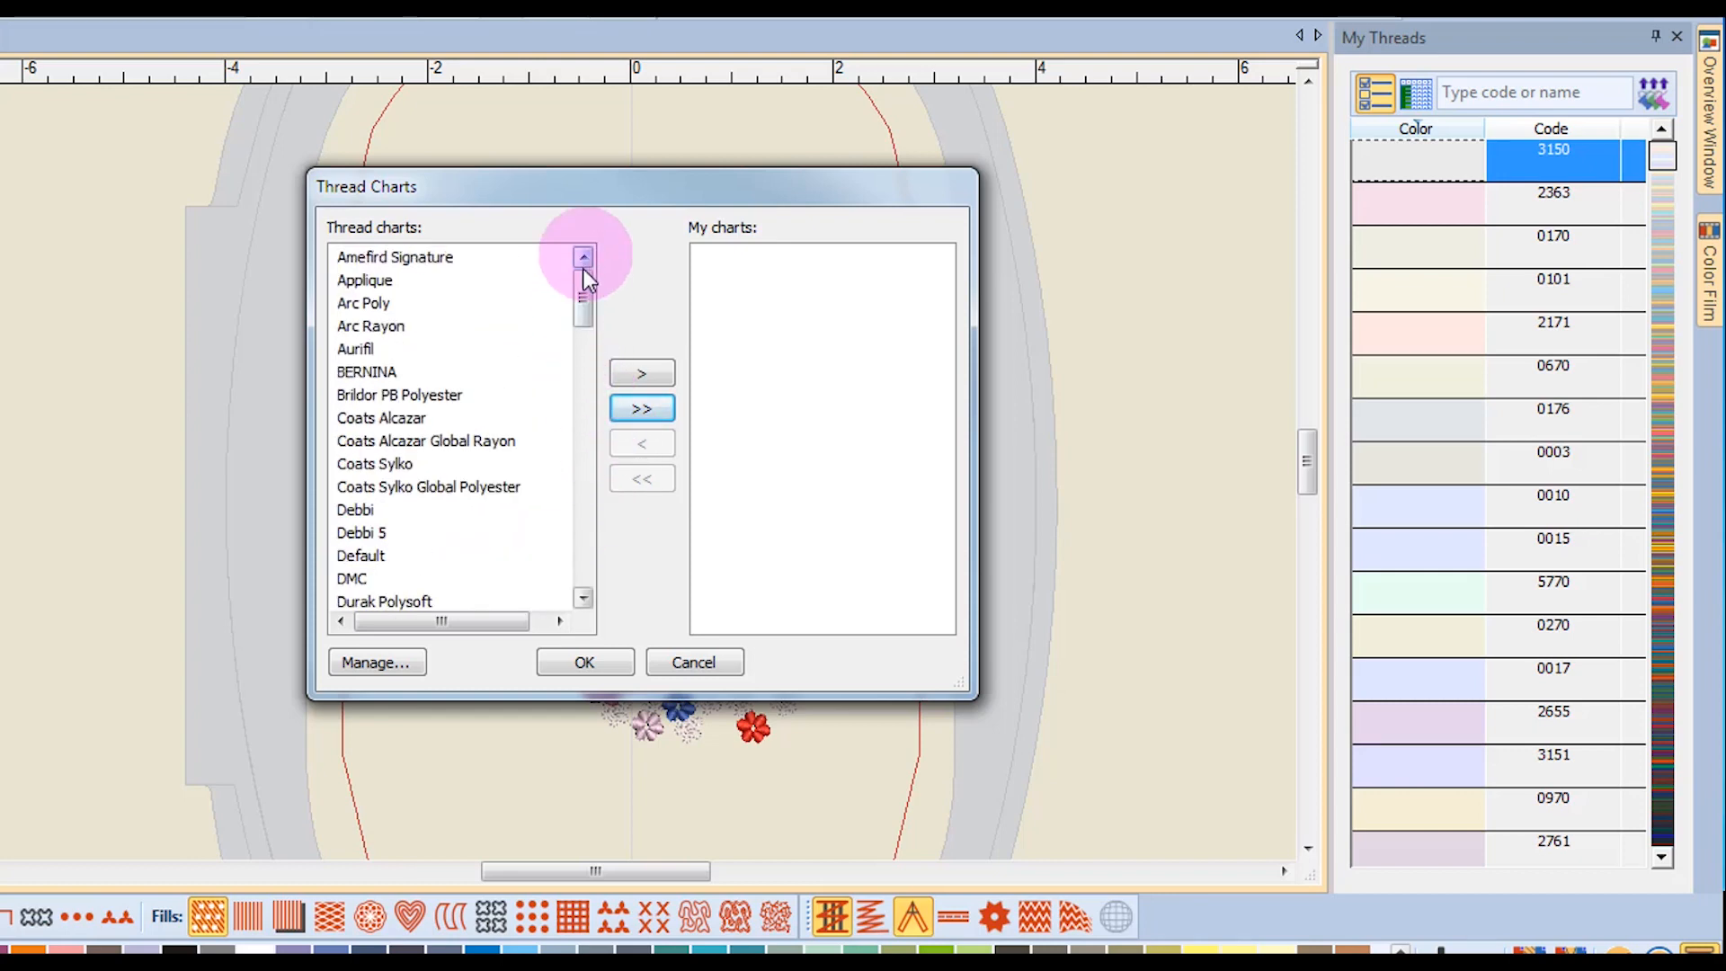
mouse_move(383, 358)
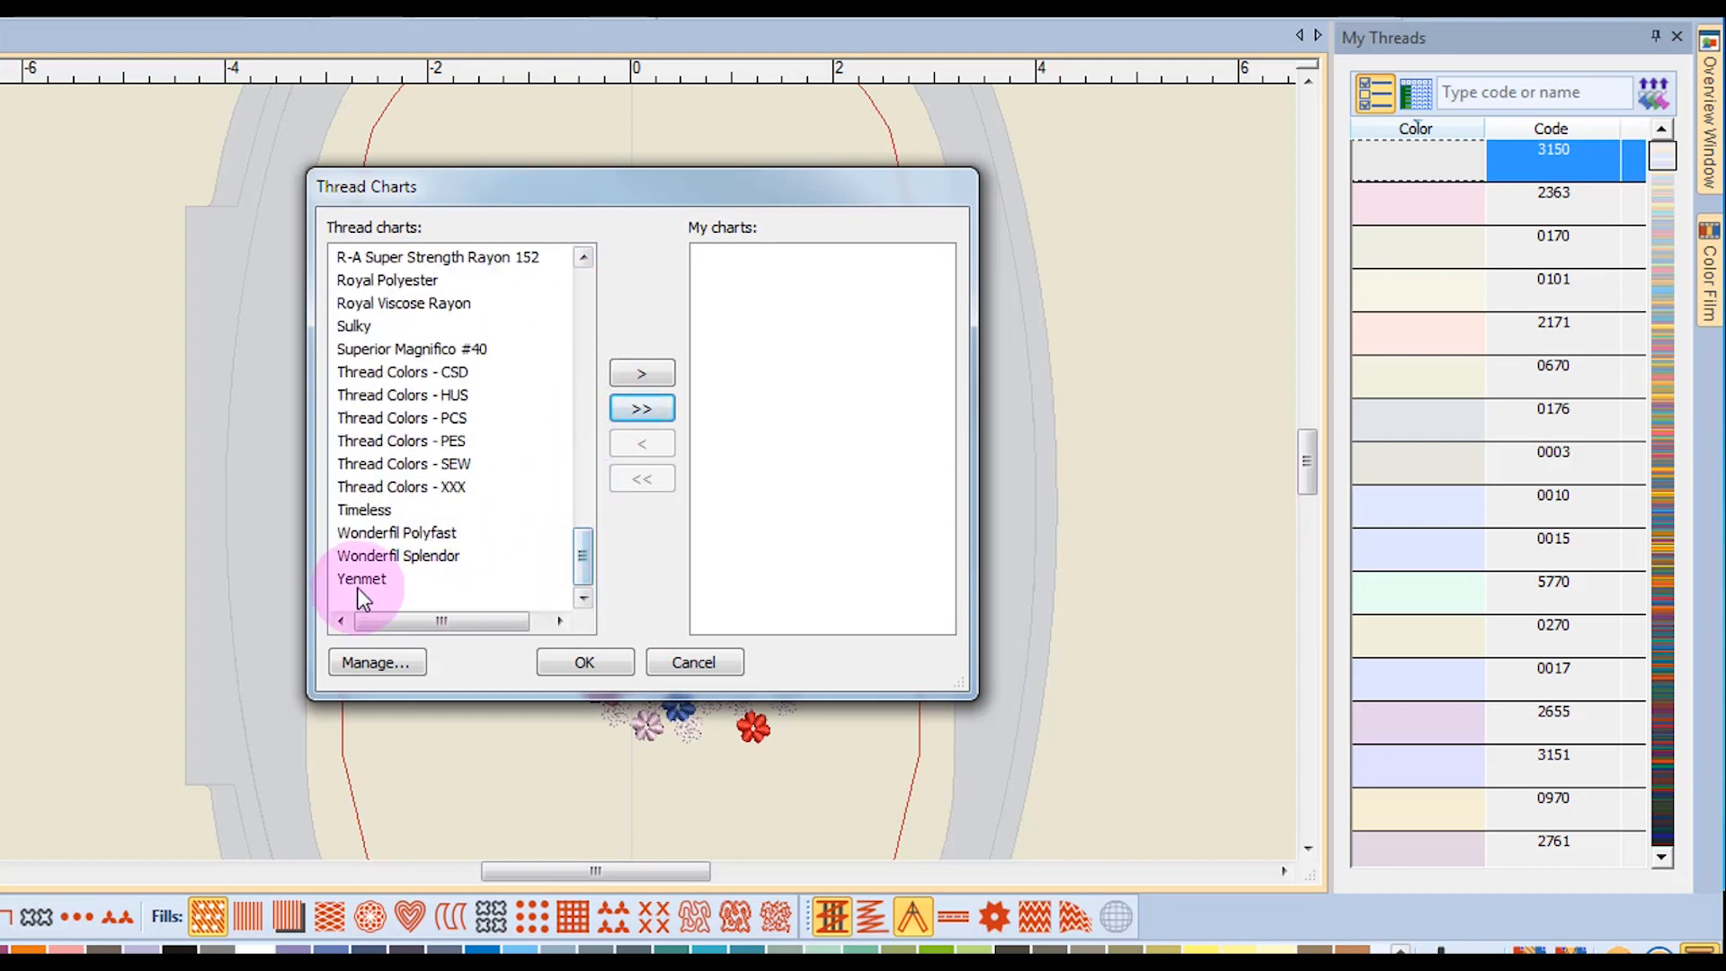
click(396, 532)
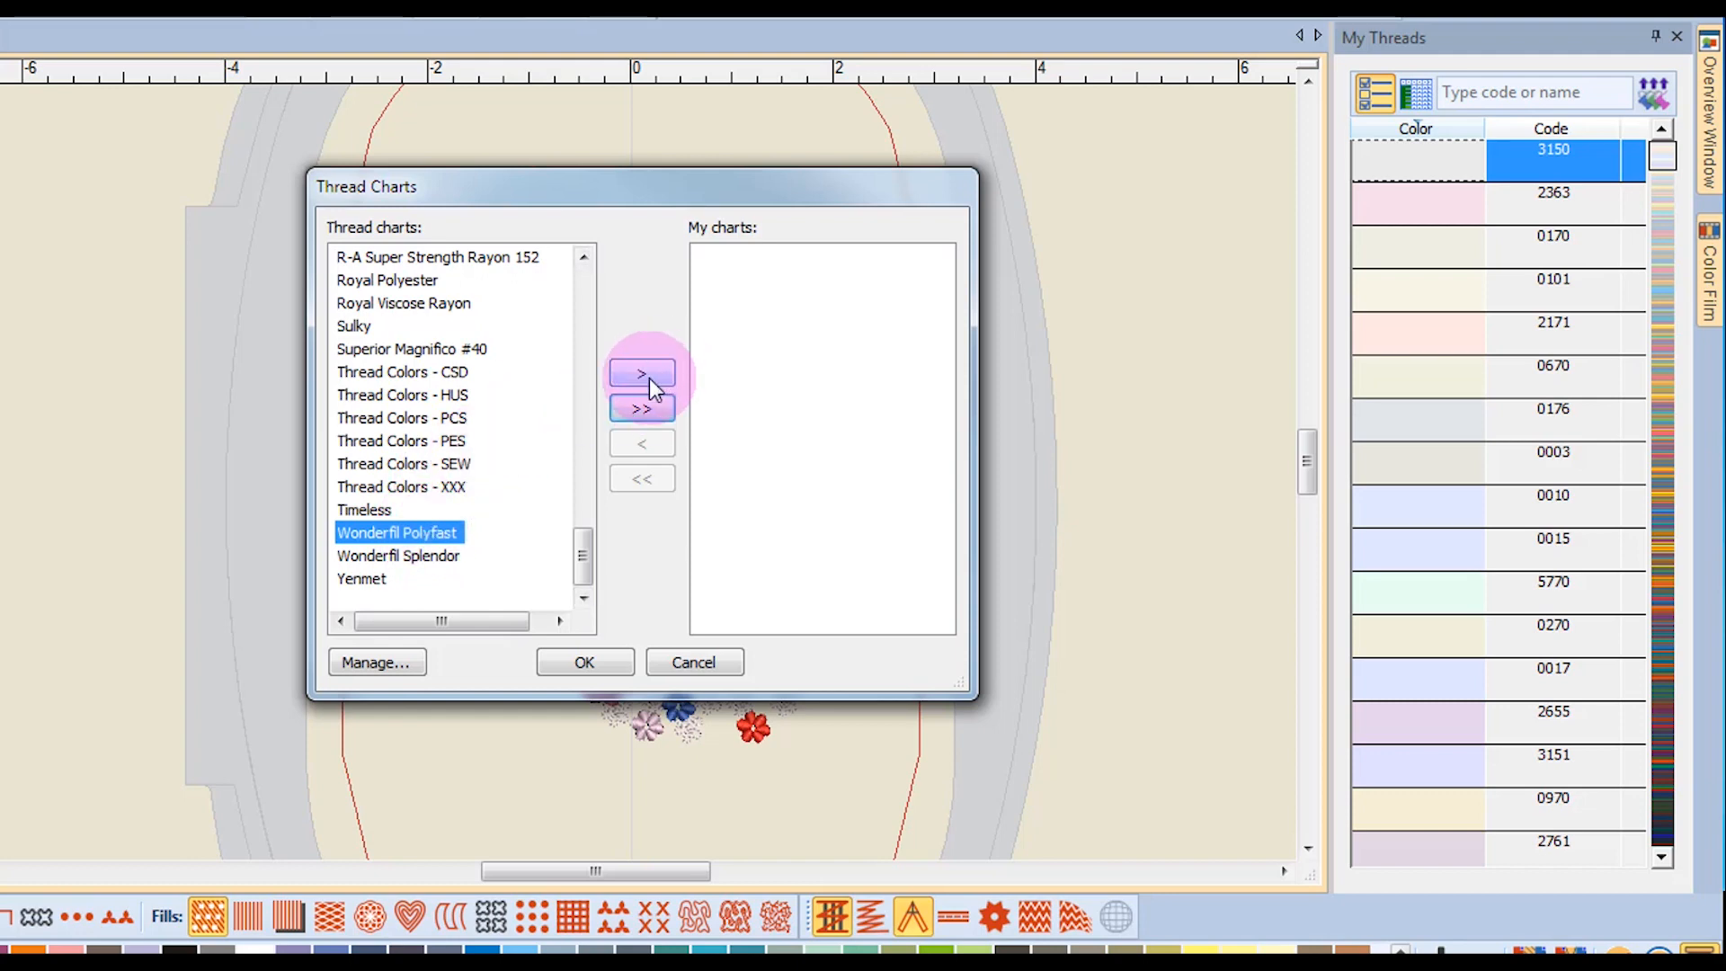
click(641, 374)
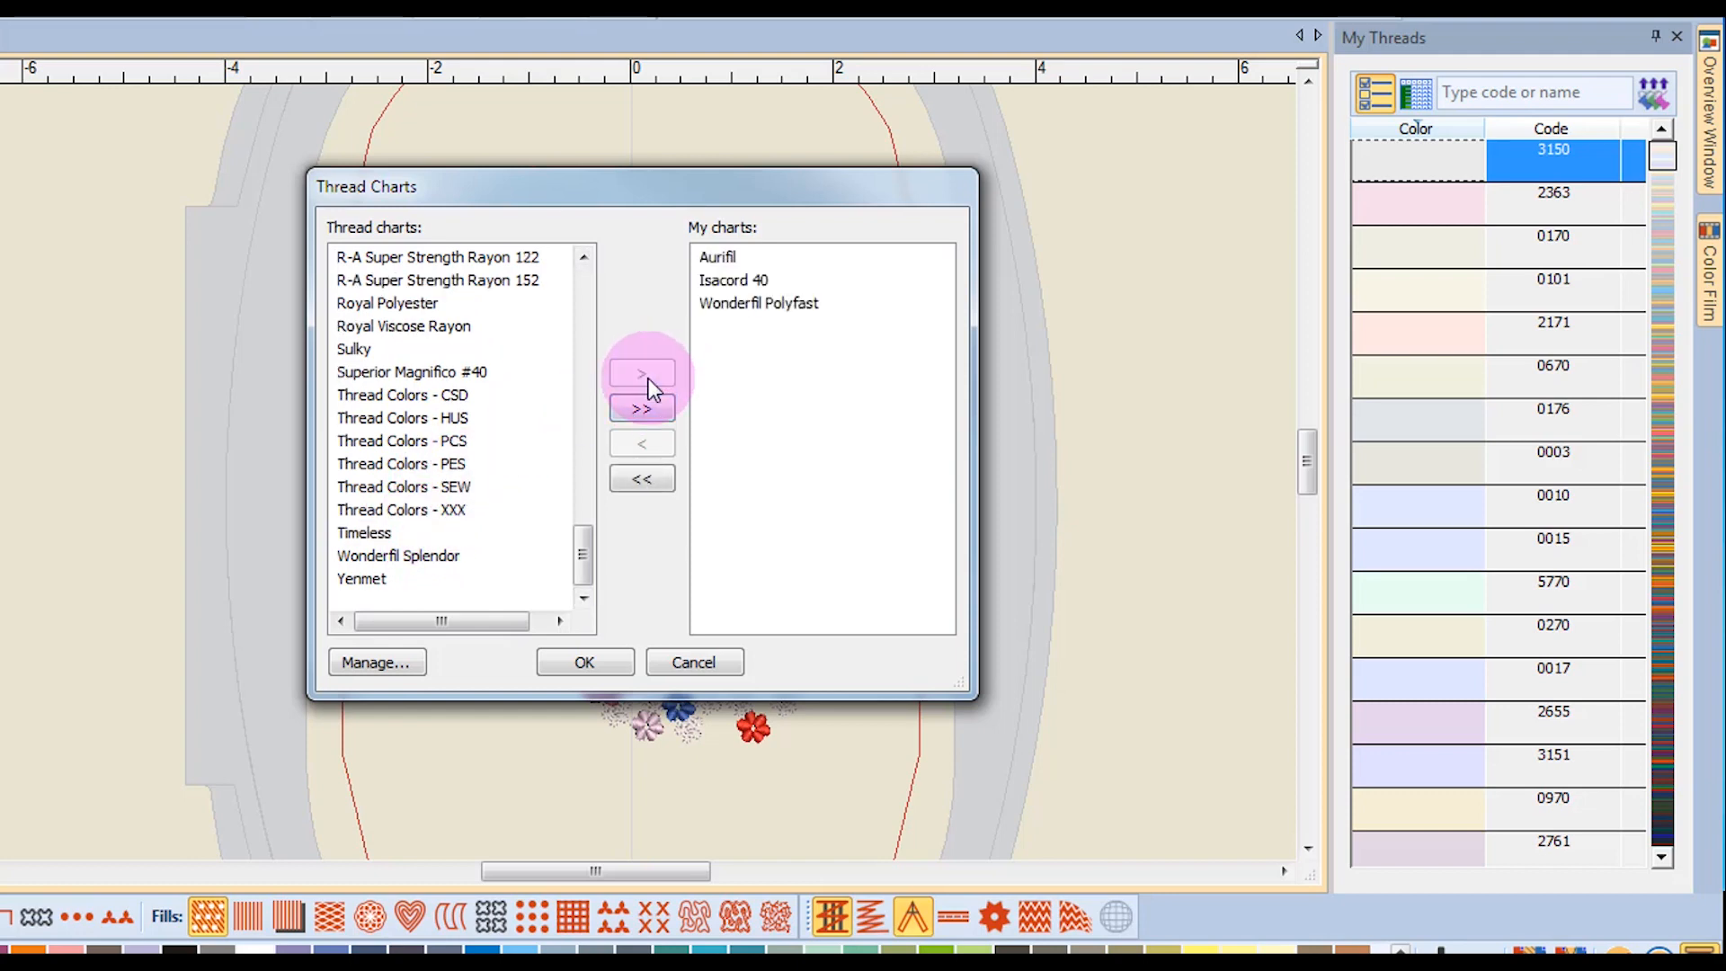
mouse_move(829, 388)
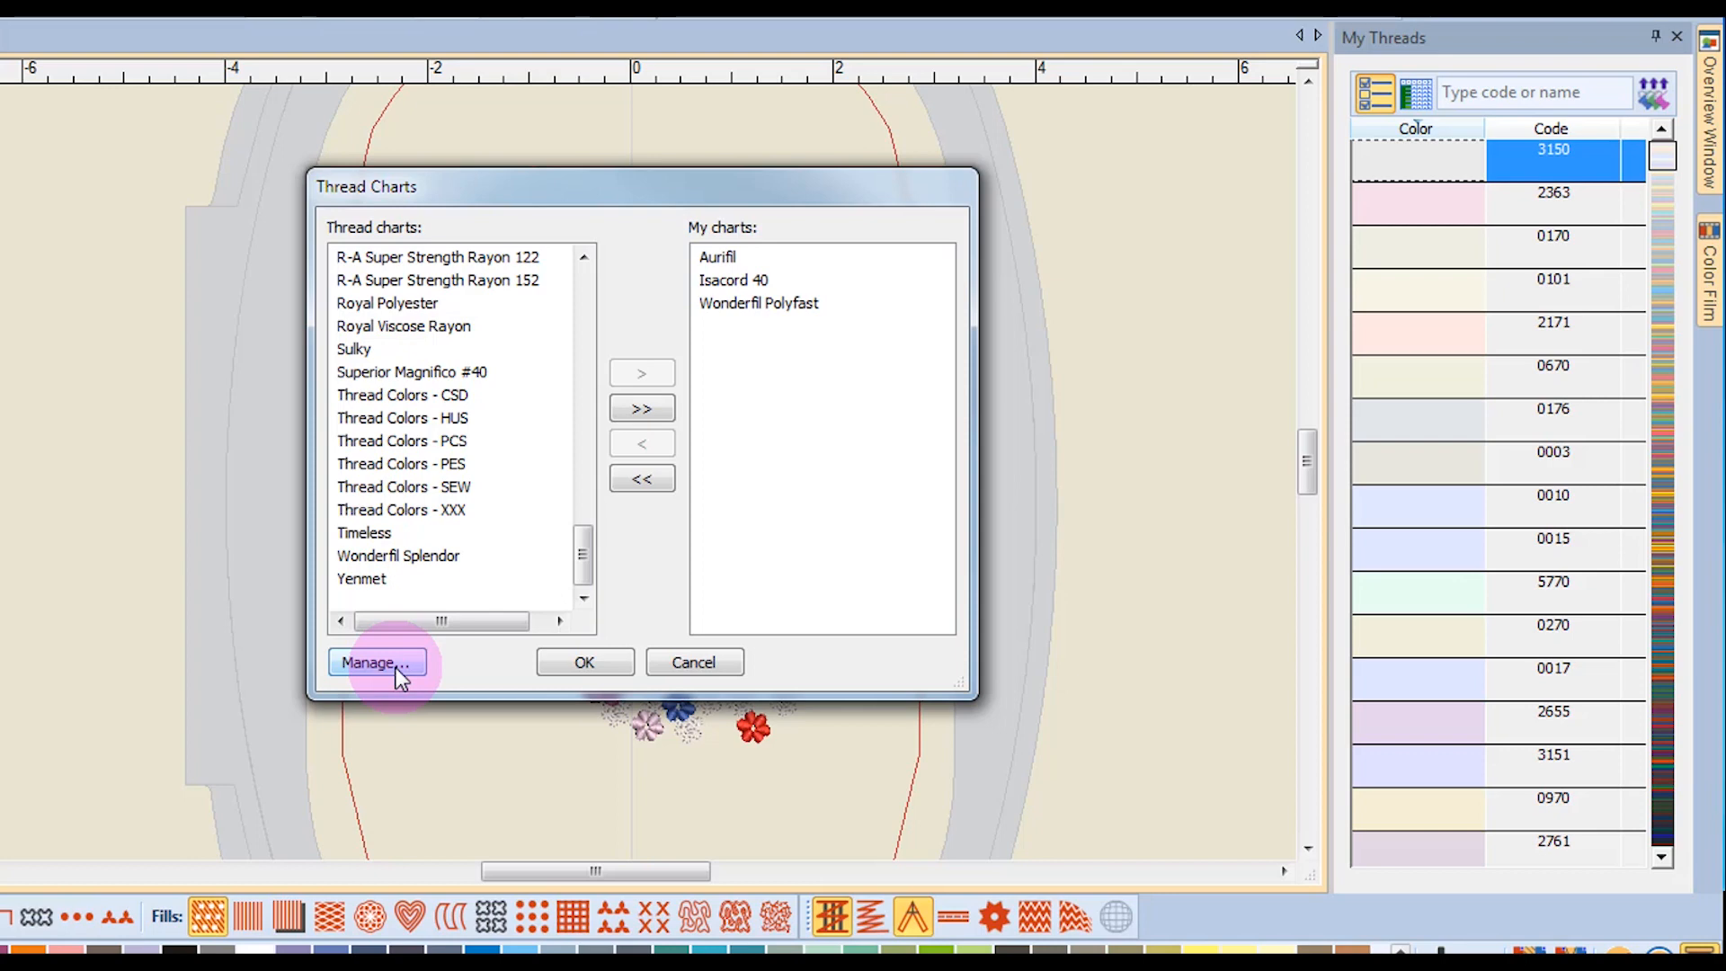
mouse_move(584, 662)
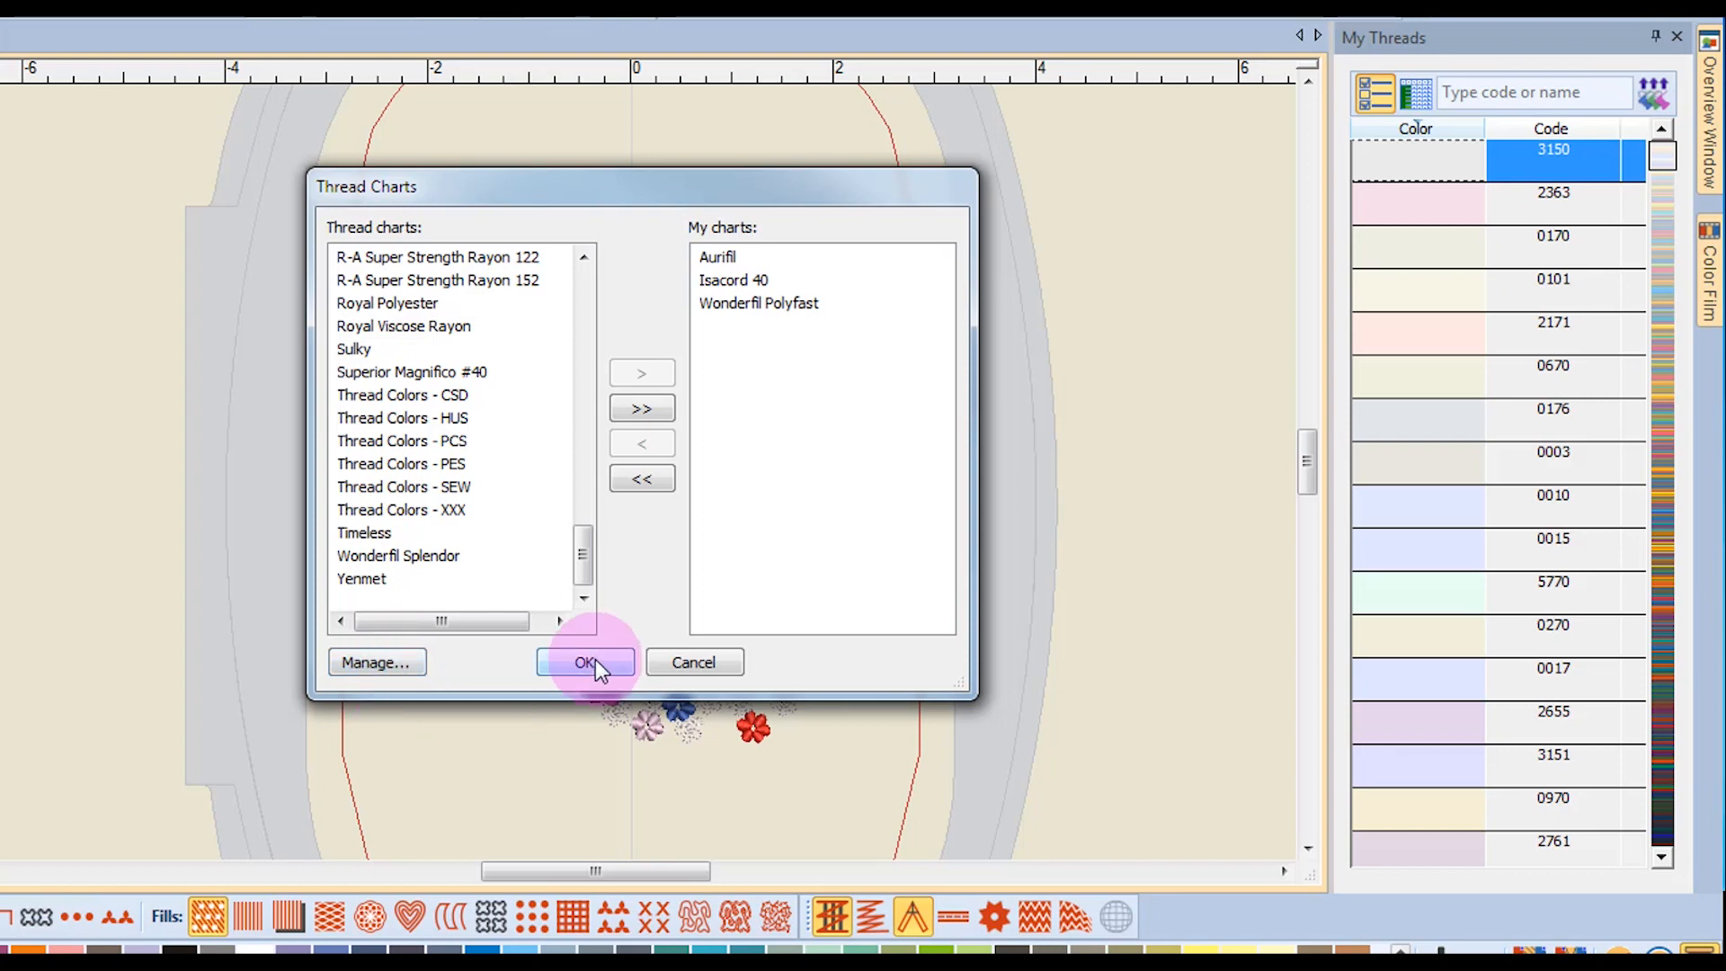
Step: Confirm the three-chart selection so My Threads shows their Name and Chart columns
click(585, 661)
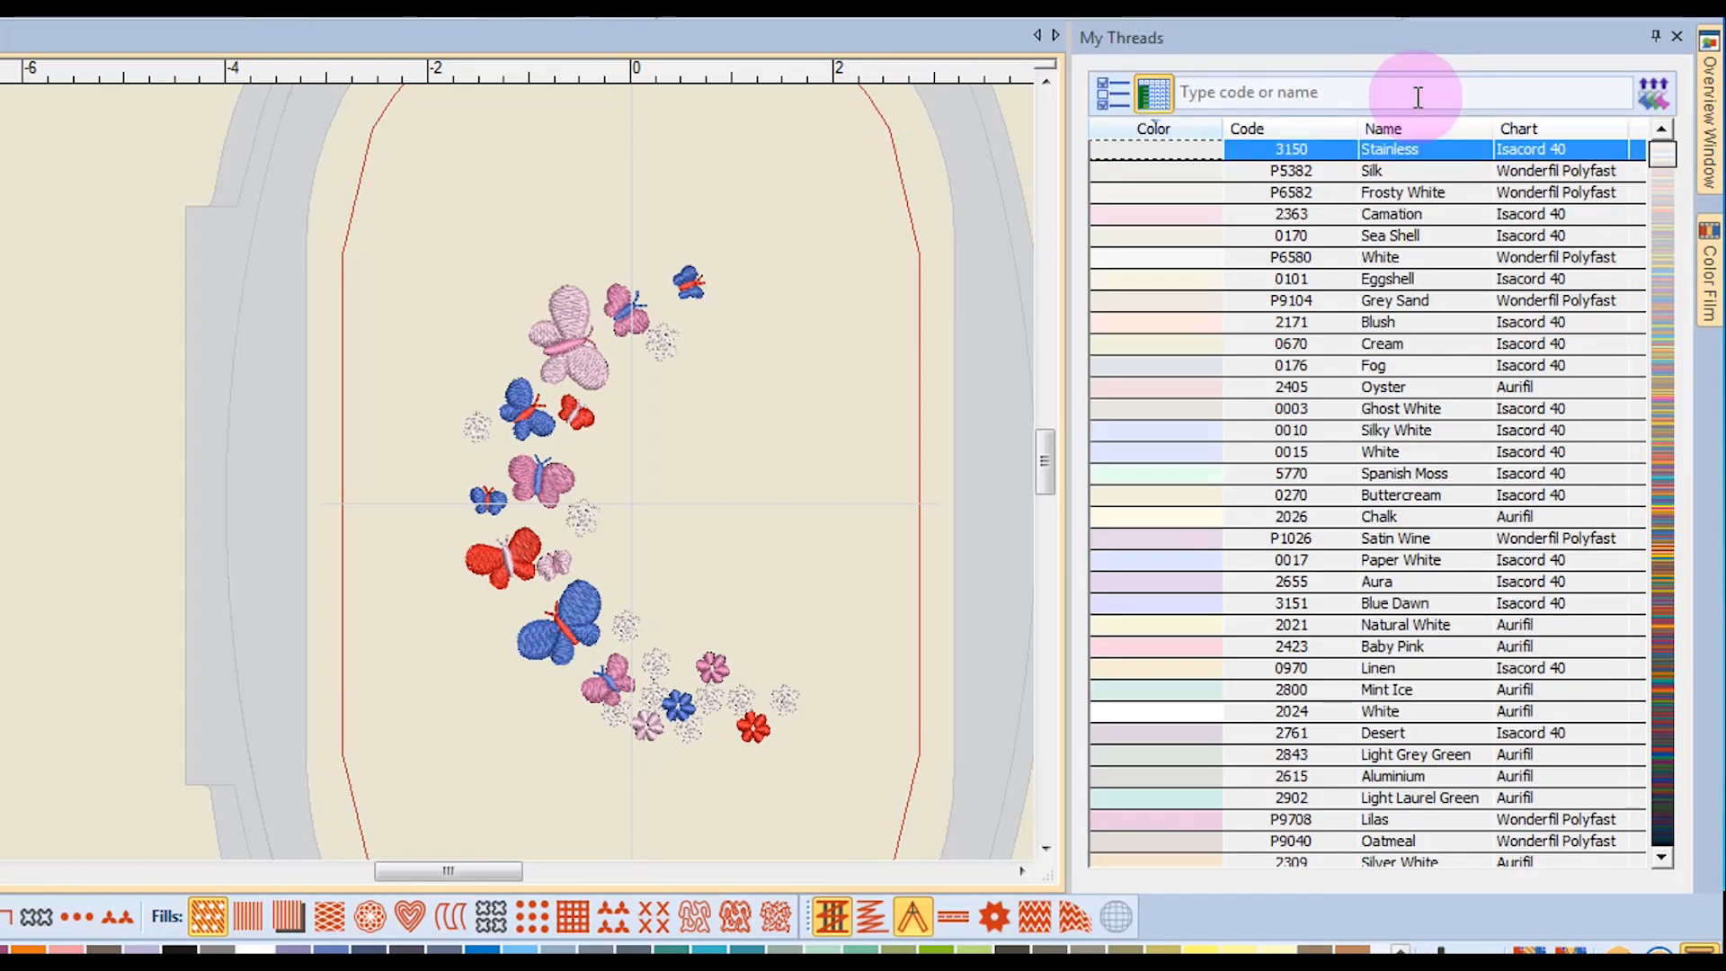
mouse_move(1451, 214)
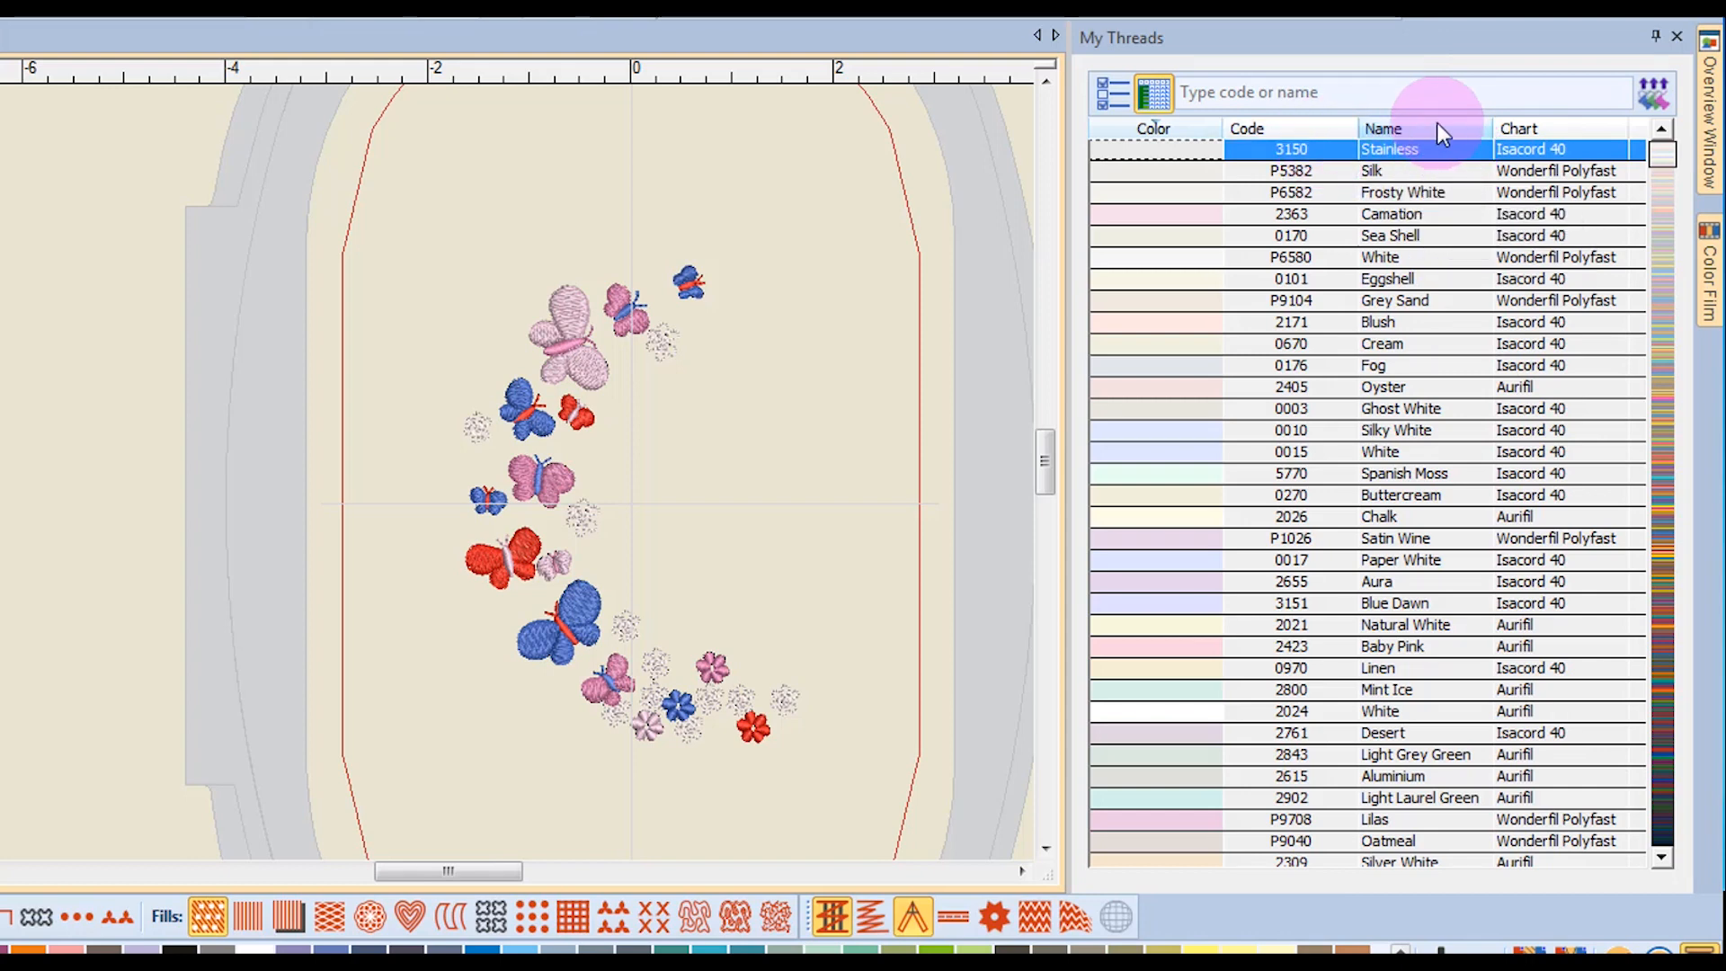
mouse_move(1562, 131)
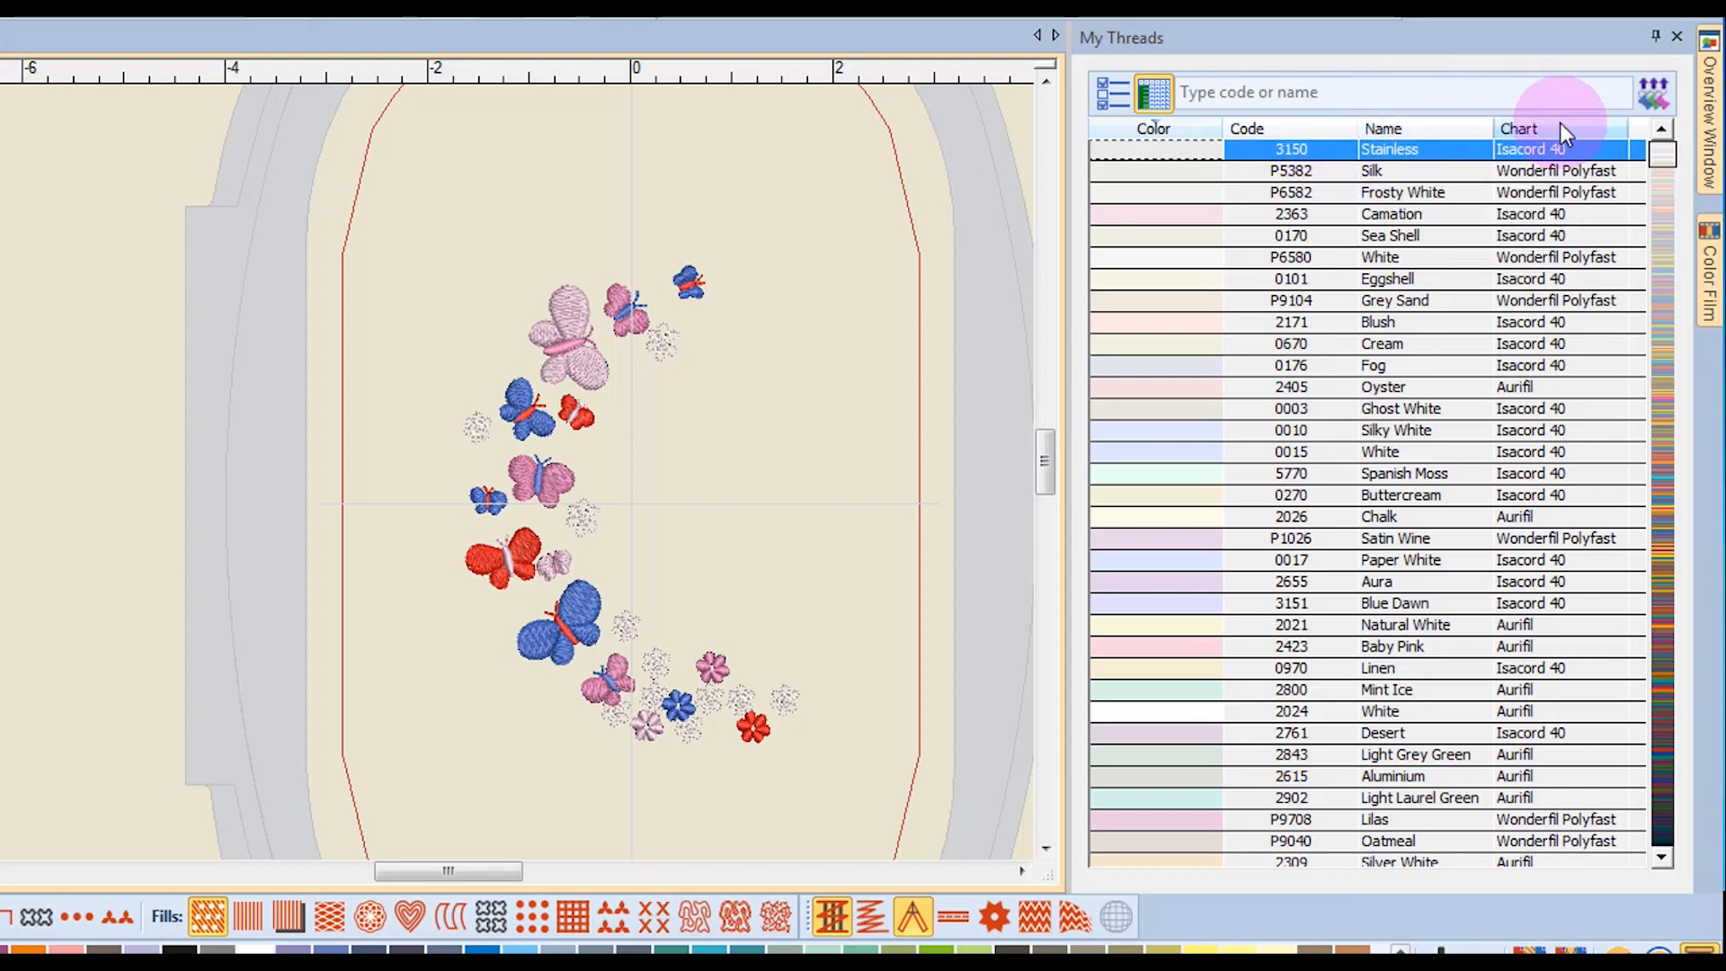
mouse_move(1151, 257)
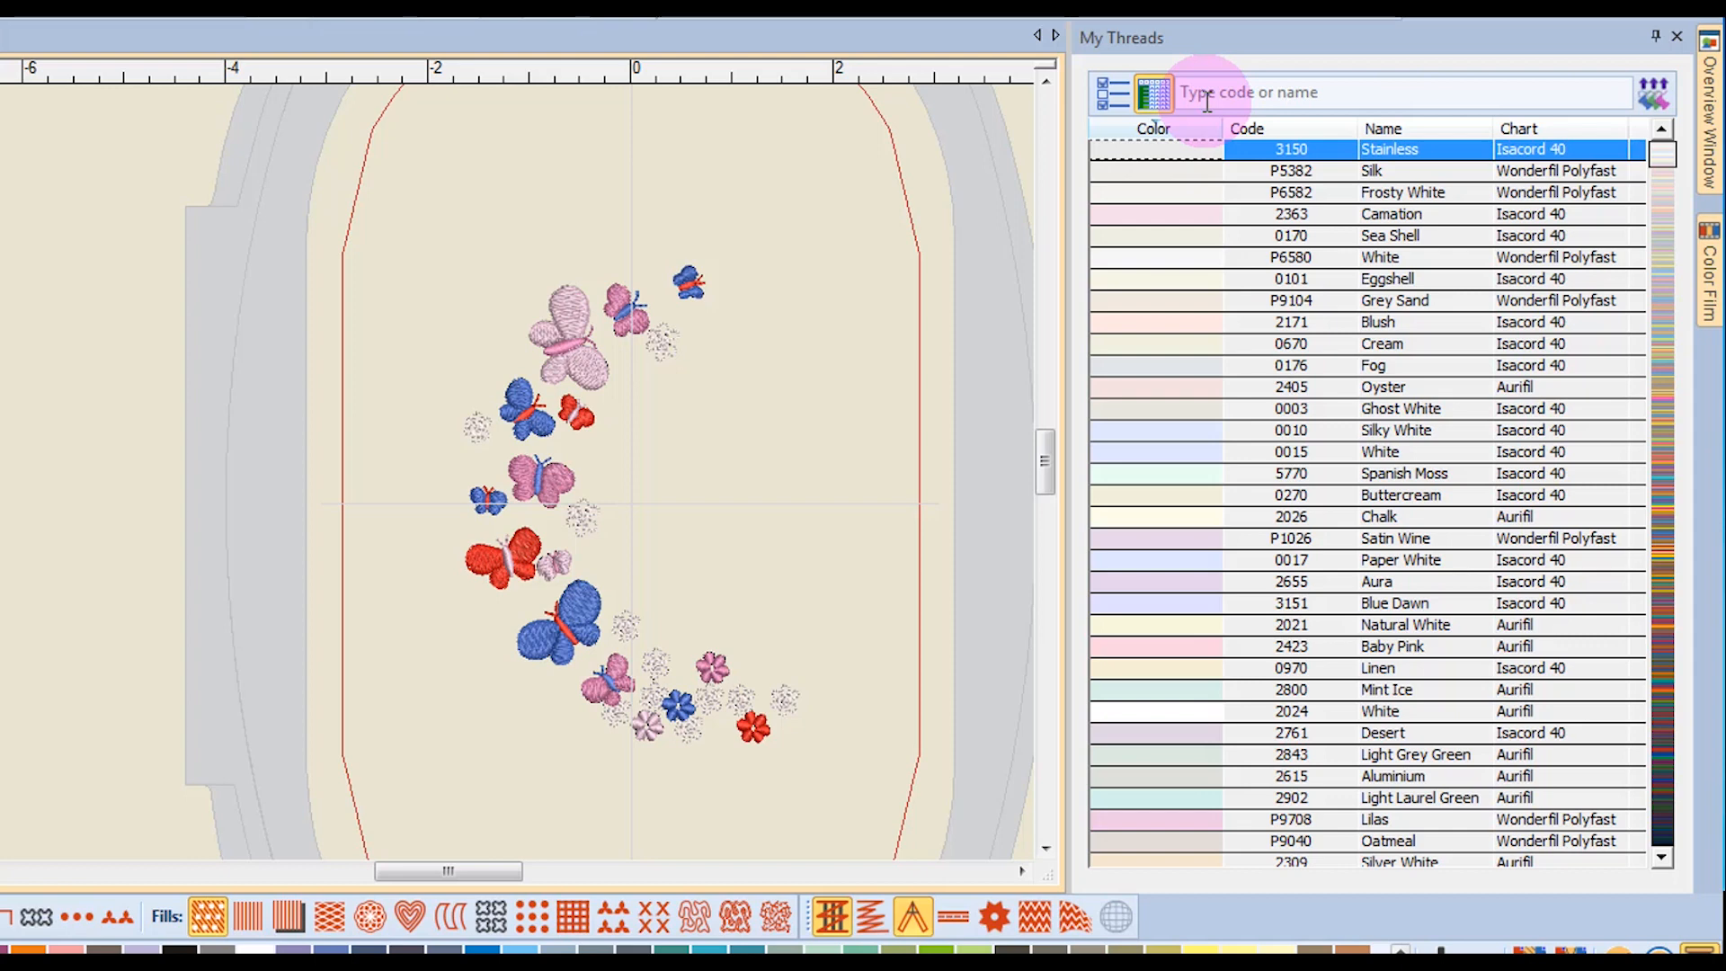
Step: Search My Threads for 'lipstick', narrowing the list to Isacord 40 code 1903
click(1199, 91)
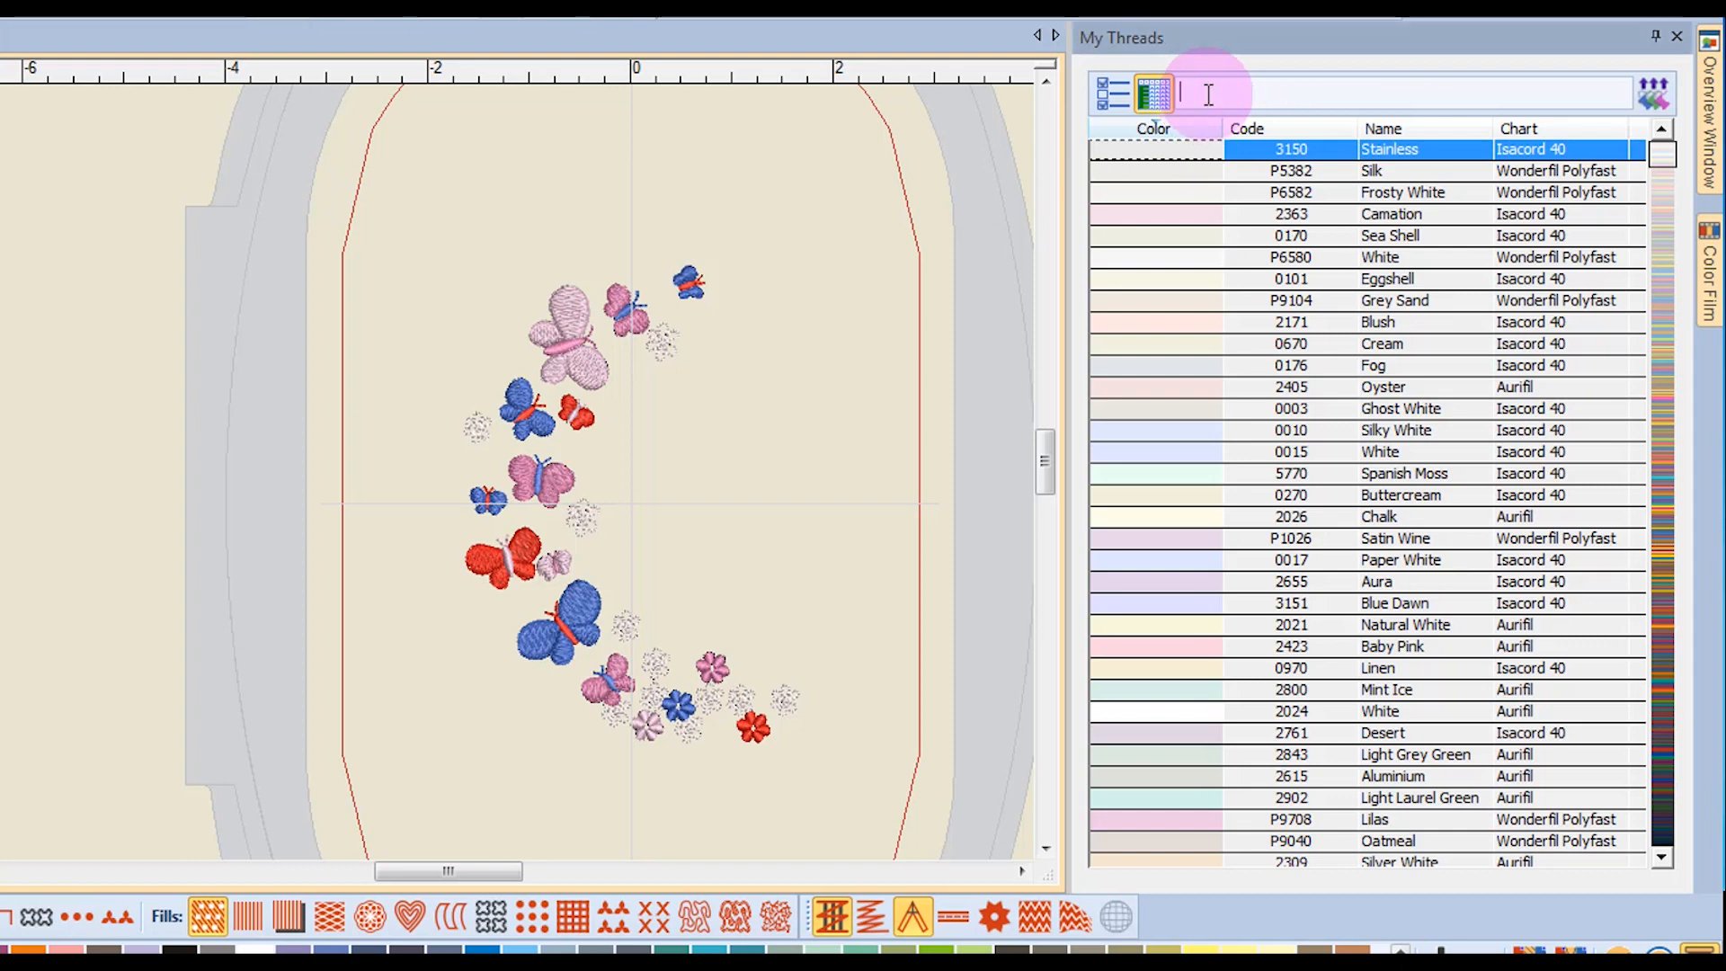
text(lipst)
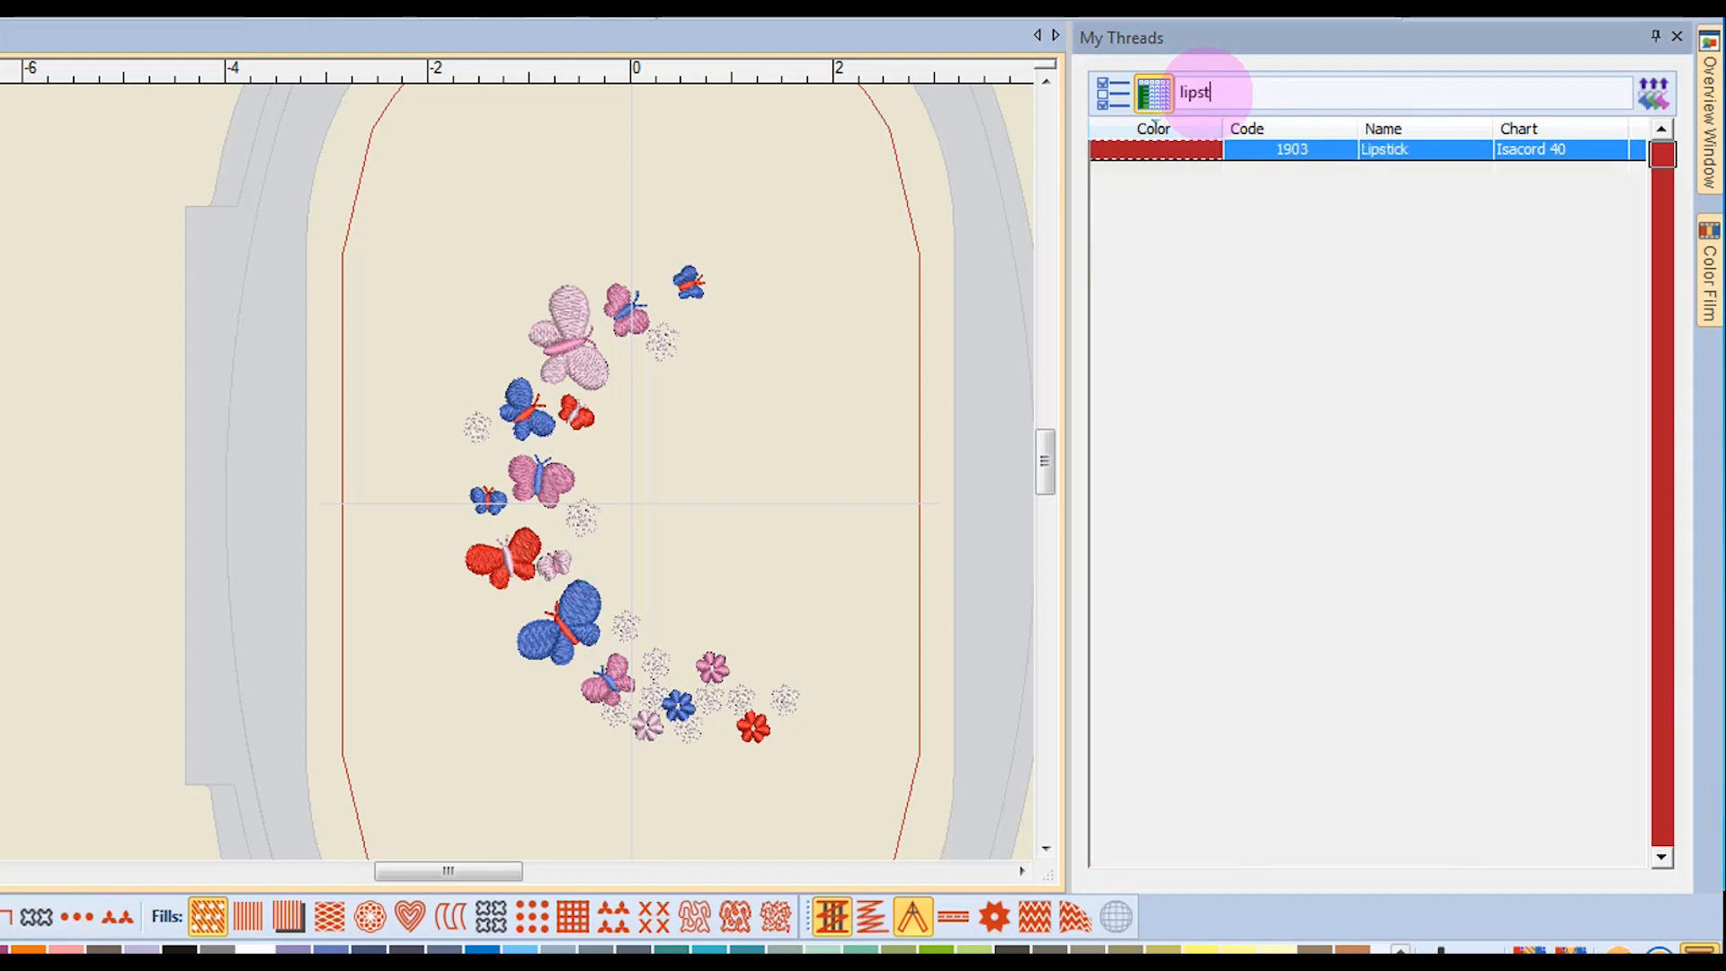
text(ick)
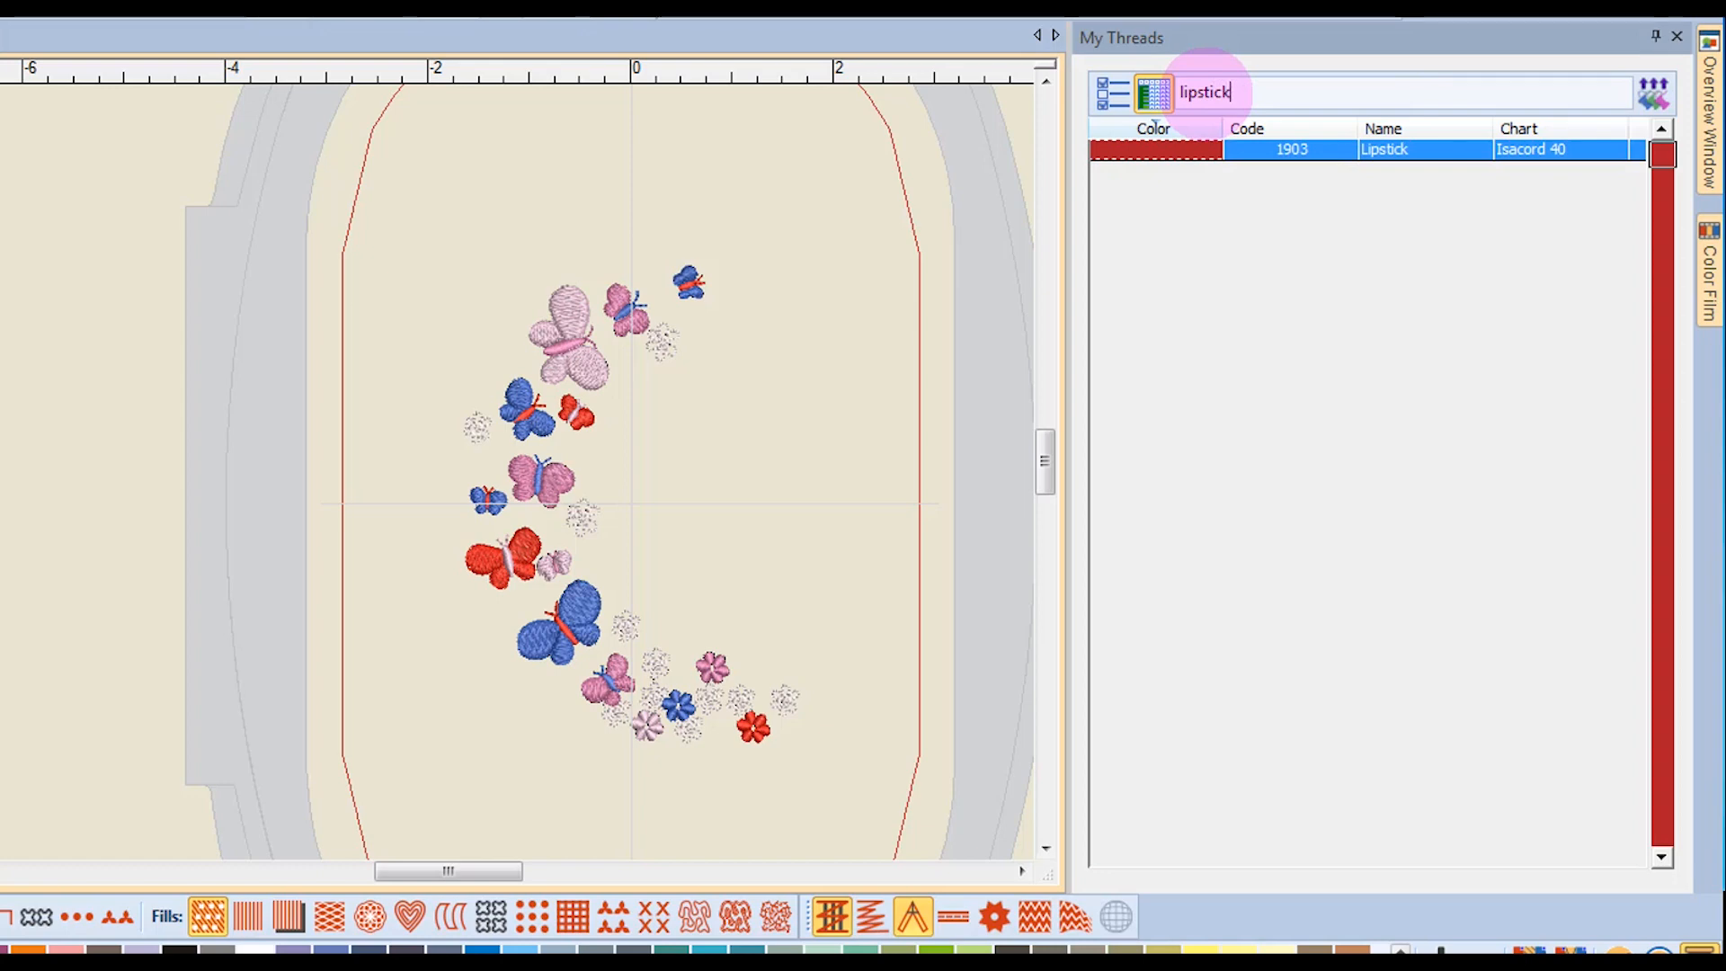
mouse_move(1188, 154)
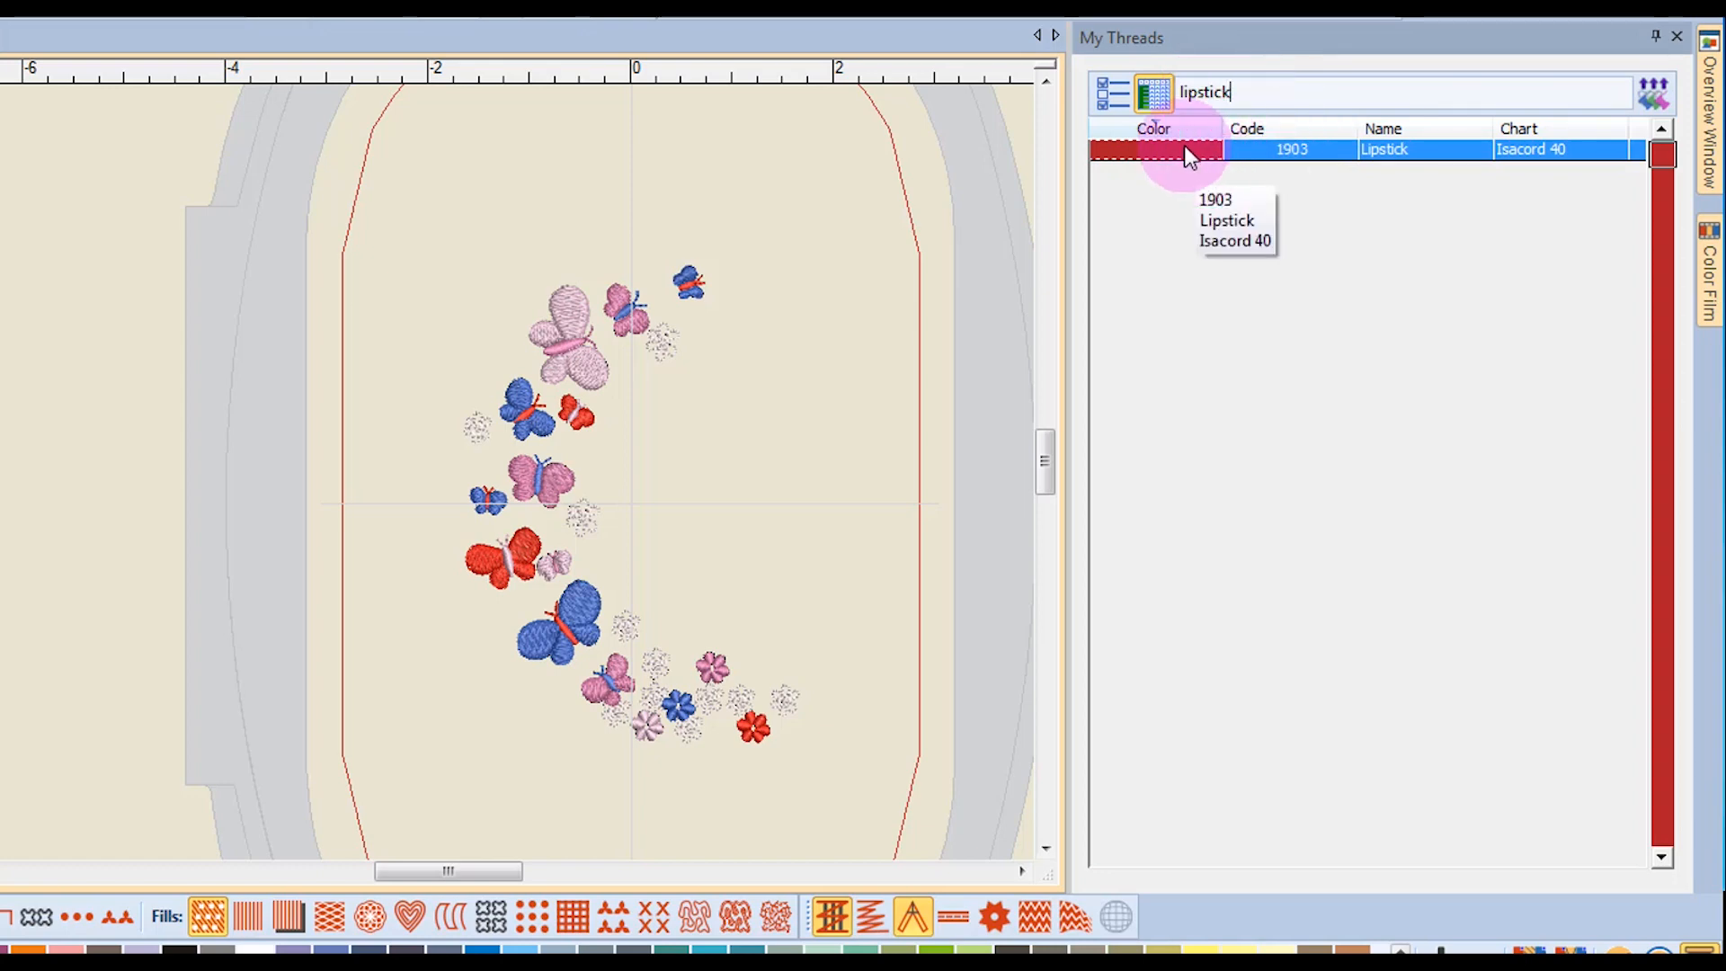
mouse_move(1582, 160)
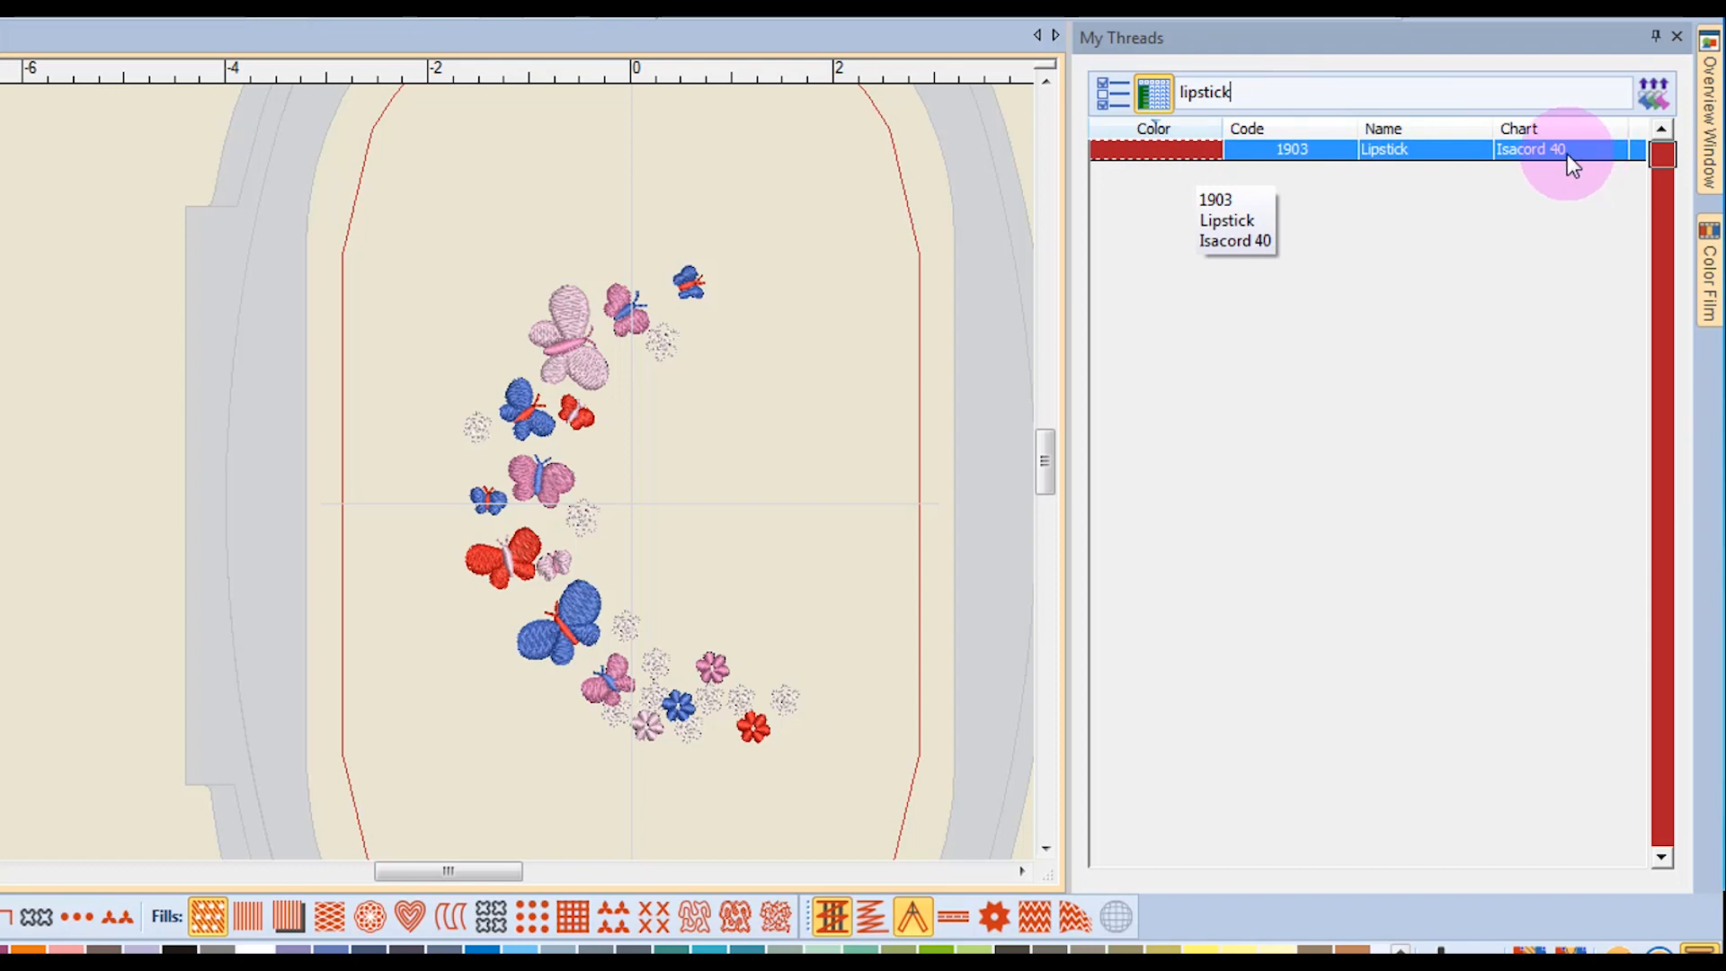
mouse_move(766, 399)
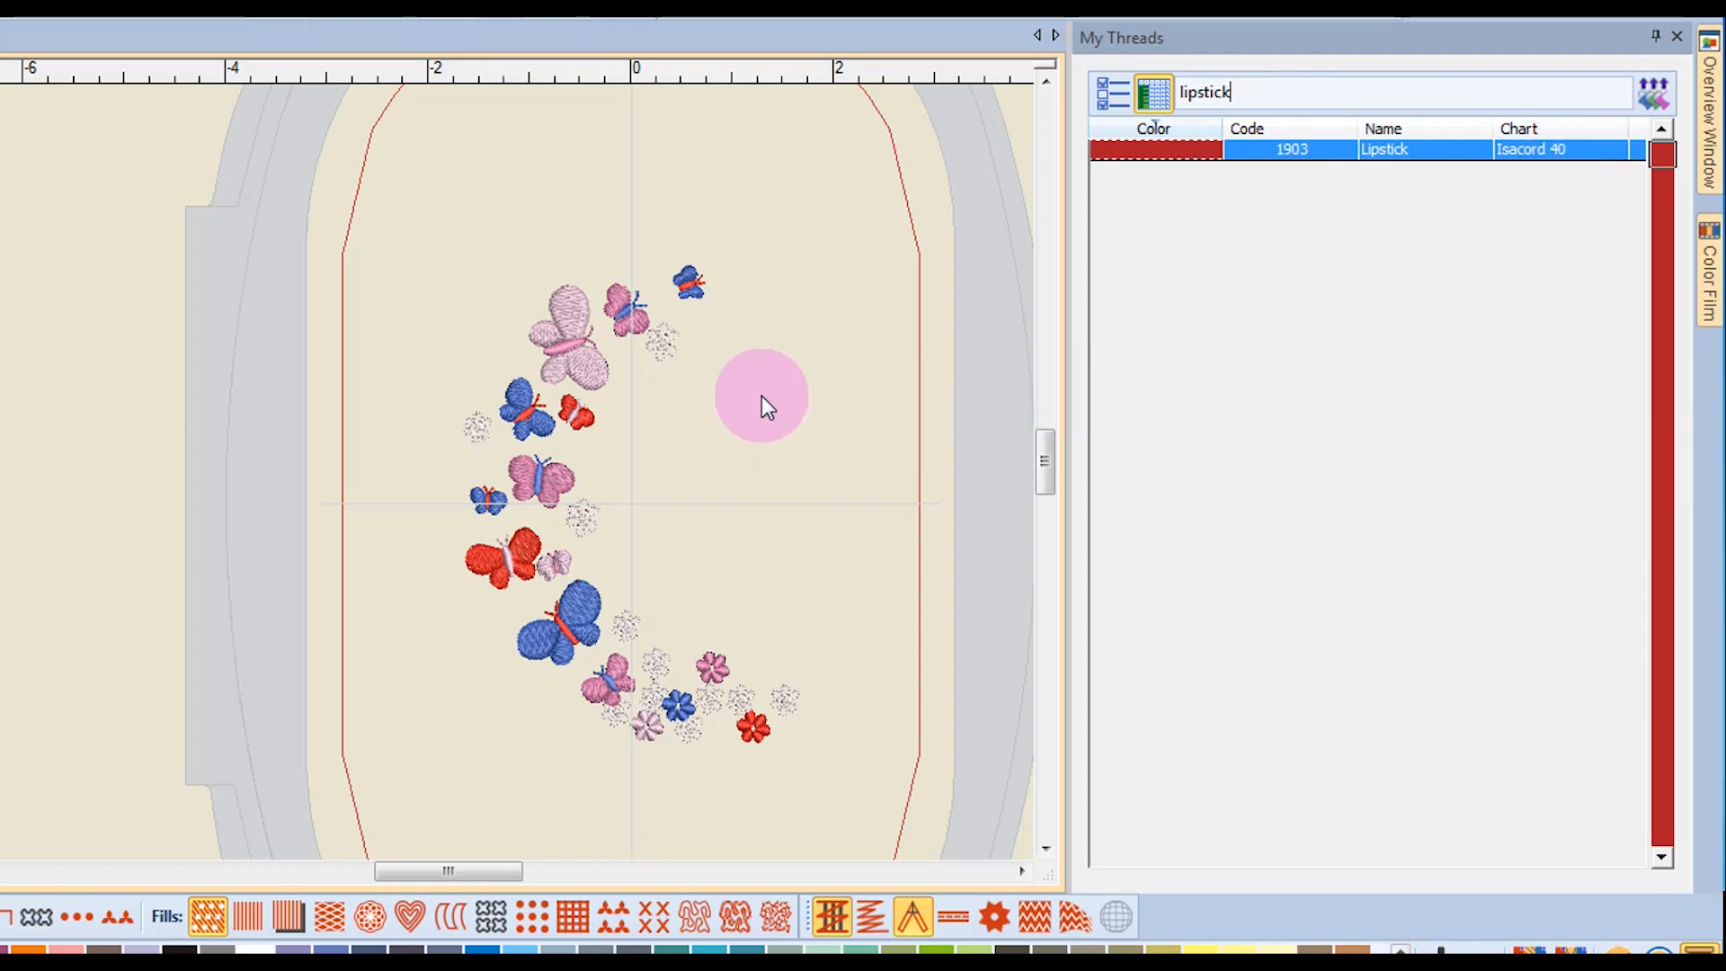
mouse_move(683, 358)
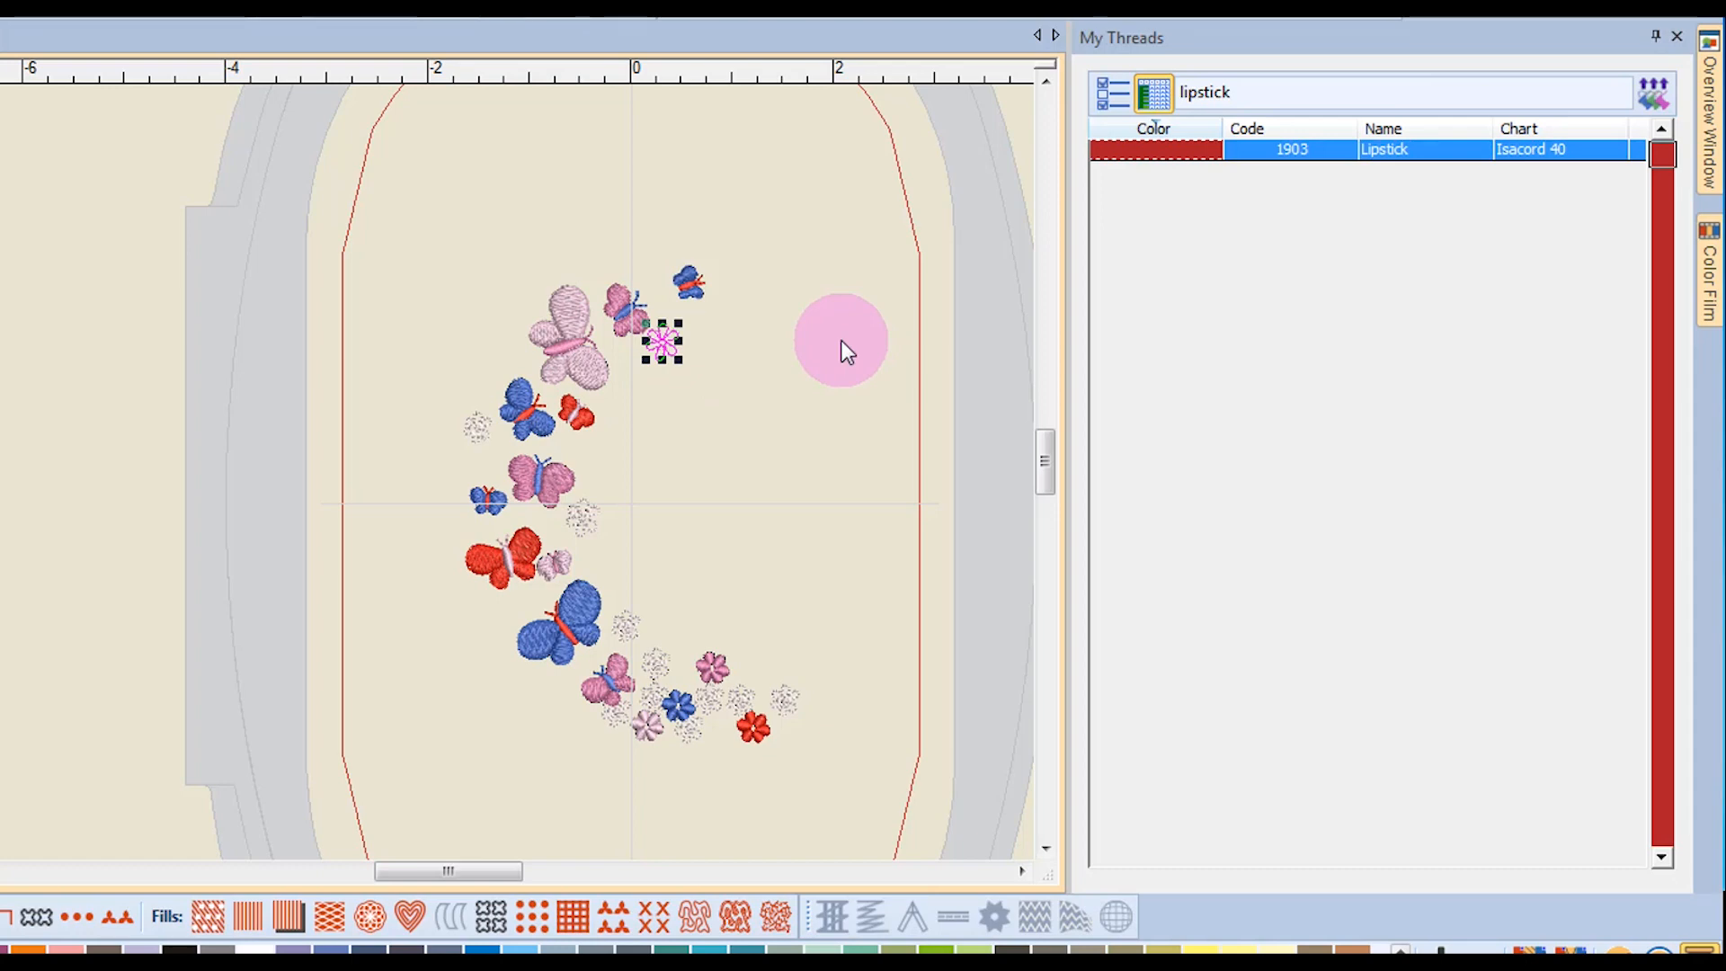
mouse_move(1199, 154)
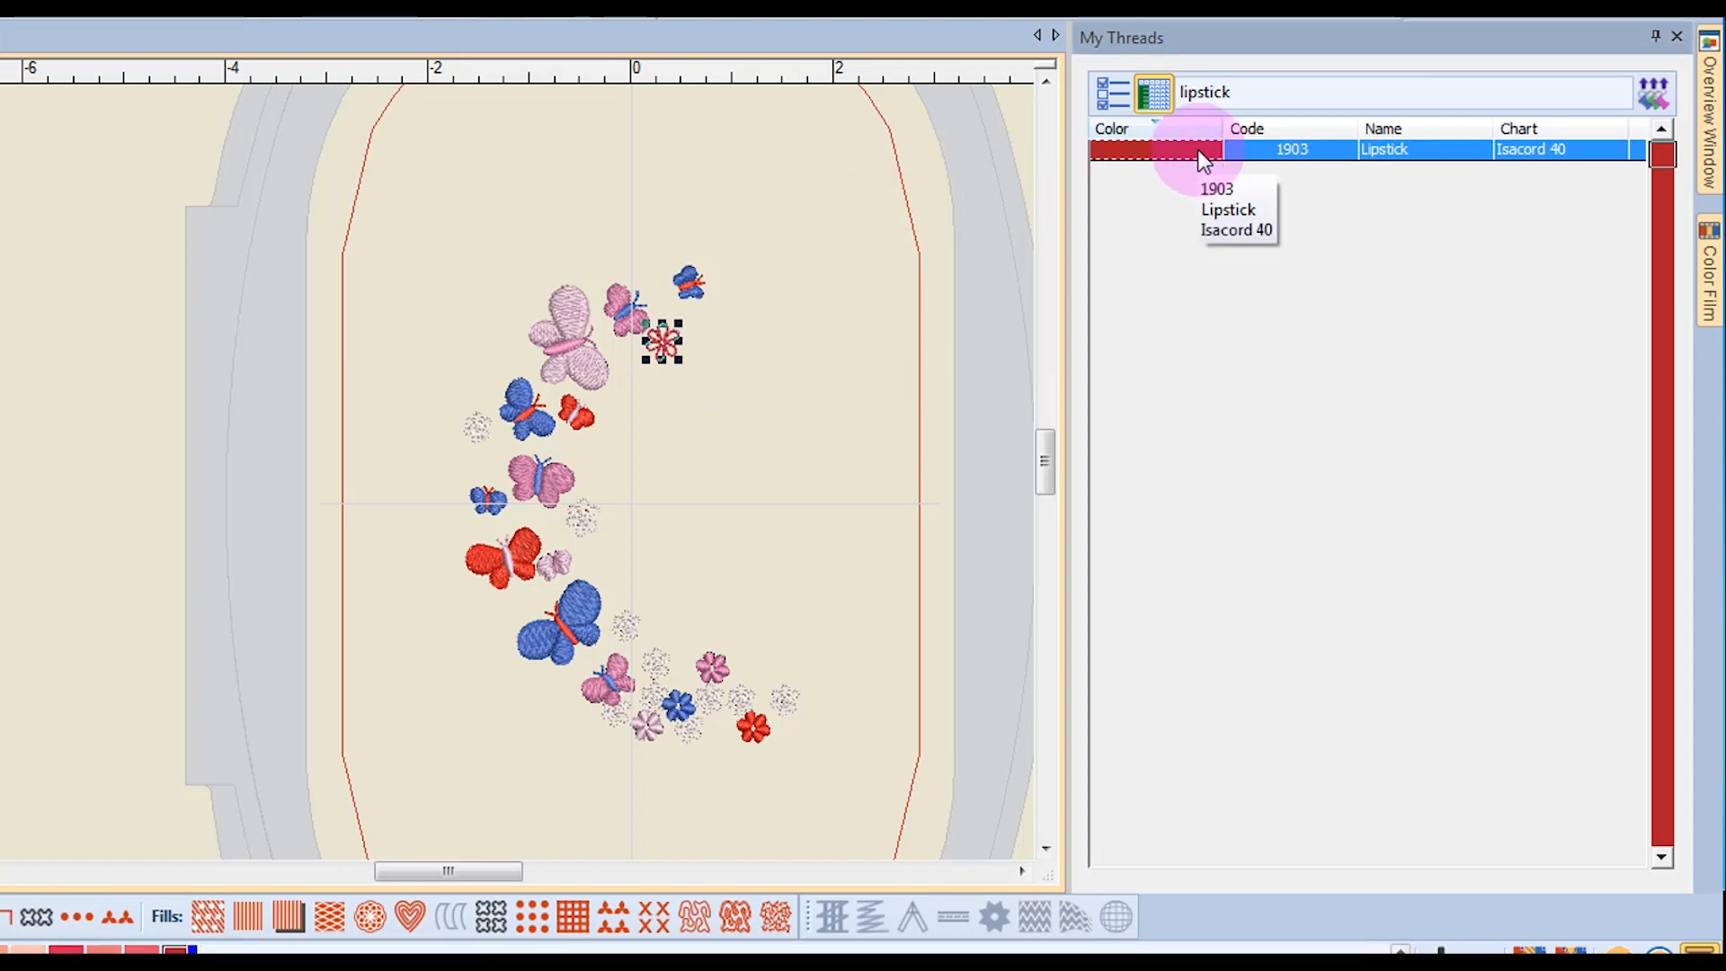
mouse_move(726, 369)
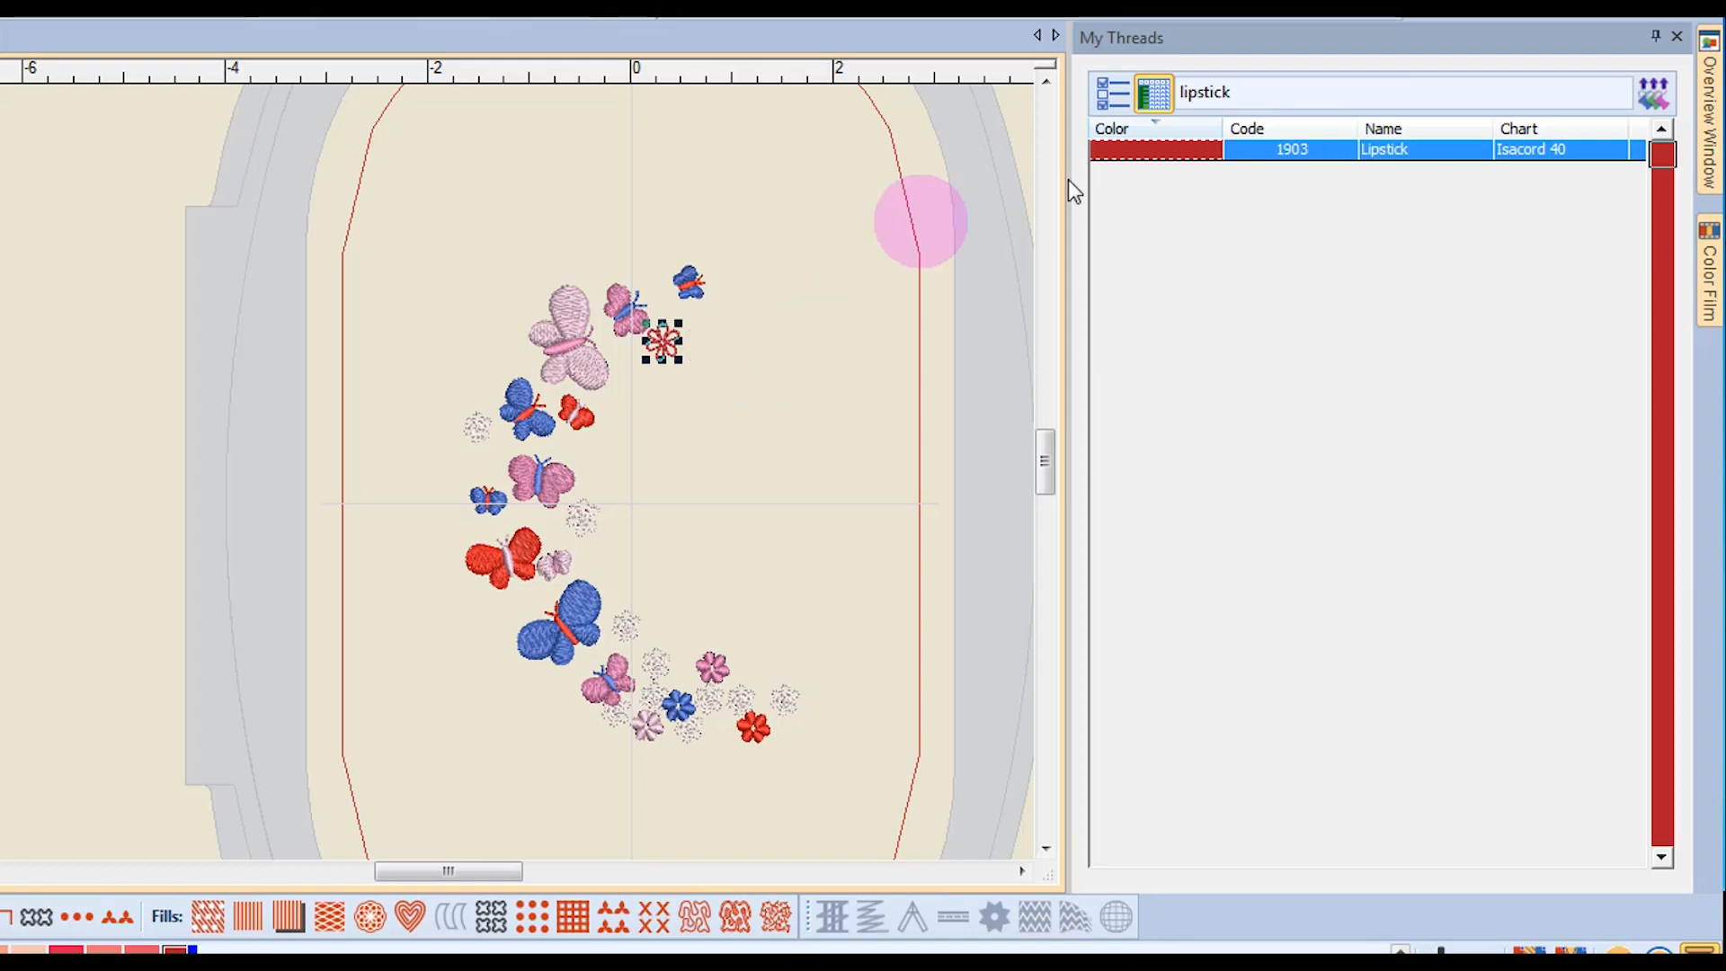
Step: Assign Lipstick 1903 to the selected small flower near the top butterflies
click(1261, 92)
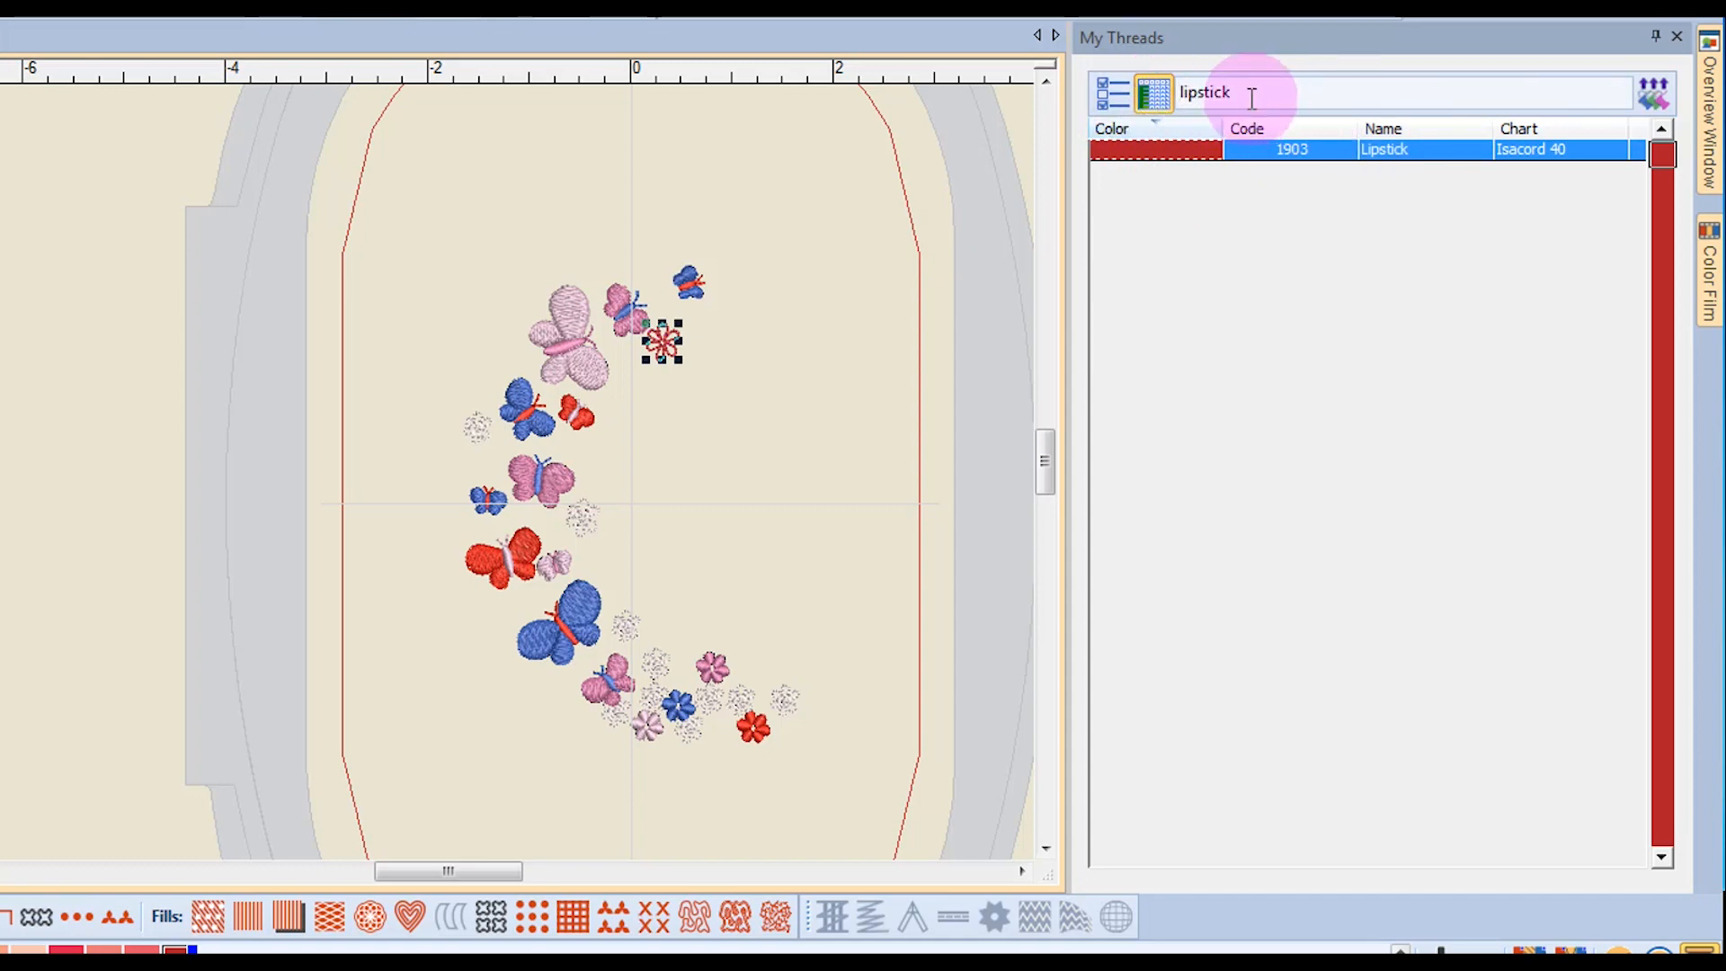
Step: Search My Threads by code 1903 for Lipstick, then clear the search to list all threads
triple_click(1205, 92)
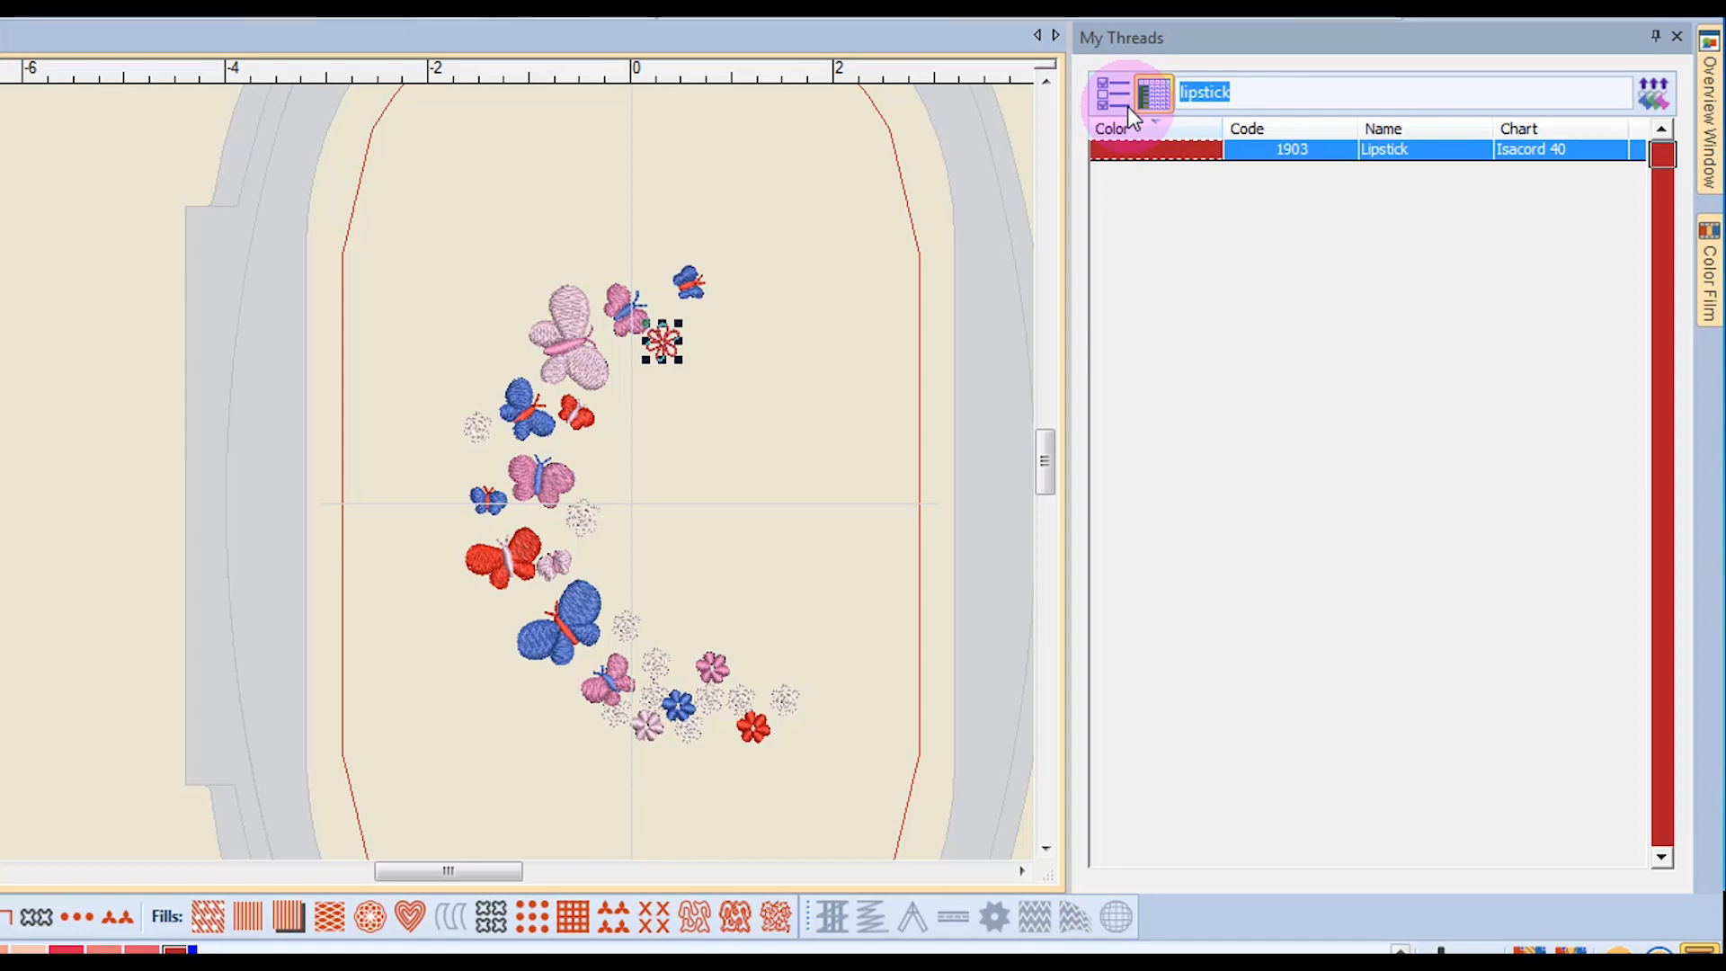
click(1154, 92)
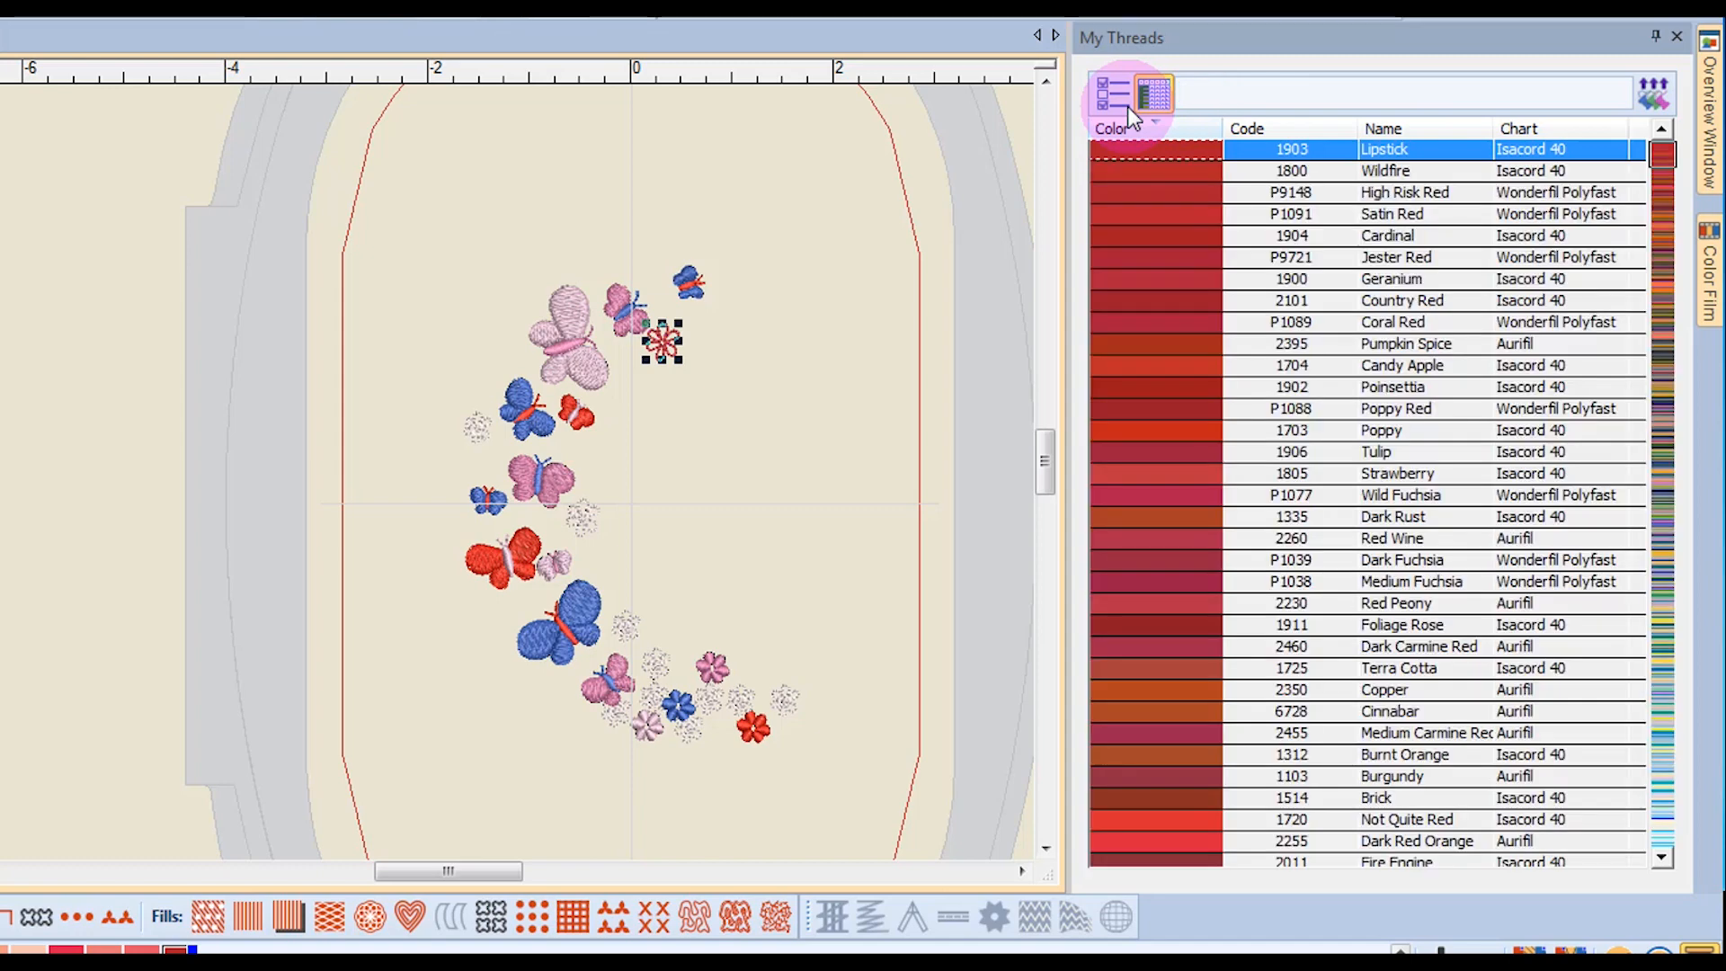
click(1410, 92)
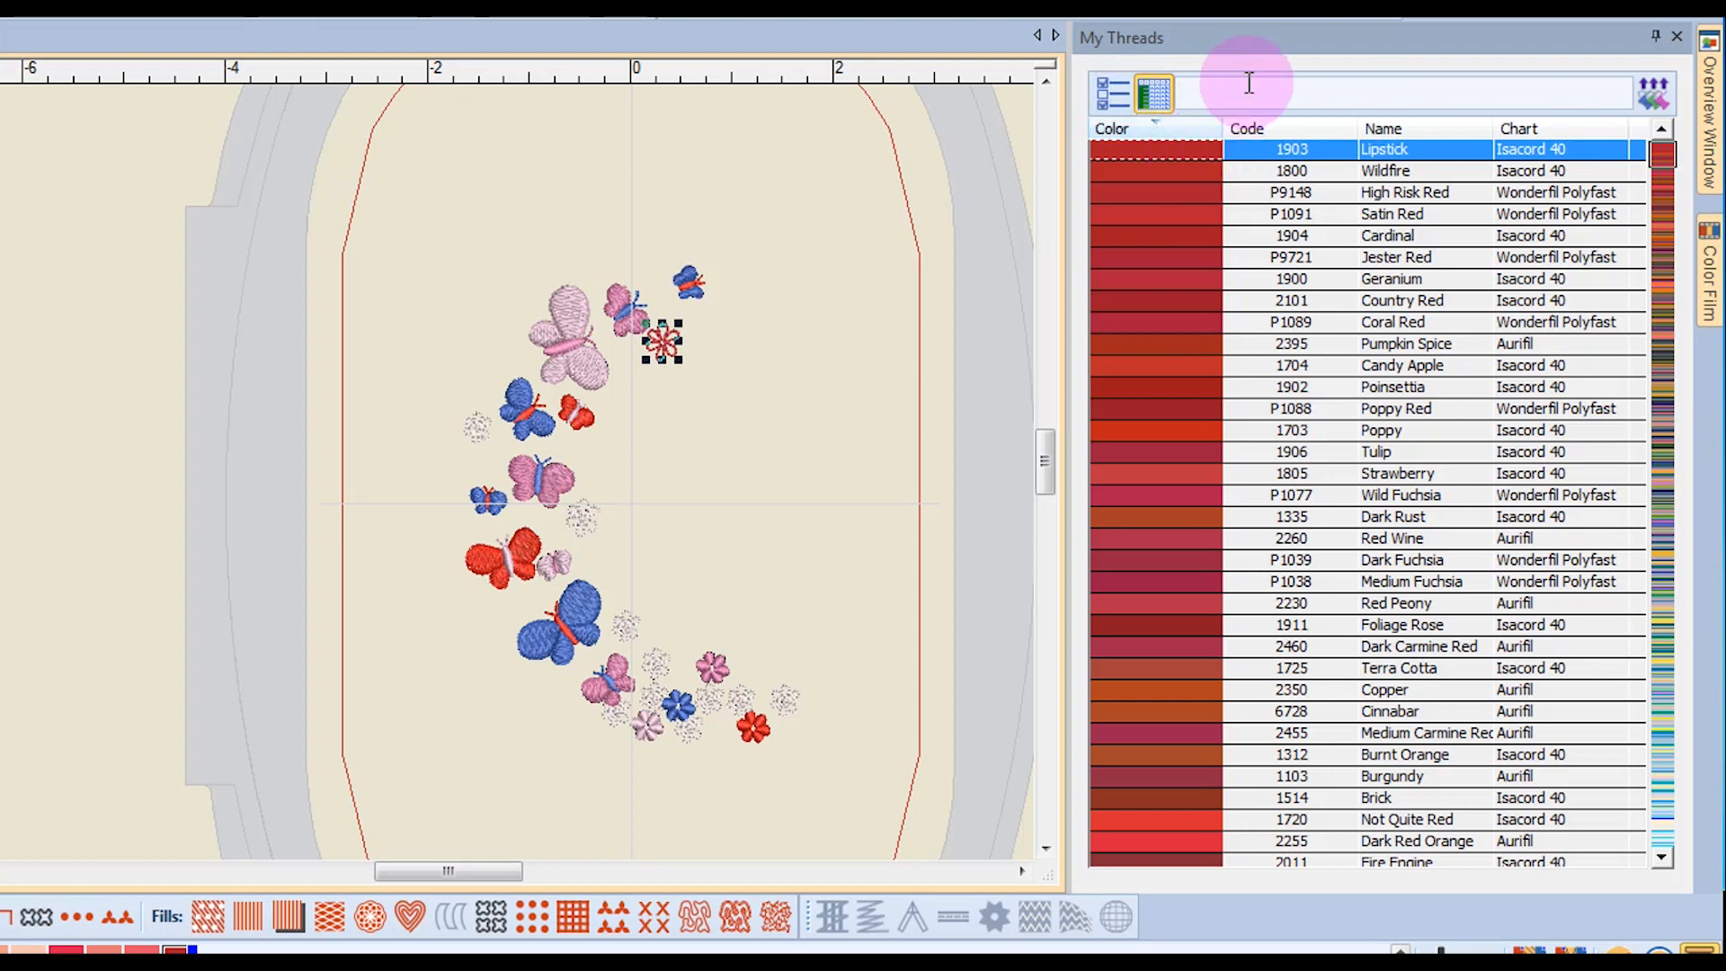
mouse_move(1151, 550)
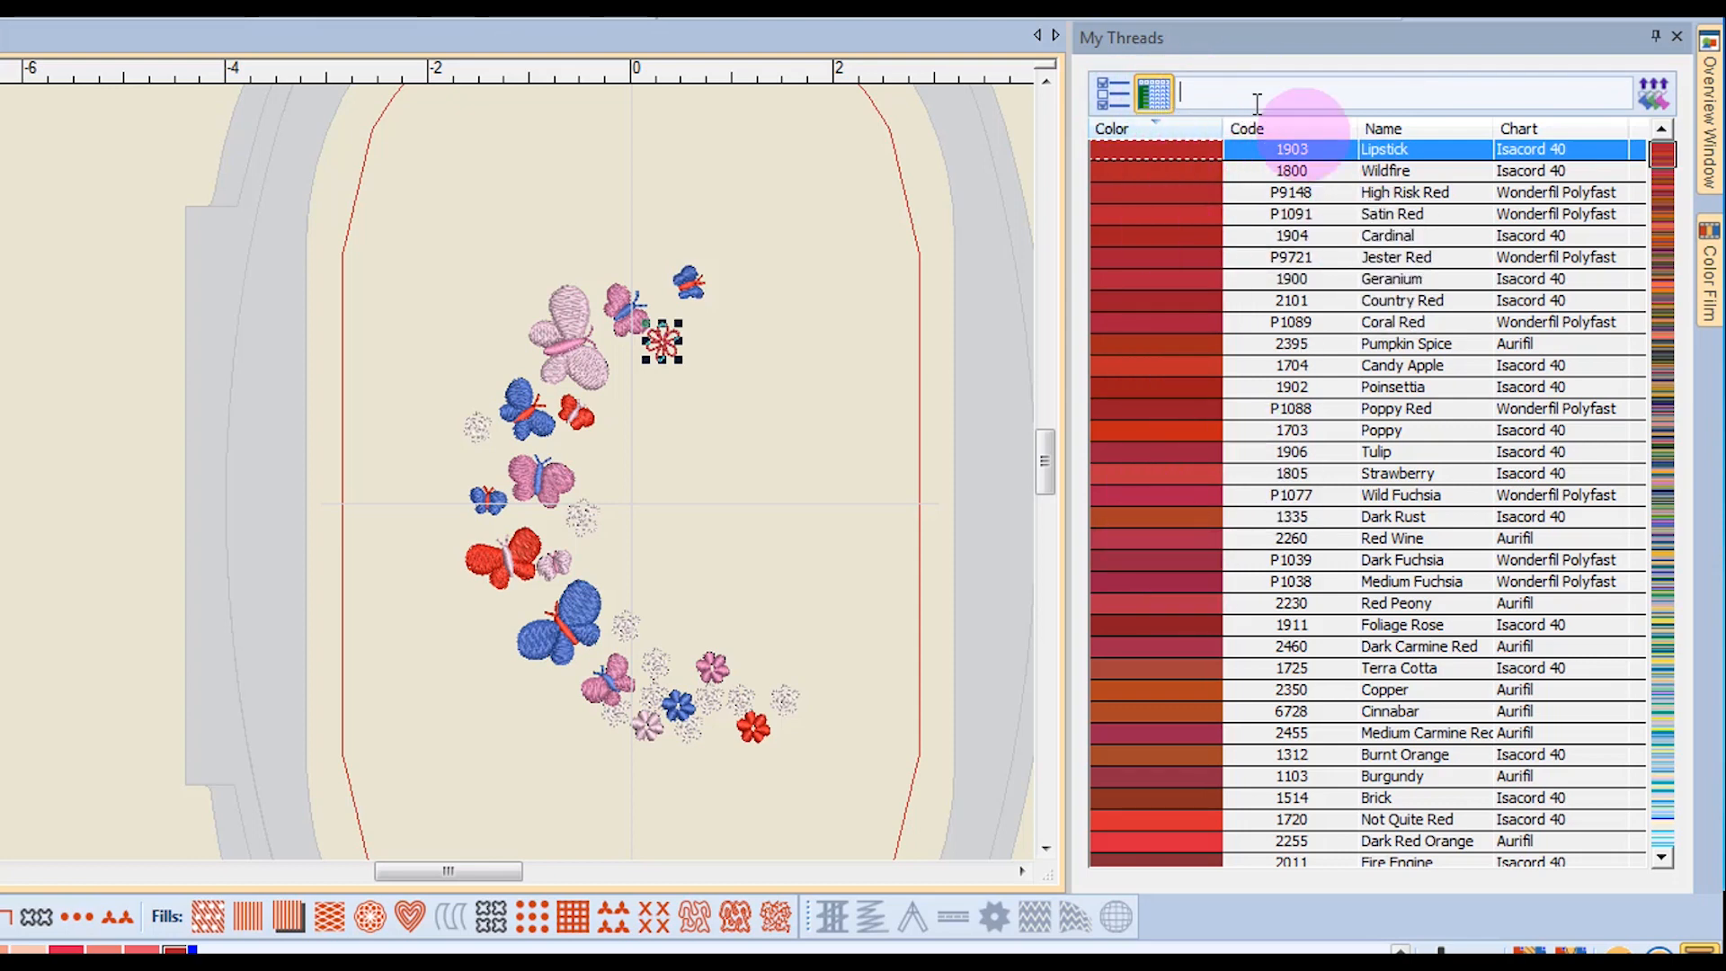
mouse_move(1415, 88)
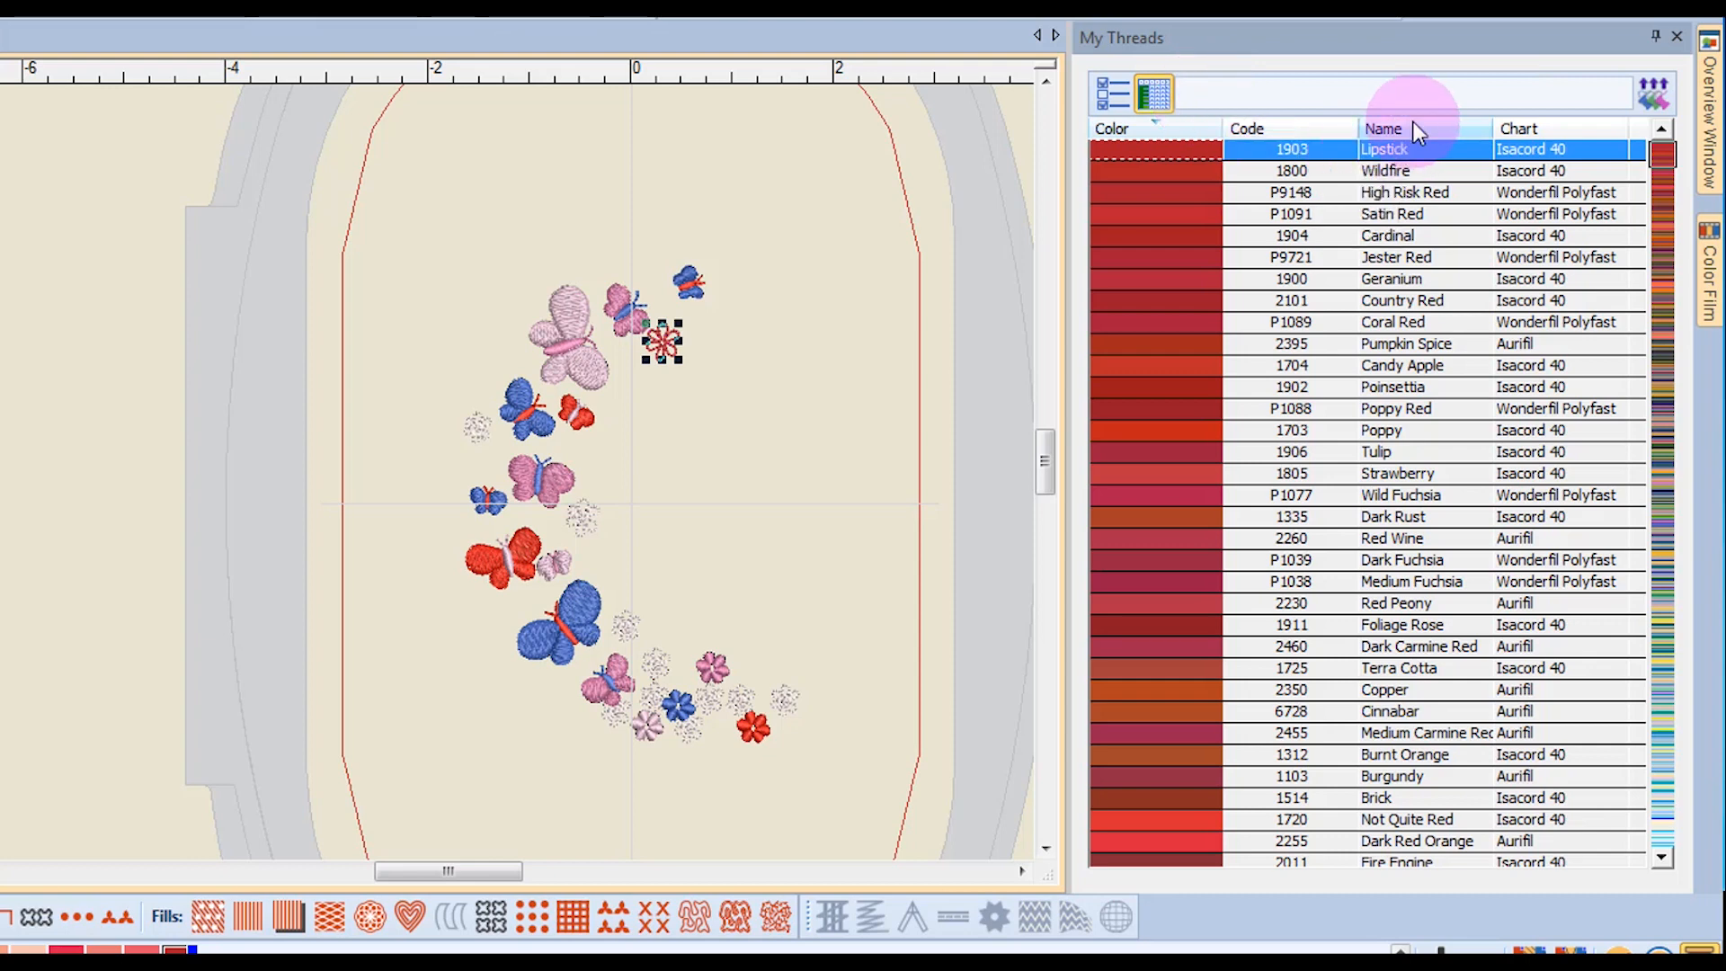
text(1903)
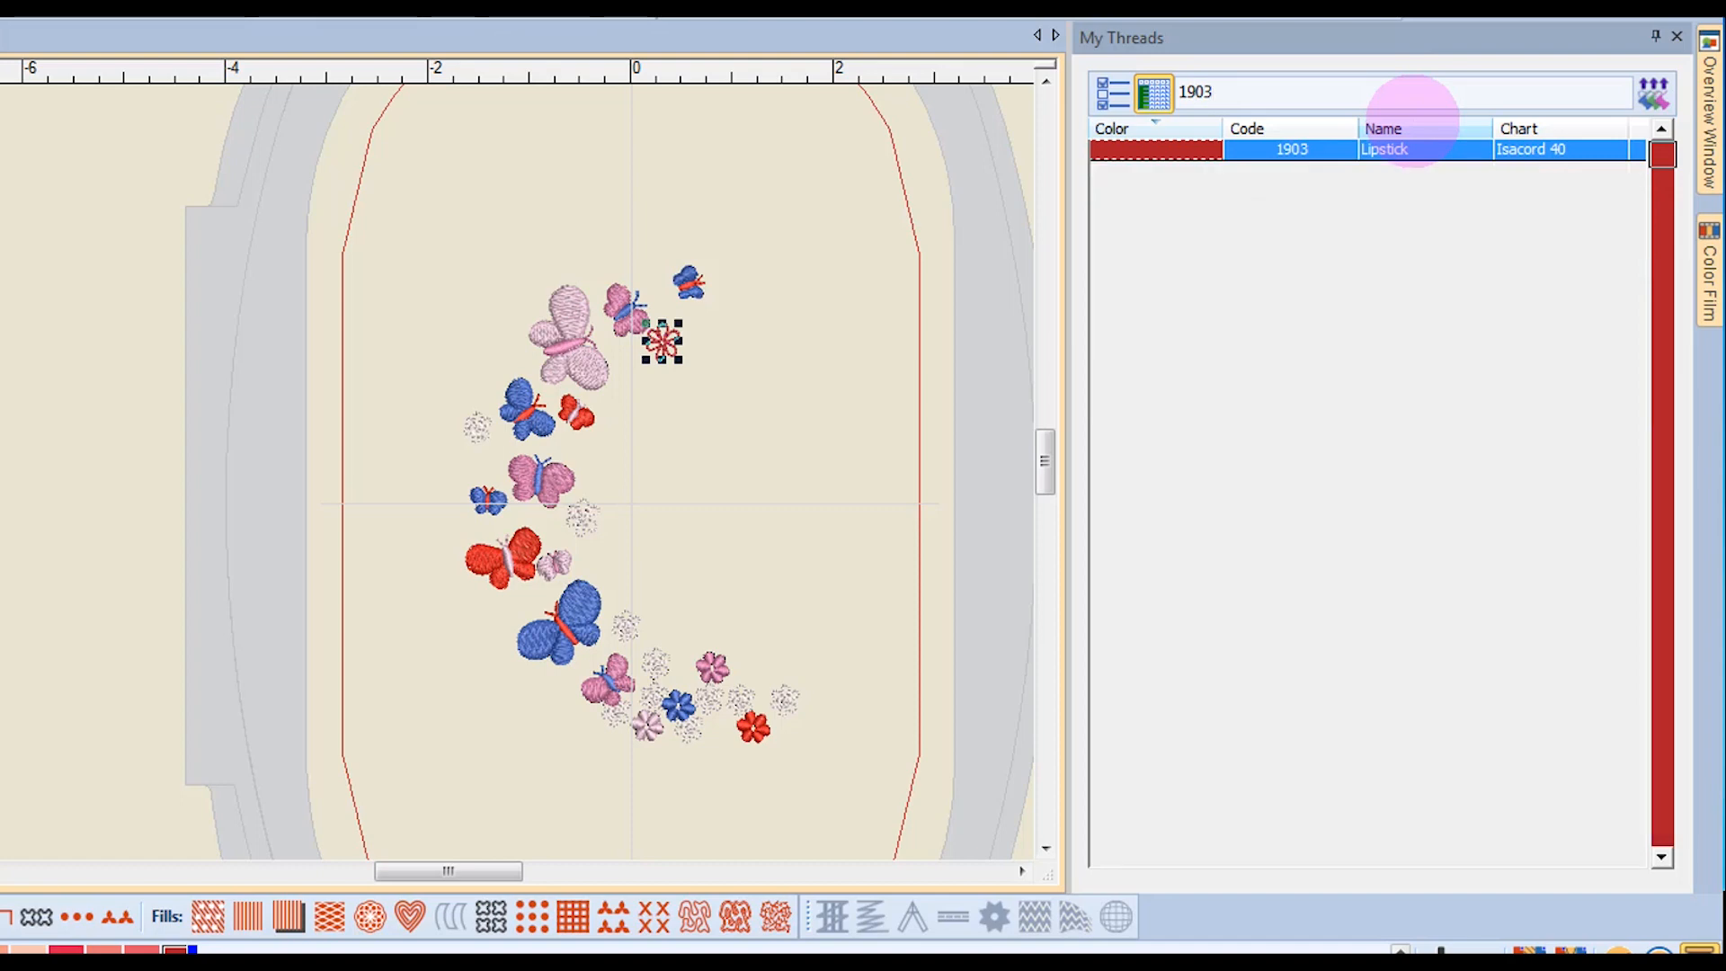
click(1255, 92)
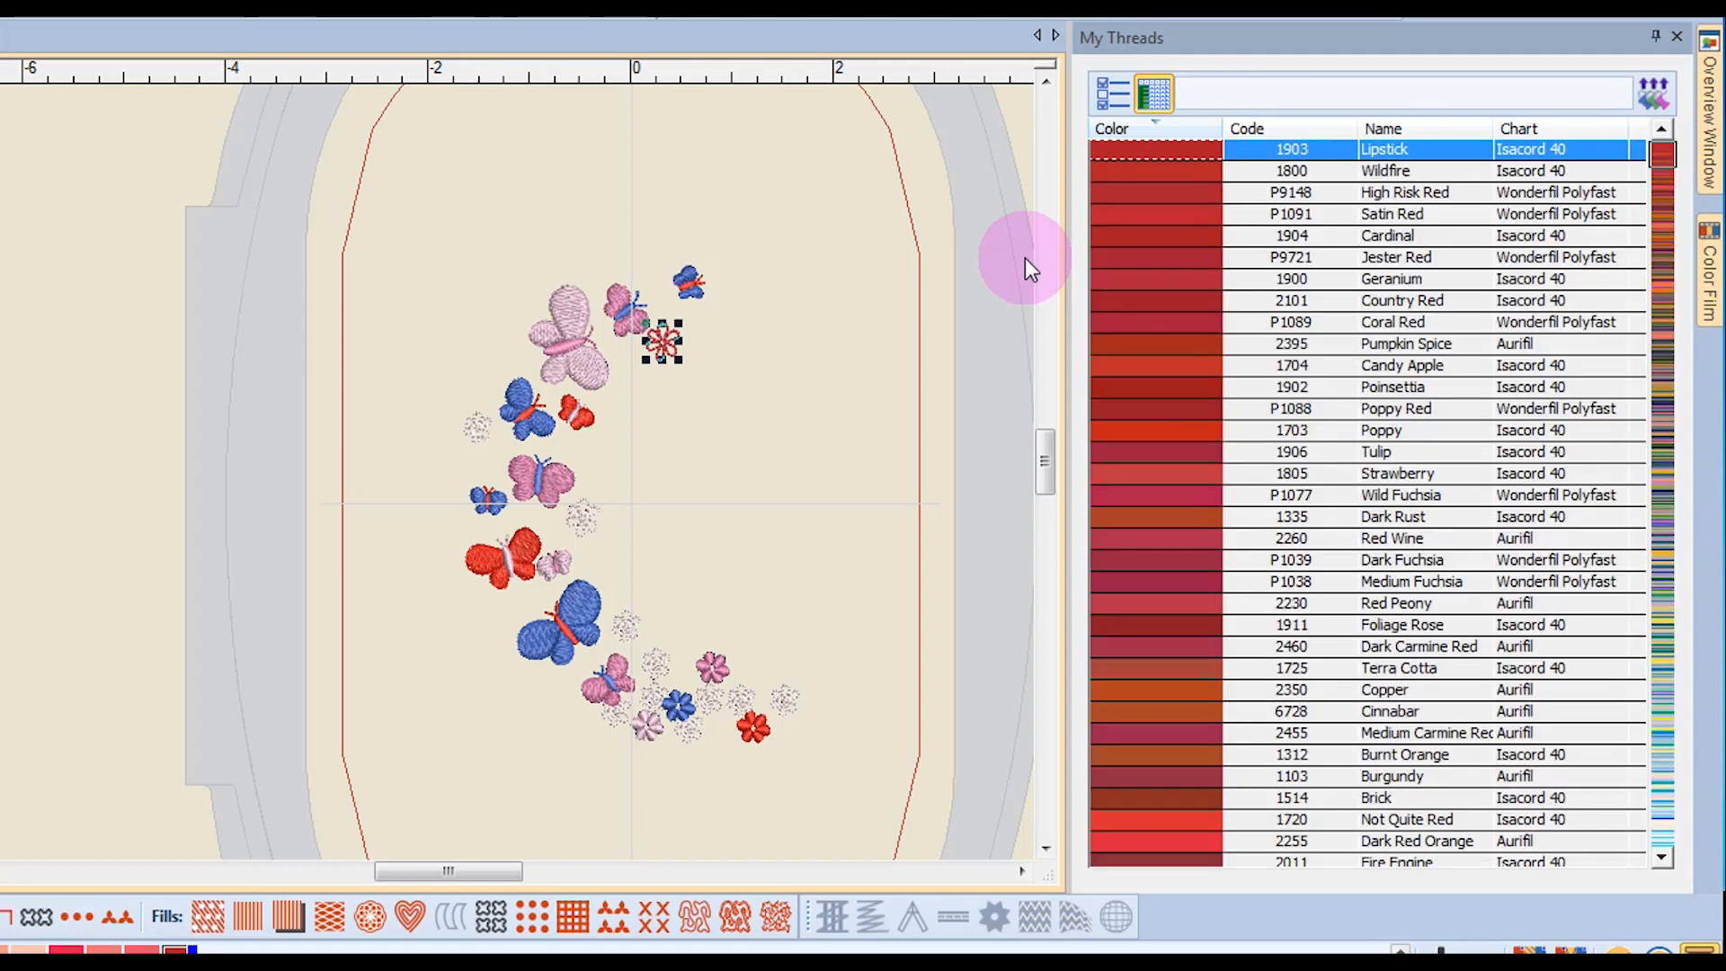
mouse_move(903, 176)
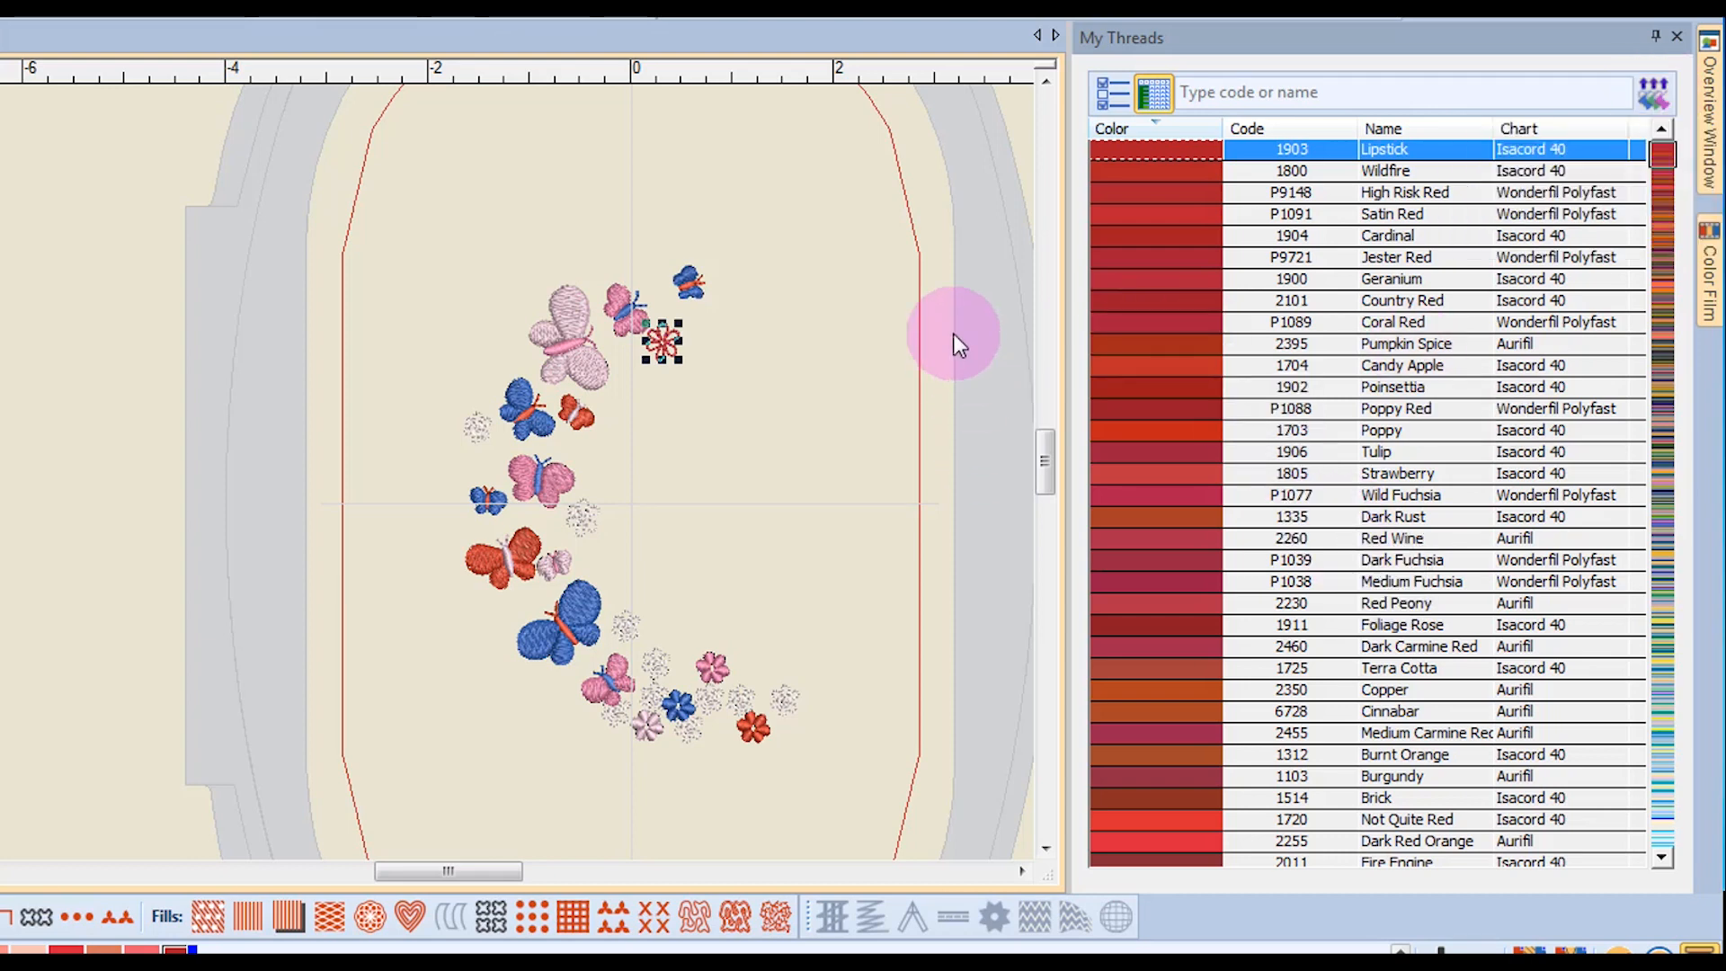
mouse_move(969, 330)
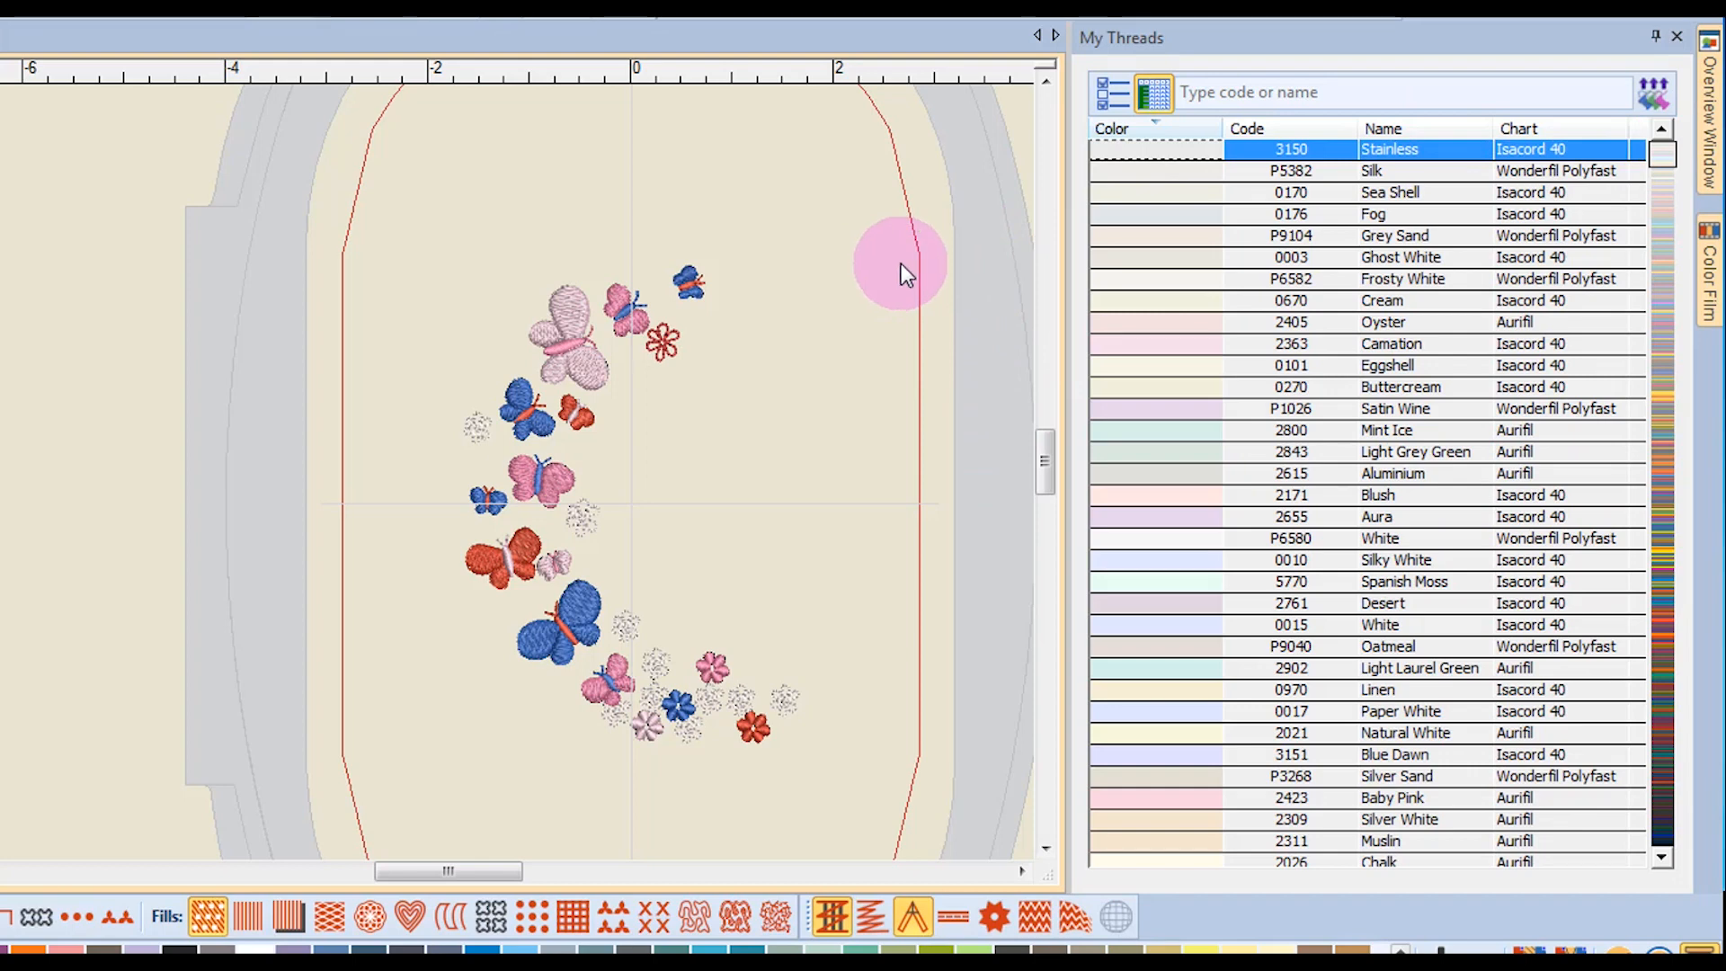
mouse_move(944, 239)
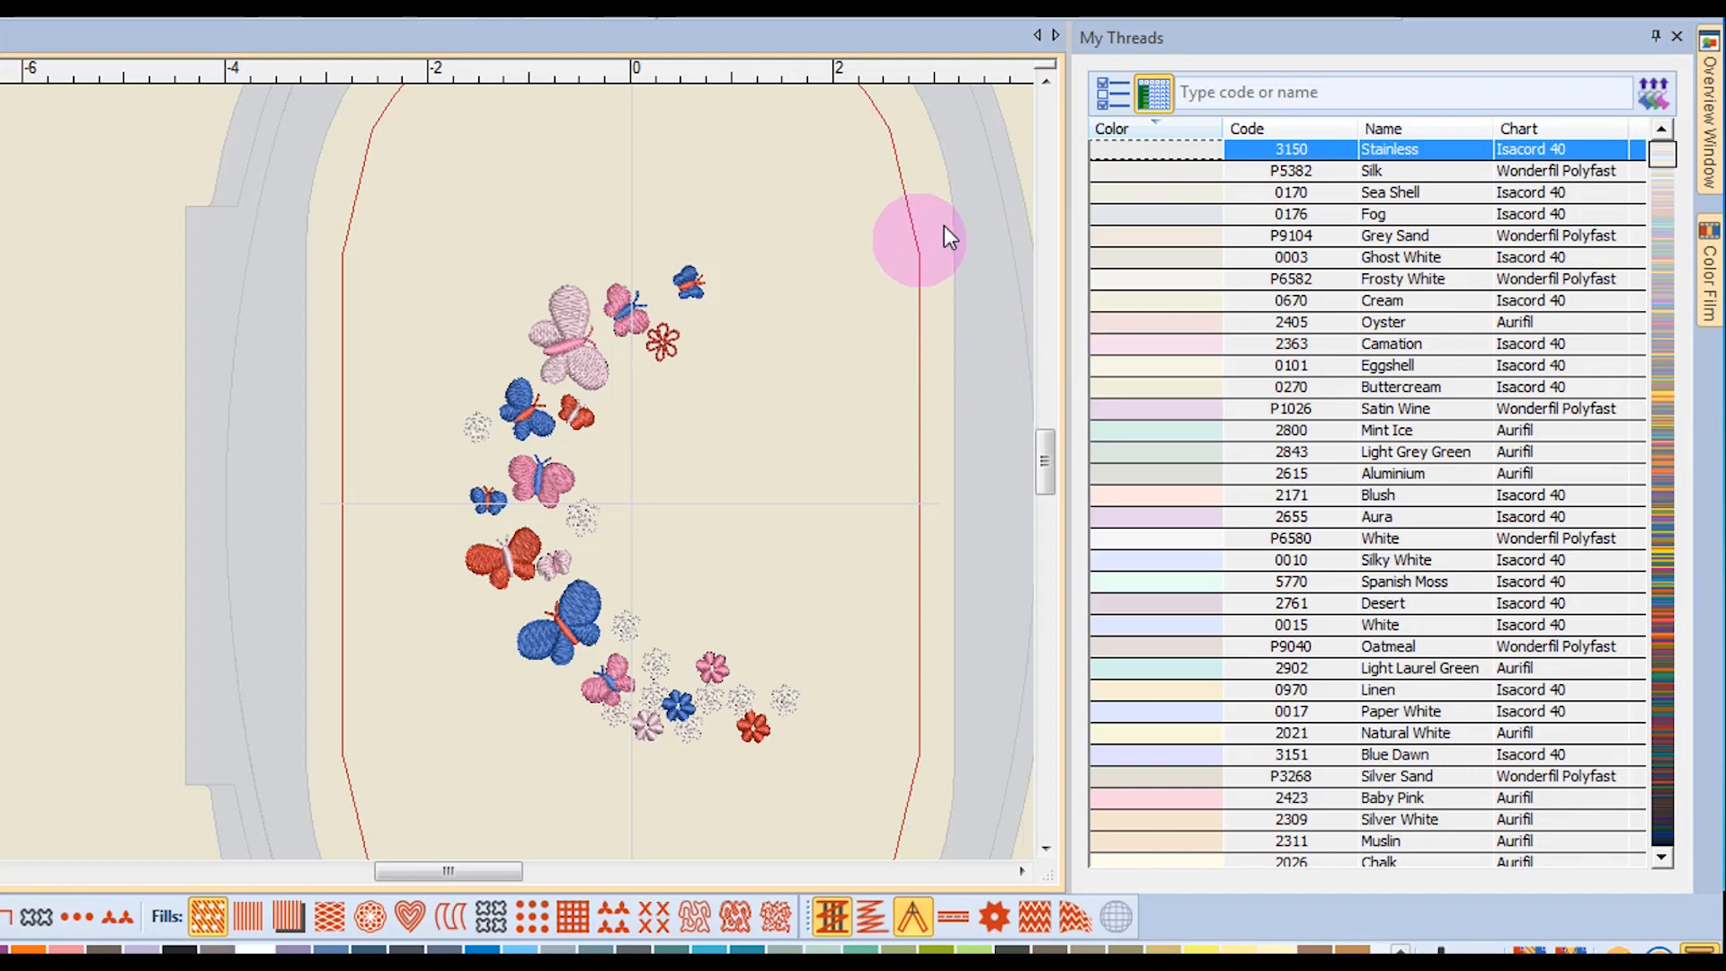
mouse_move(1415, 326)
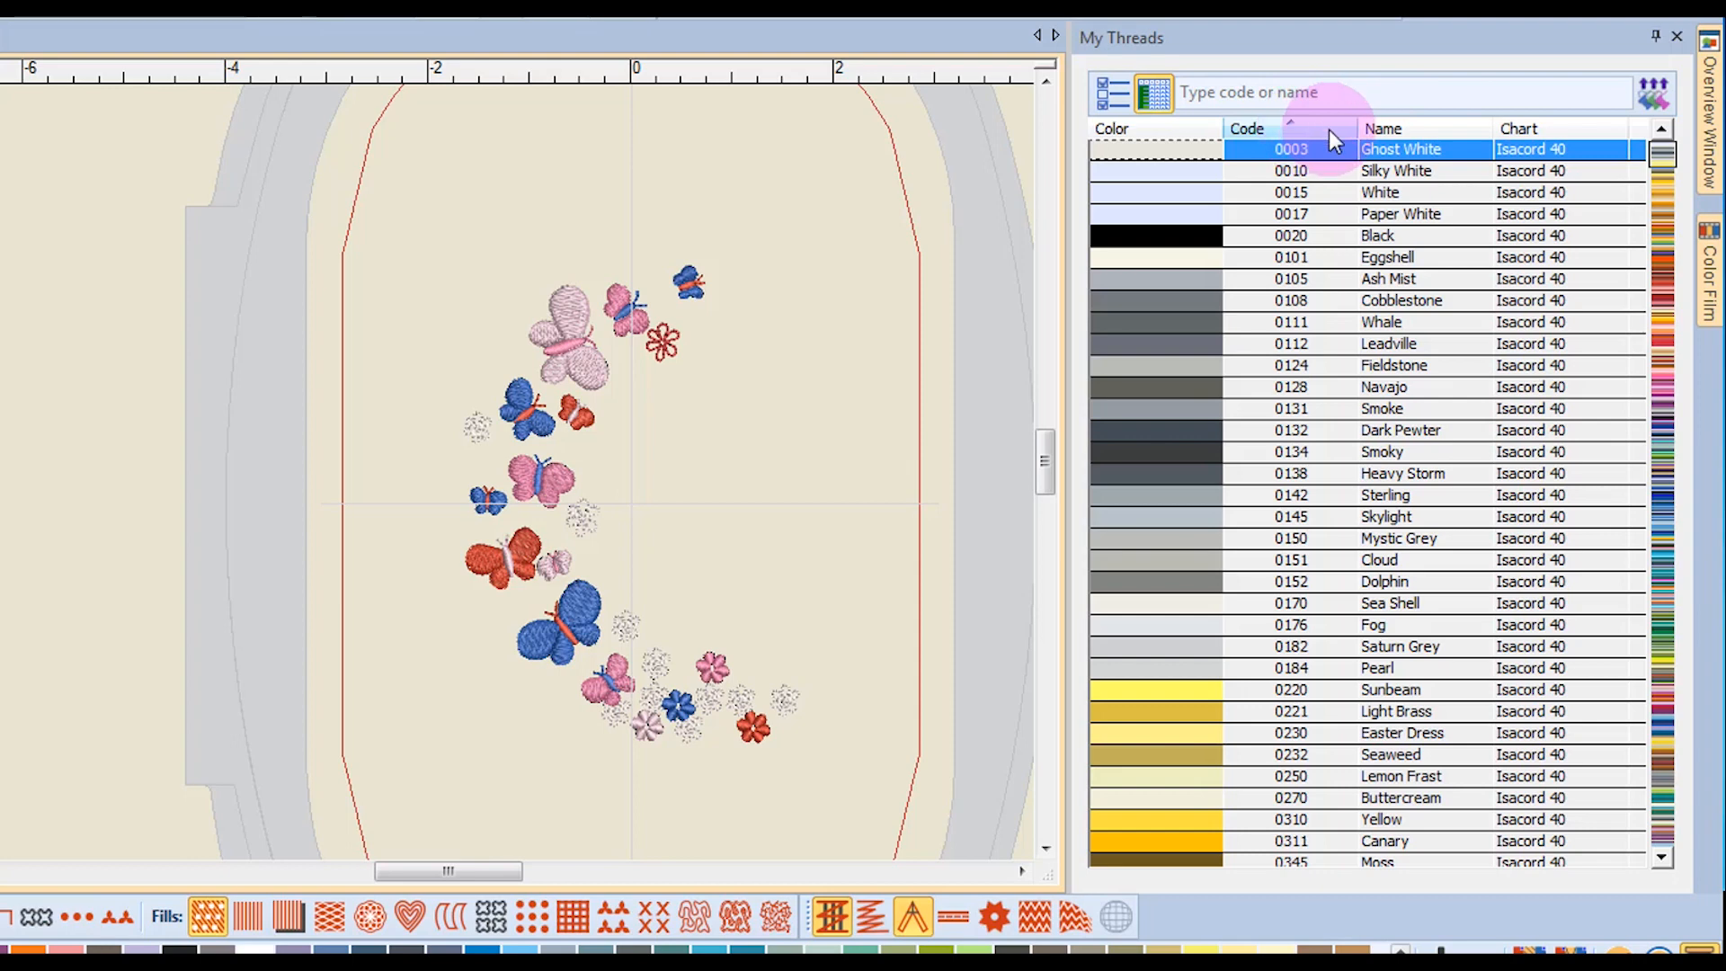
mouse_move(1447, 138)
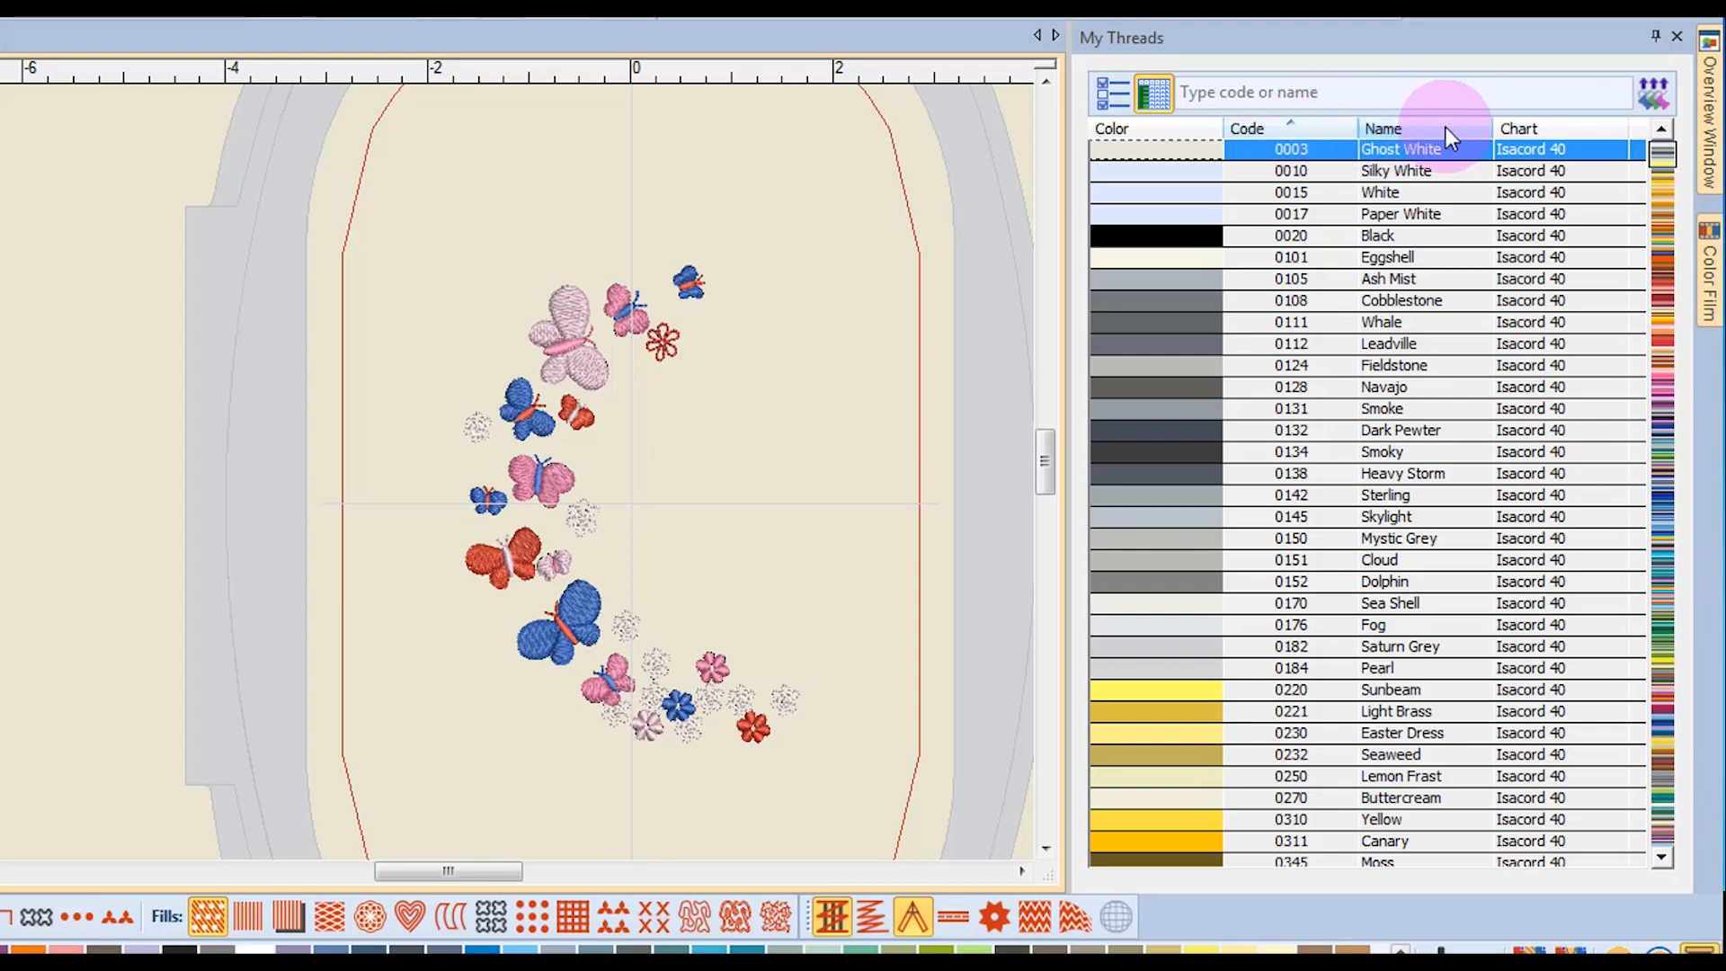
Step: Sort My Threads by Chart so Wonderfil Polyfast threads like P9125 Air Blue group at the top
click(1382, 130)
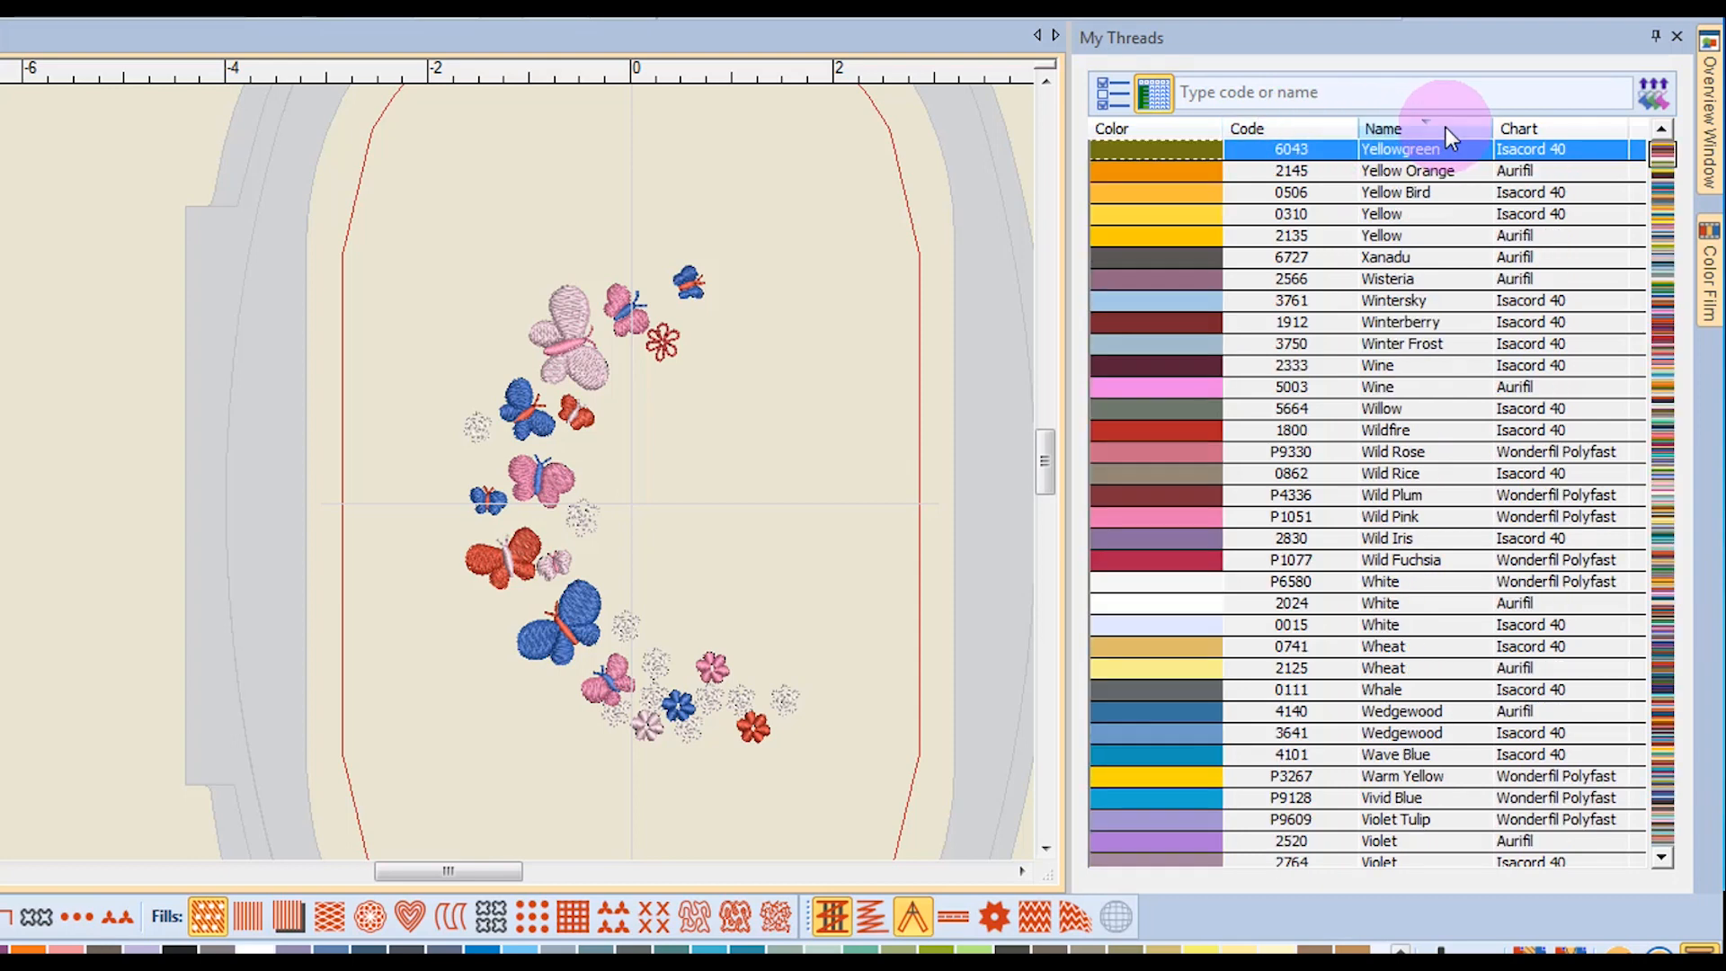
click(1383, 130)
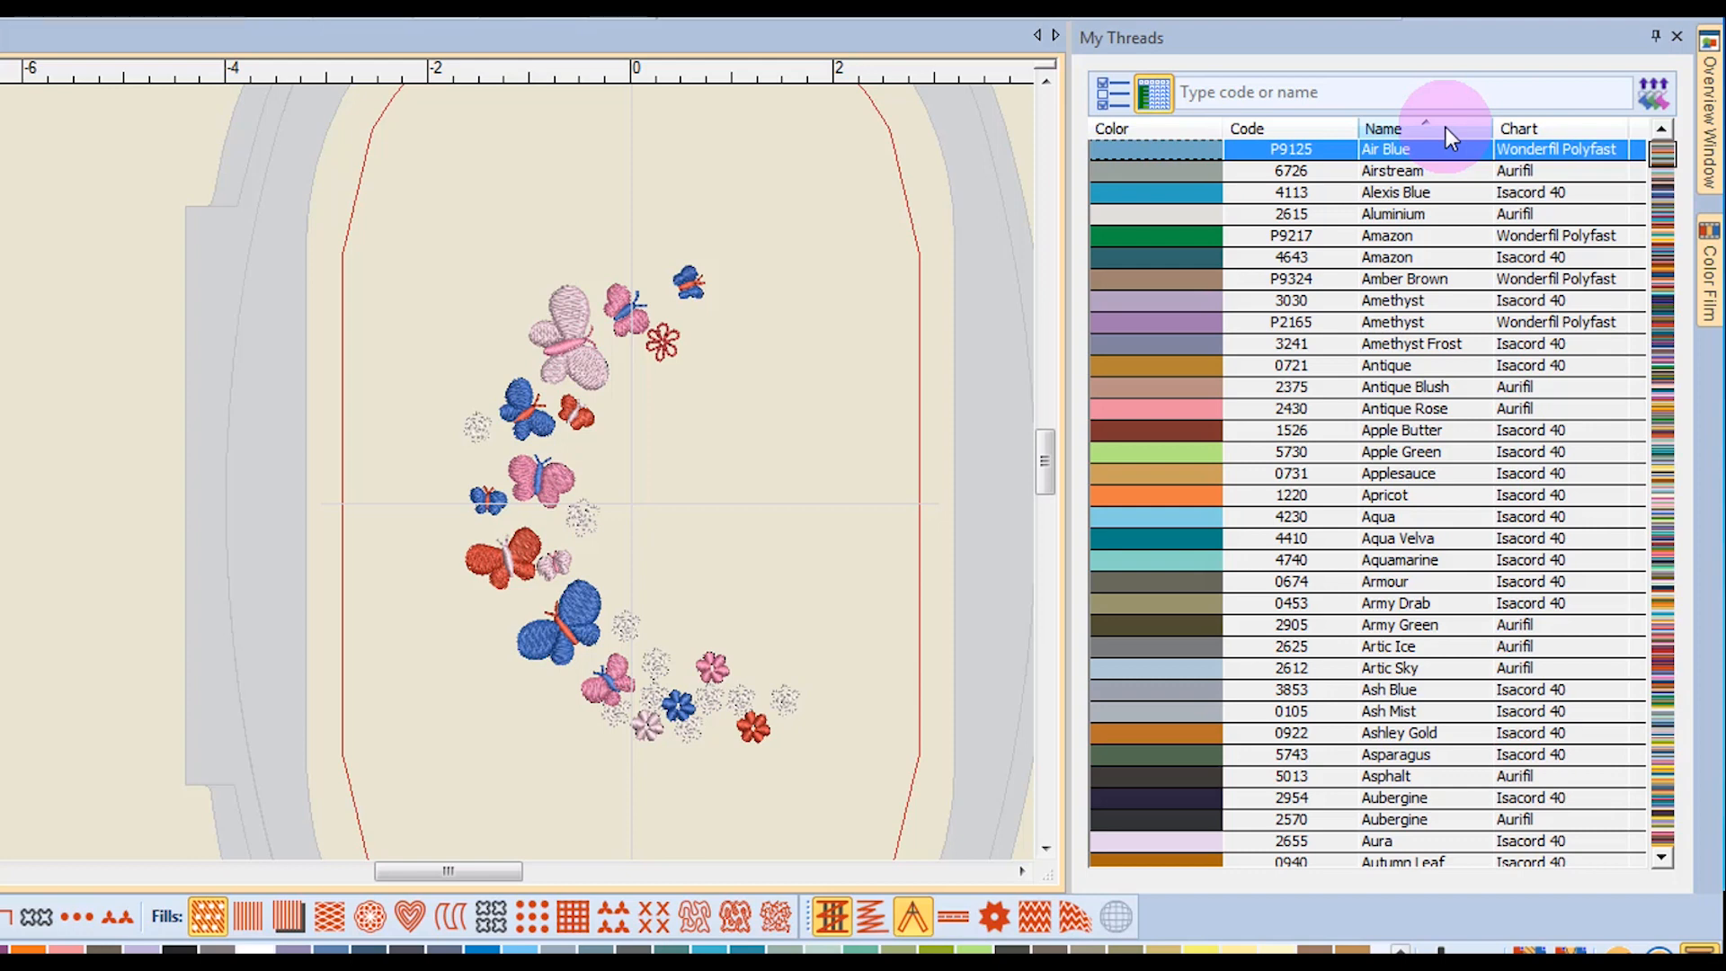
click(1520, 129)
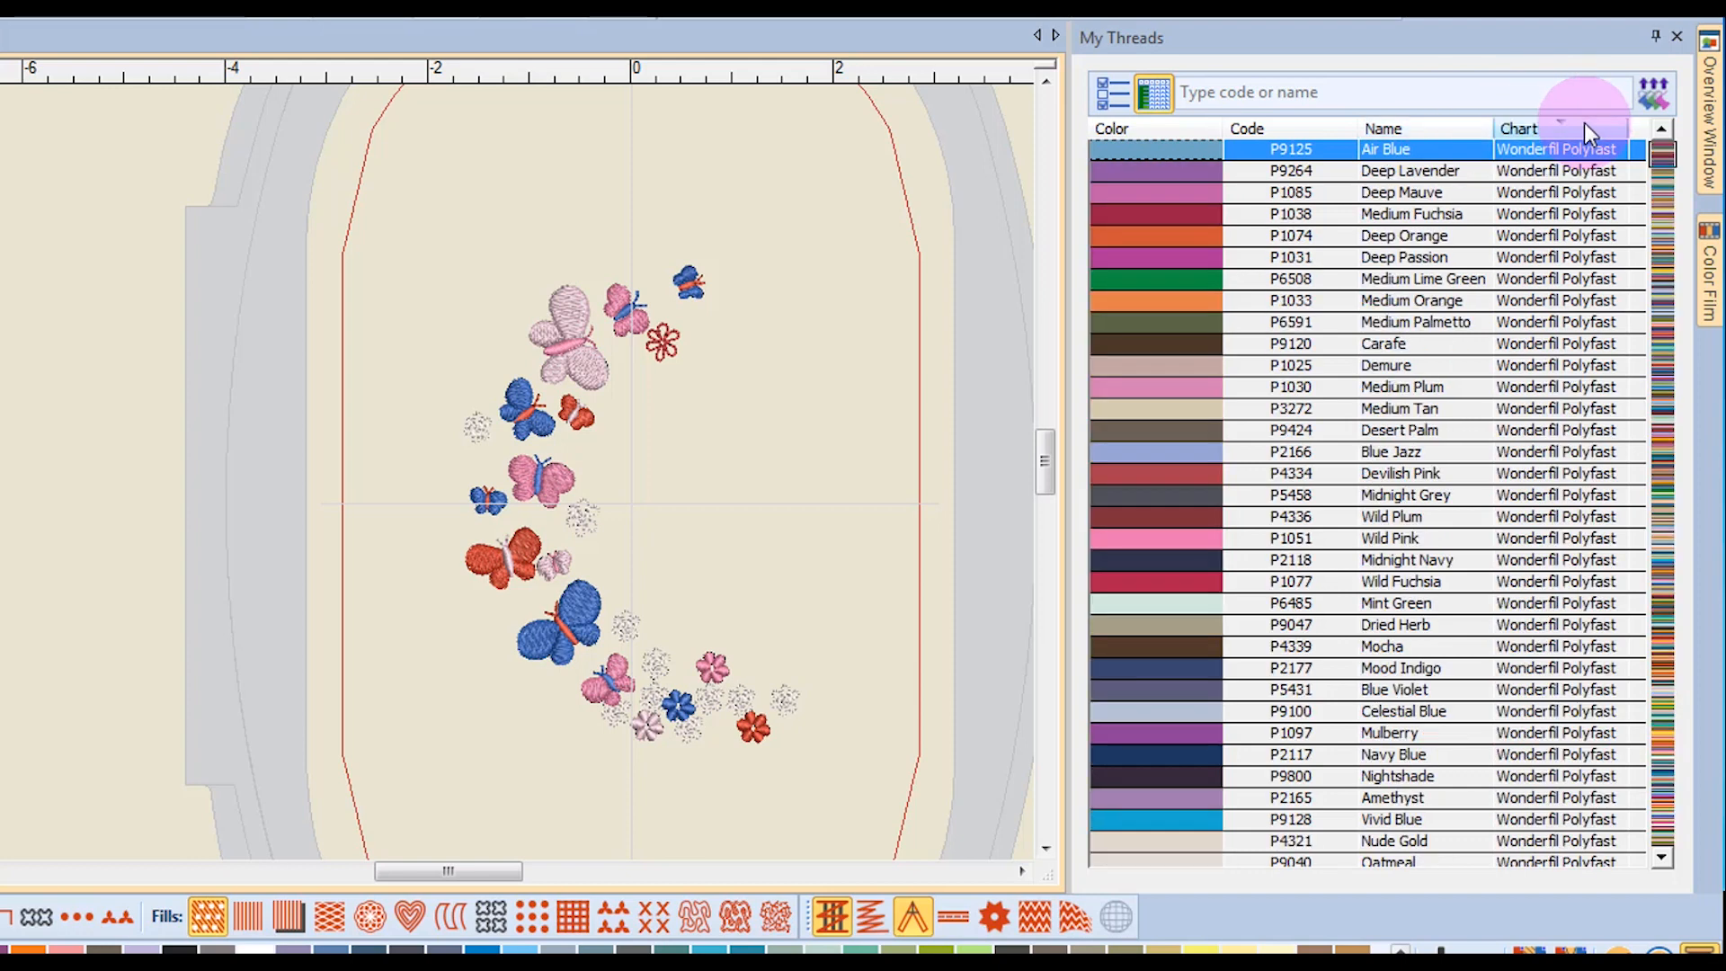
mouse_move(1581, 605)
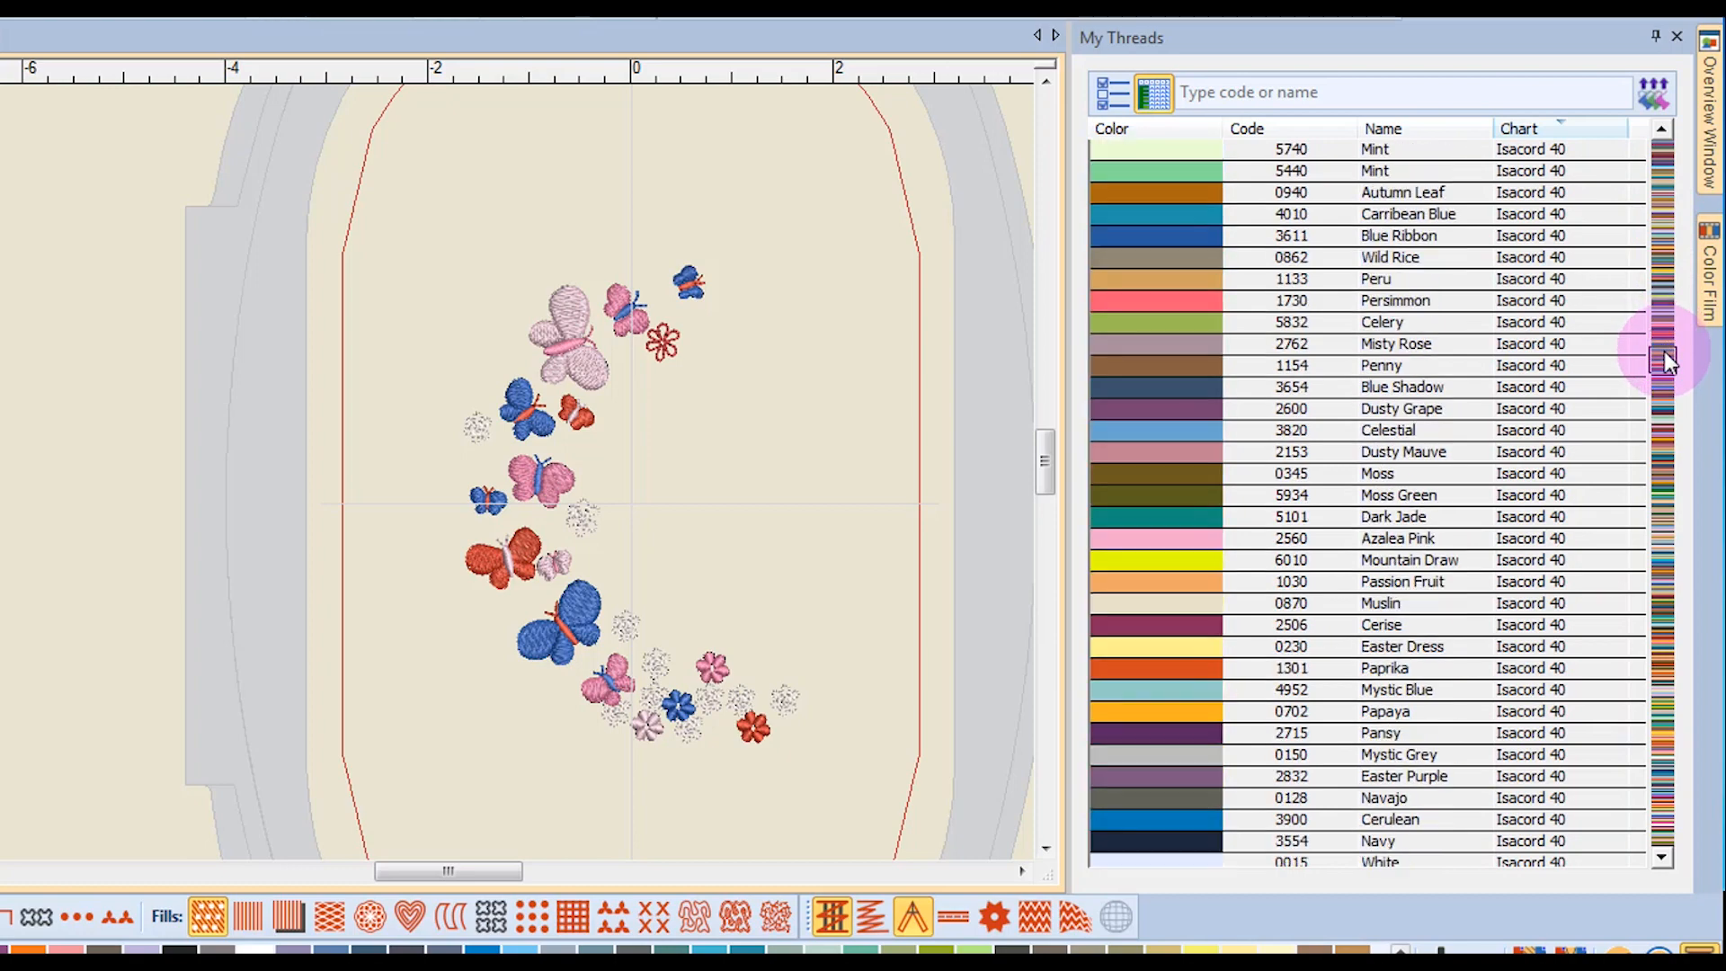
Step: Assign Isacord 40 Fire Engine 2011 to the selected lower-right flower
scroll(down, 3)
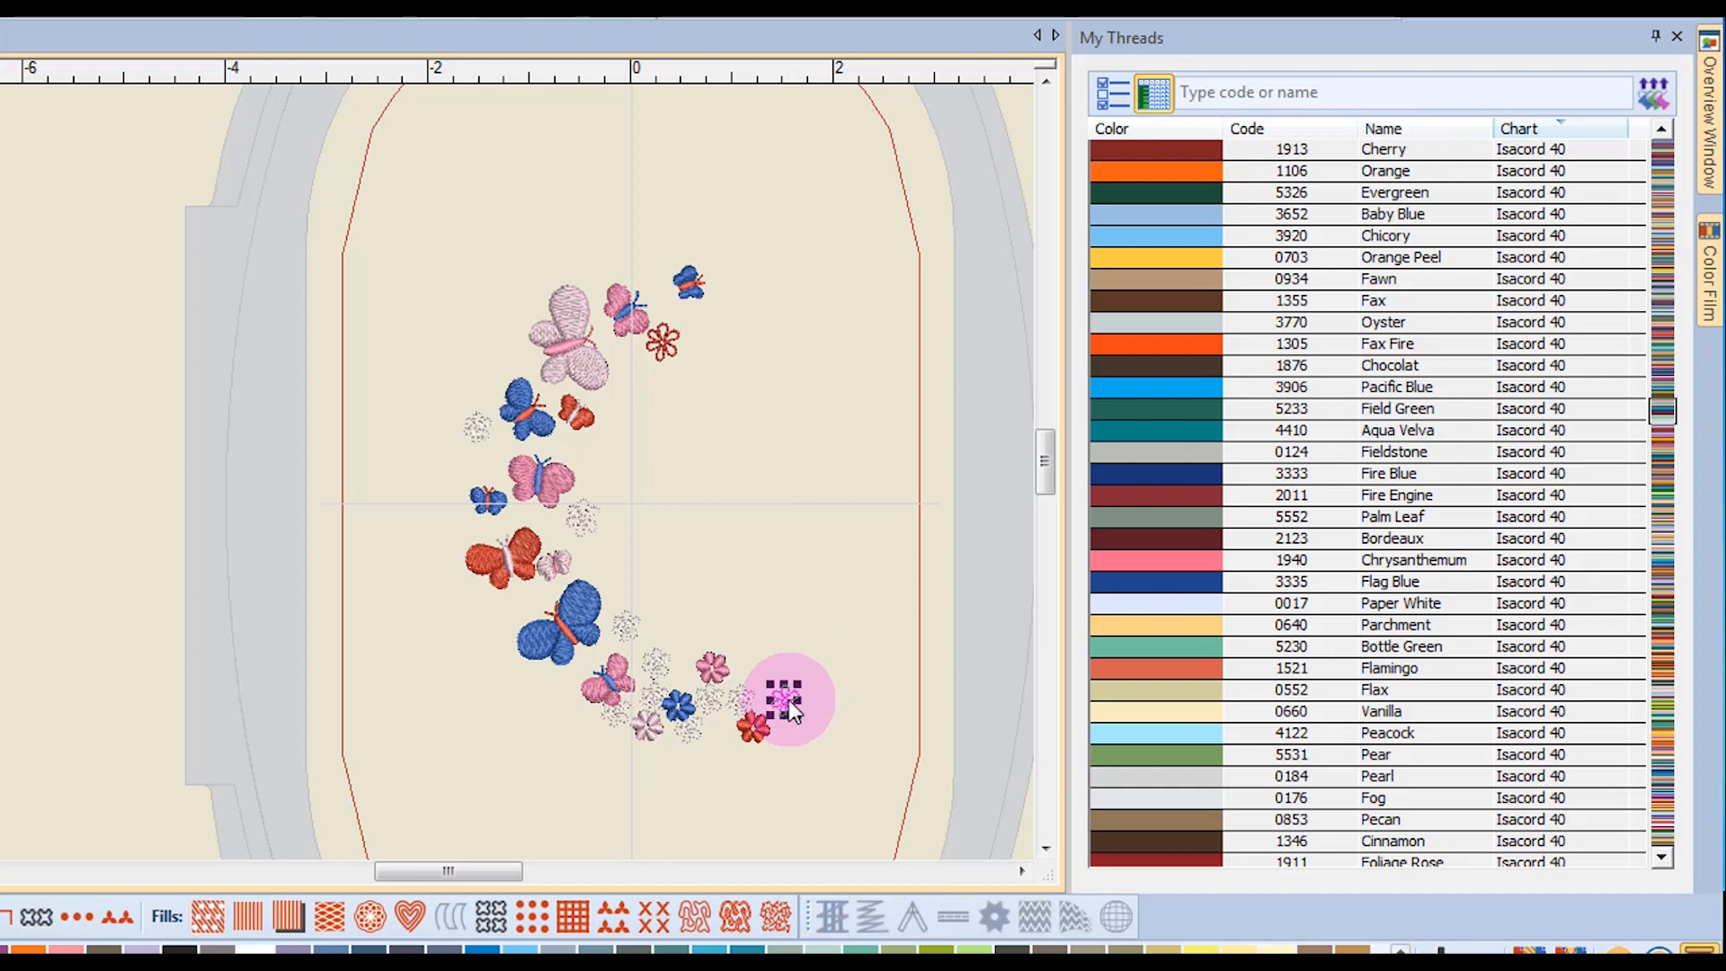
mouse_move(1041, 457)
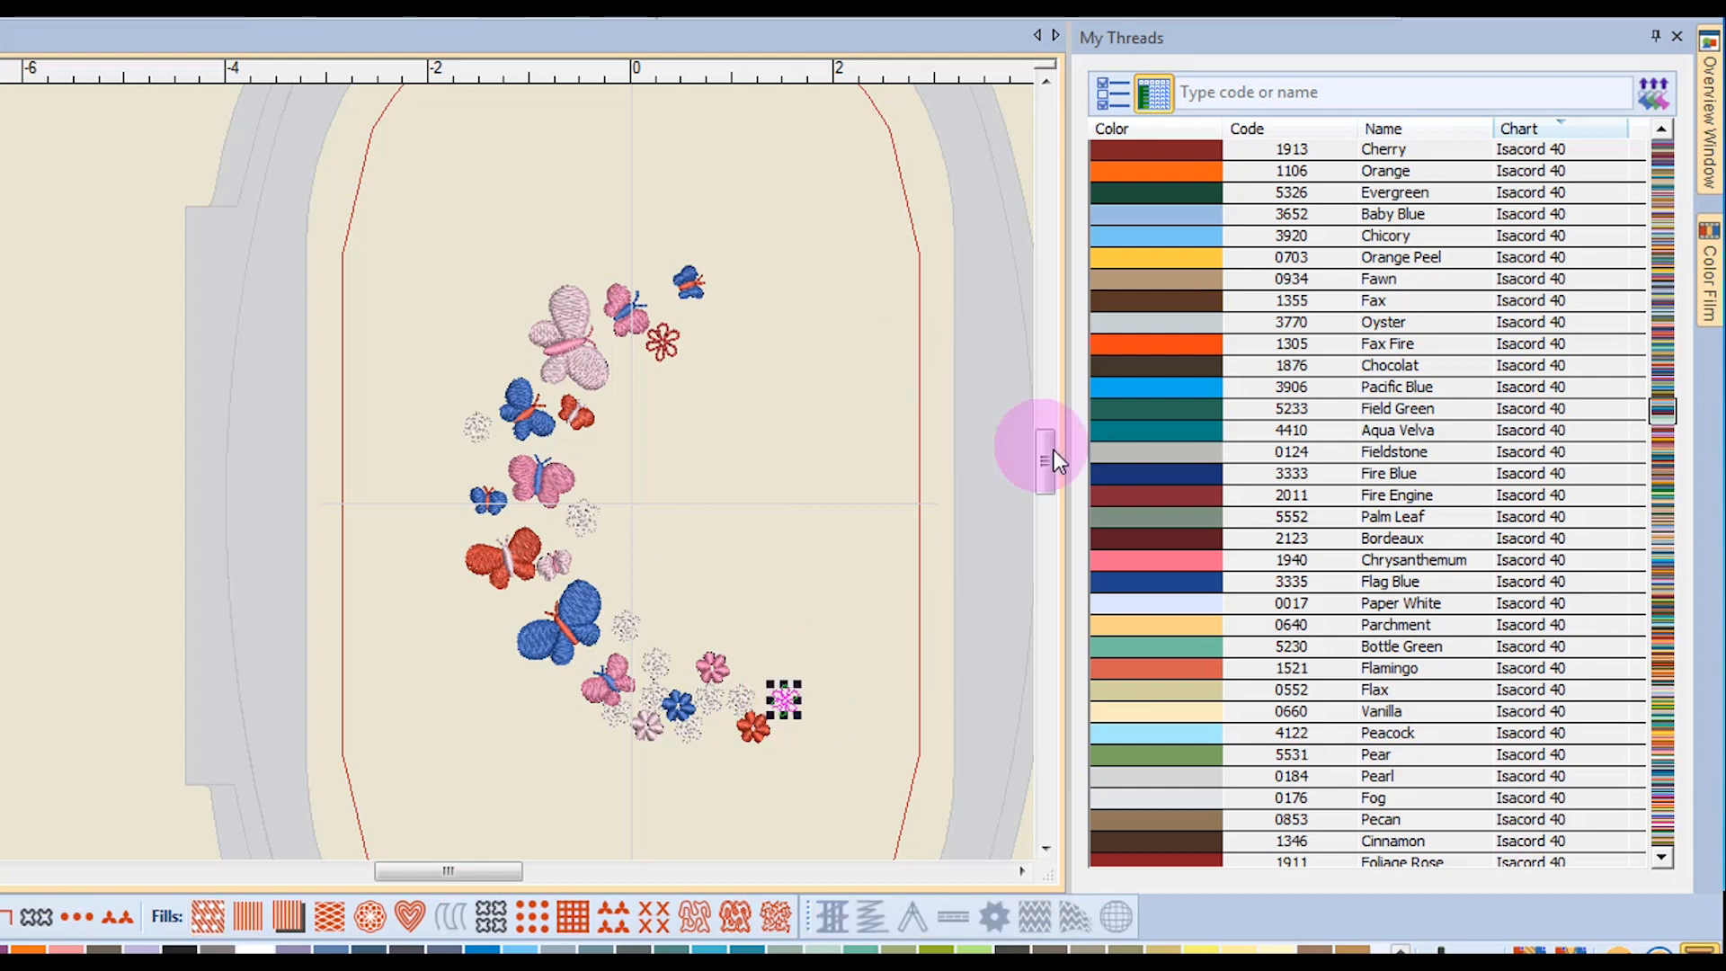
click(1396, 495)
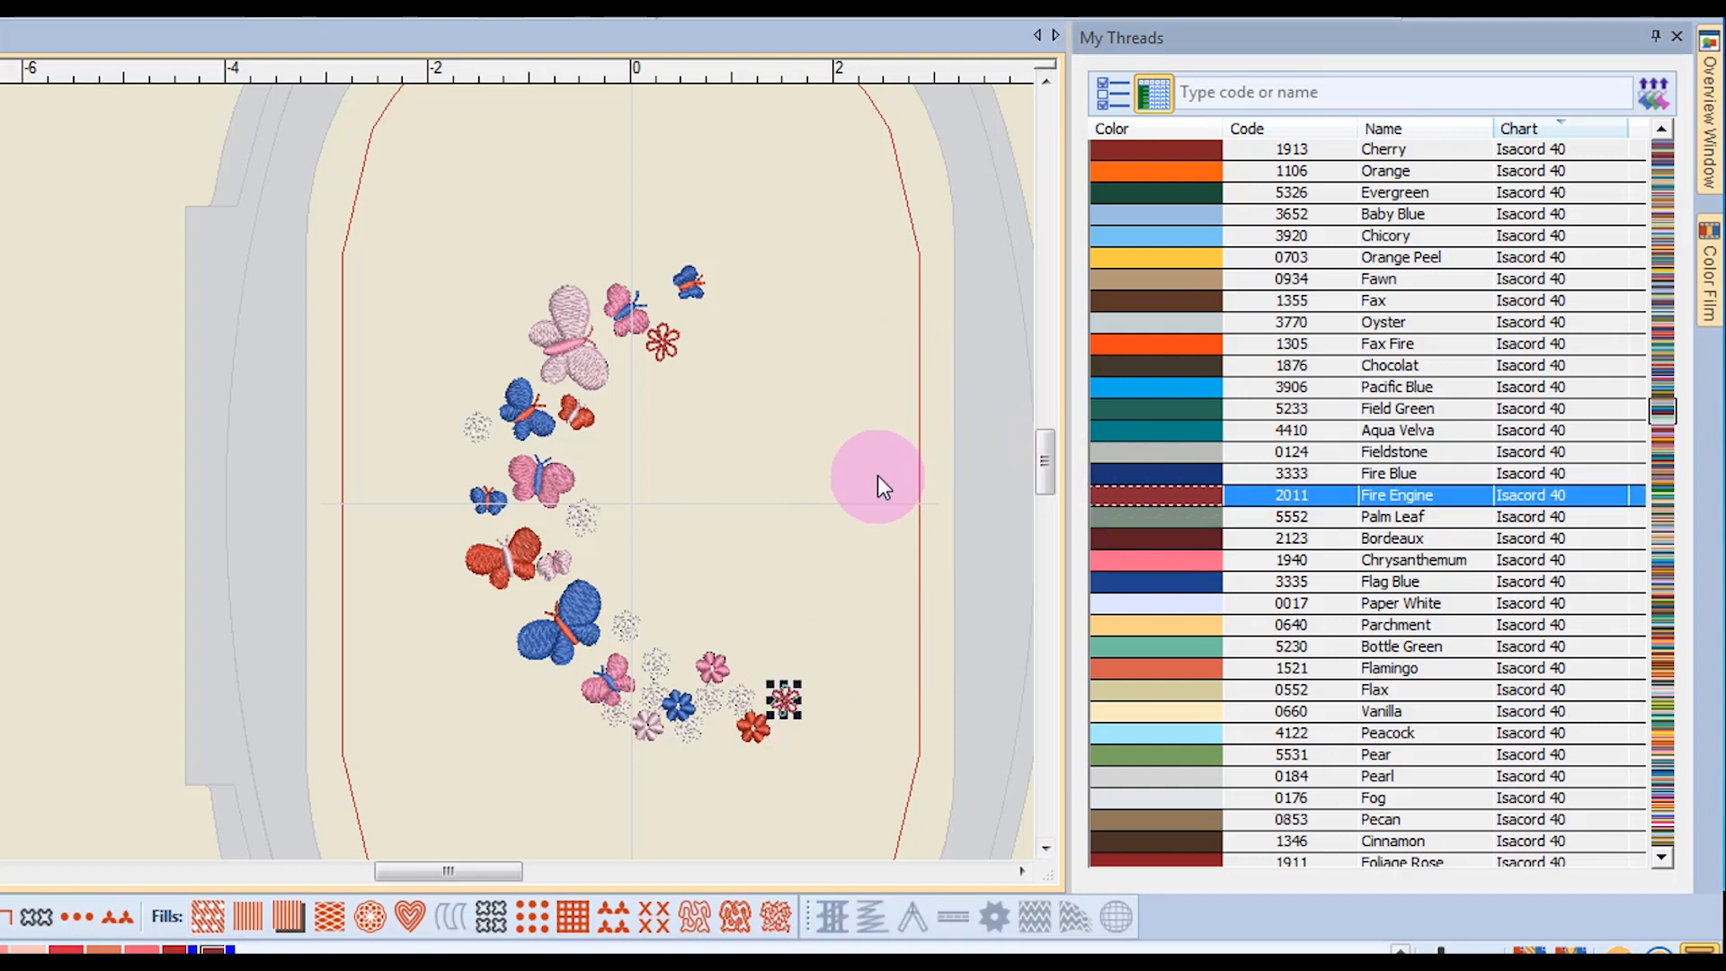
mouse_move(878, 380)
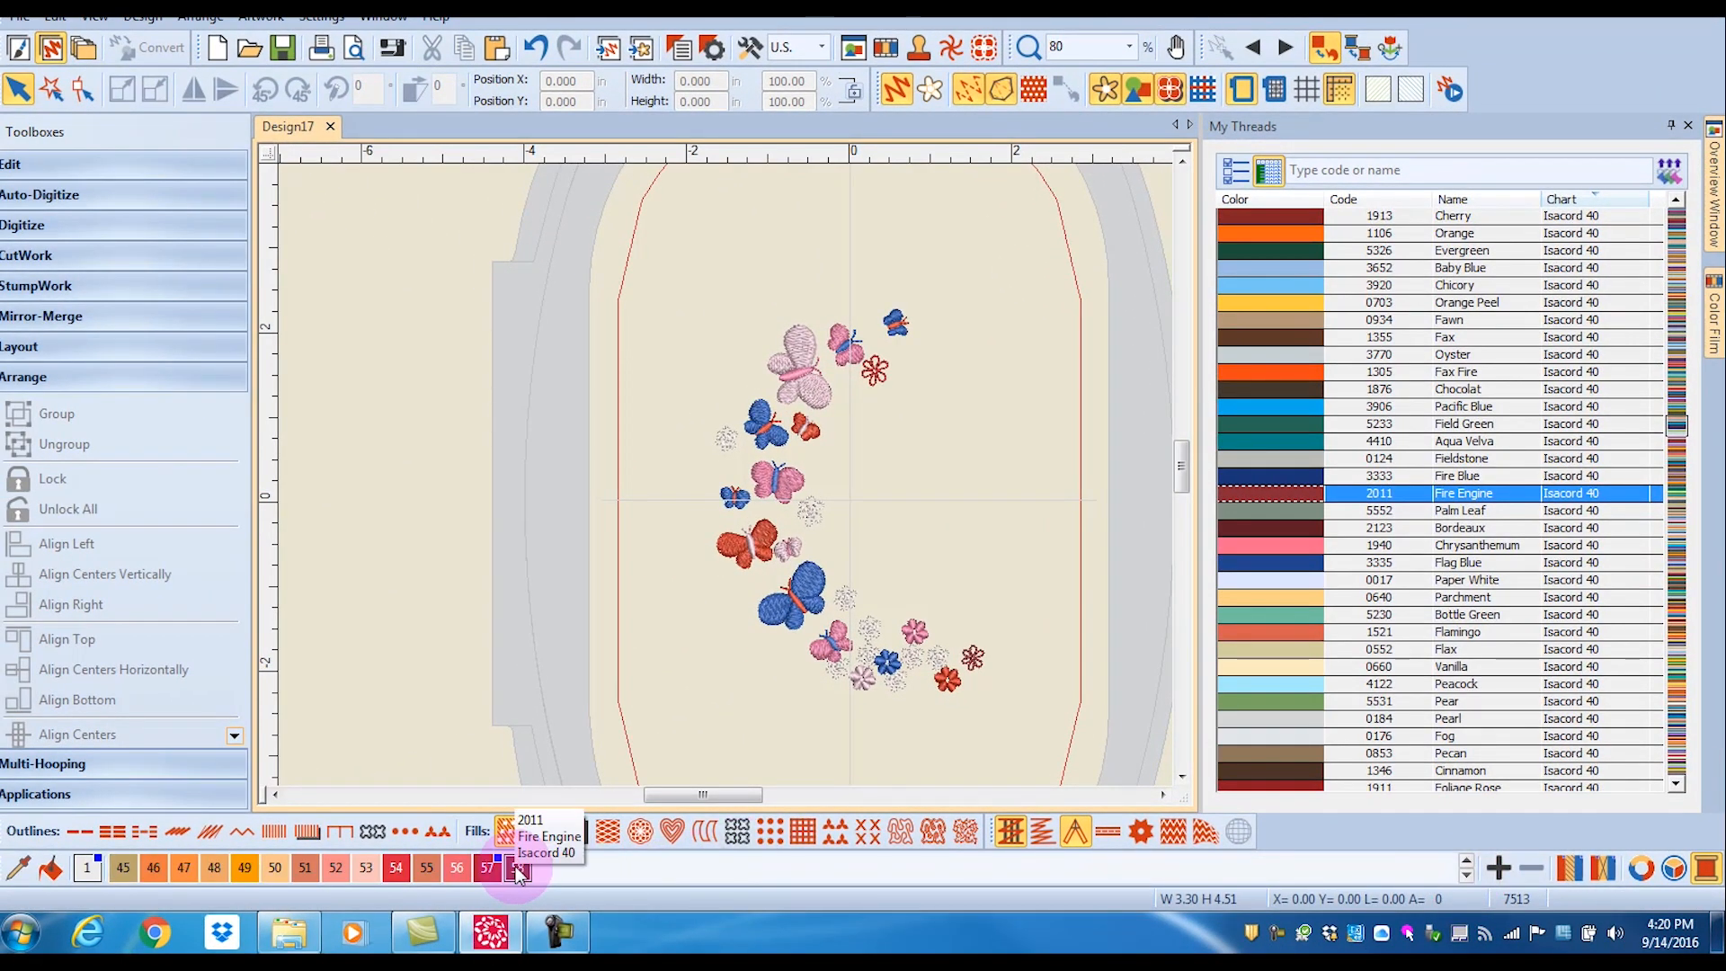
mouse_move(516, 869)
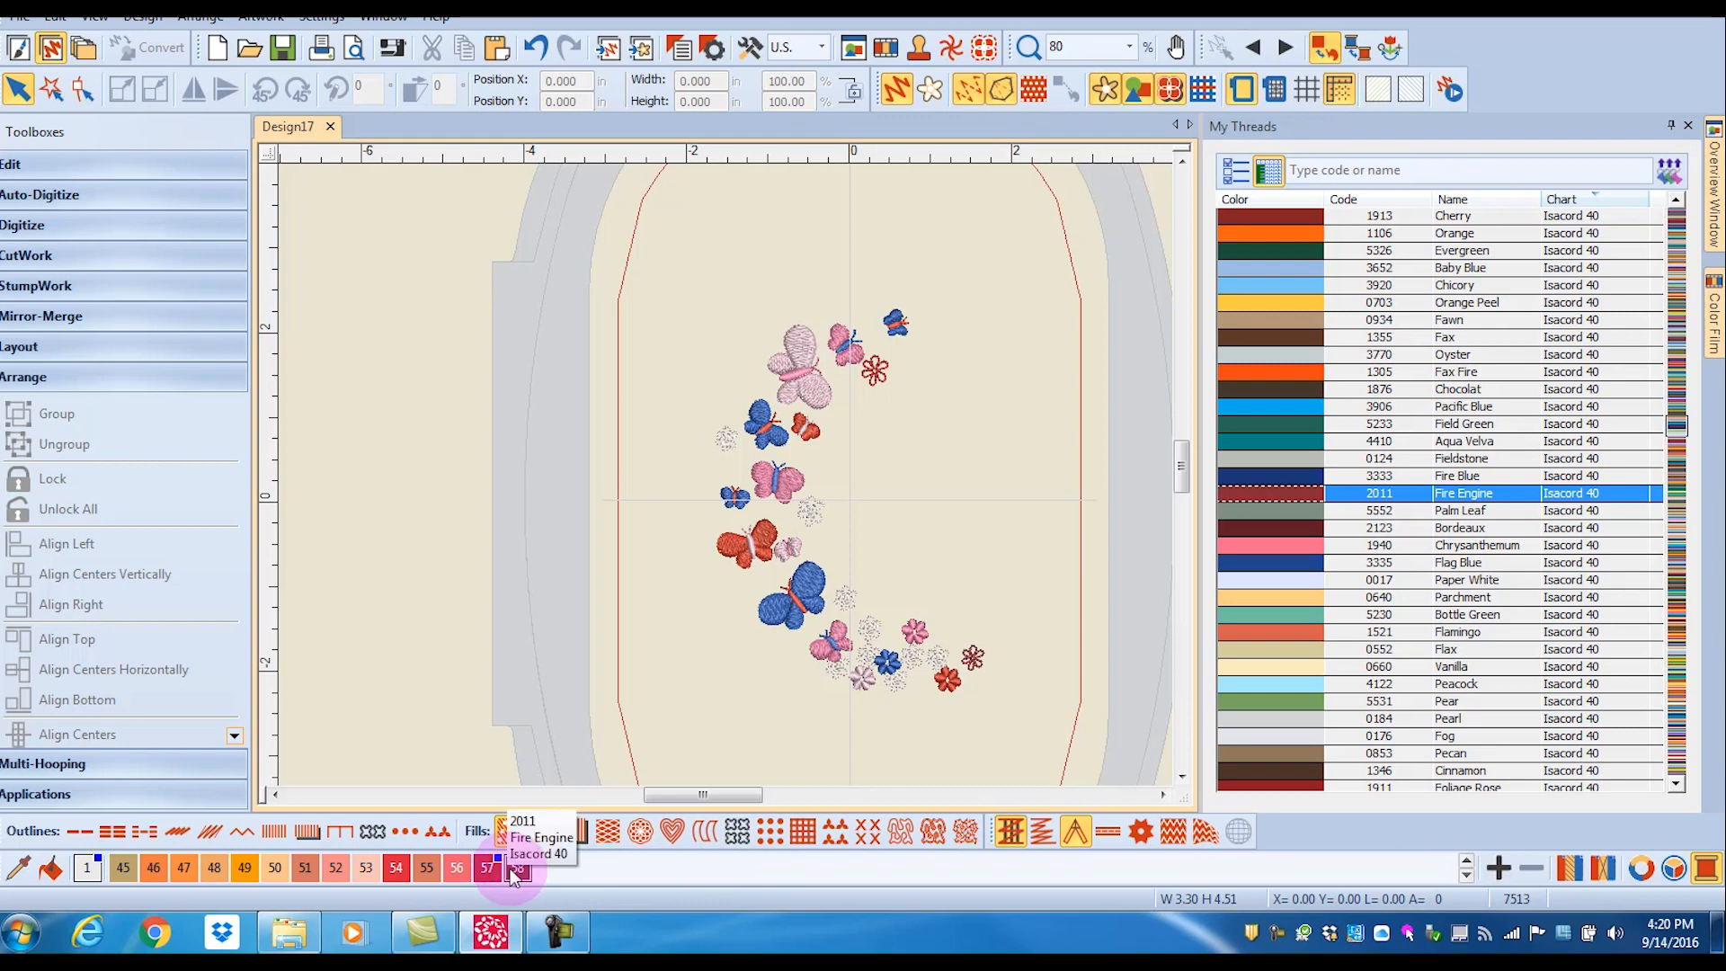
mouse_move(487, 867)
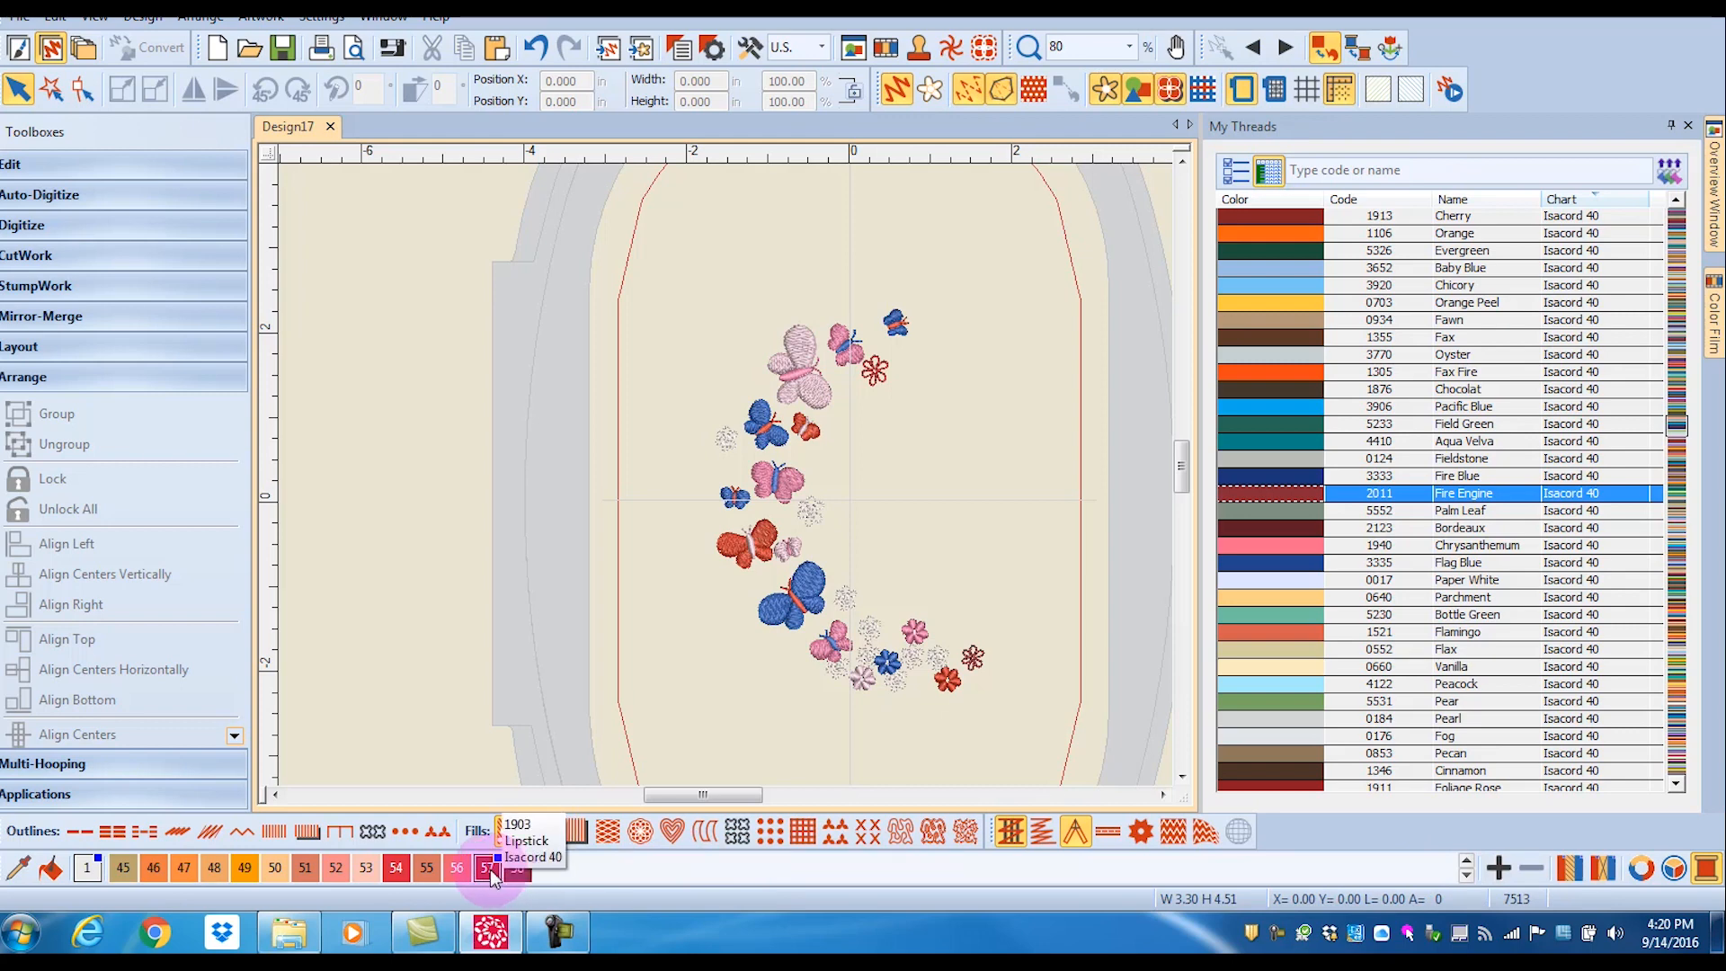
mouse_move(507, 601)
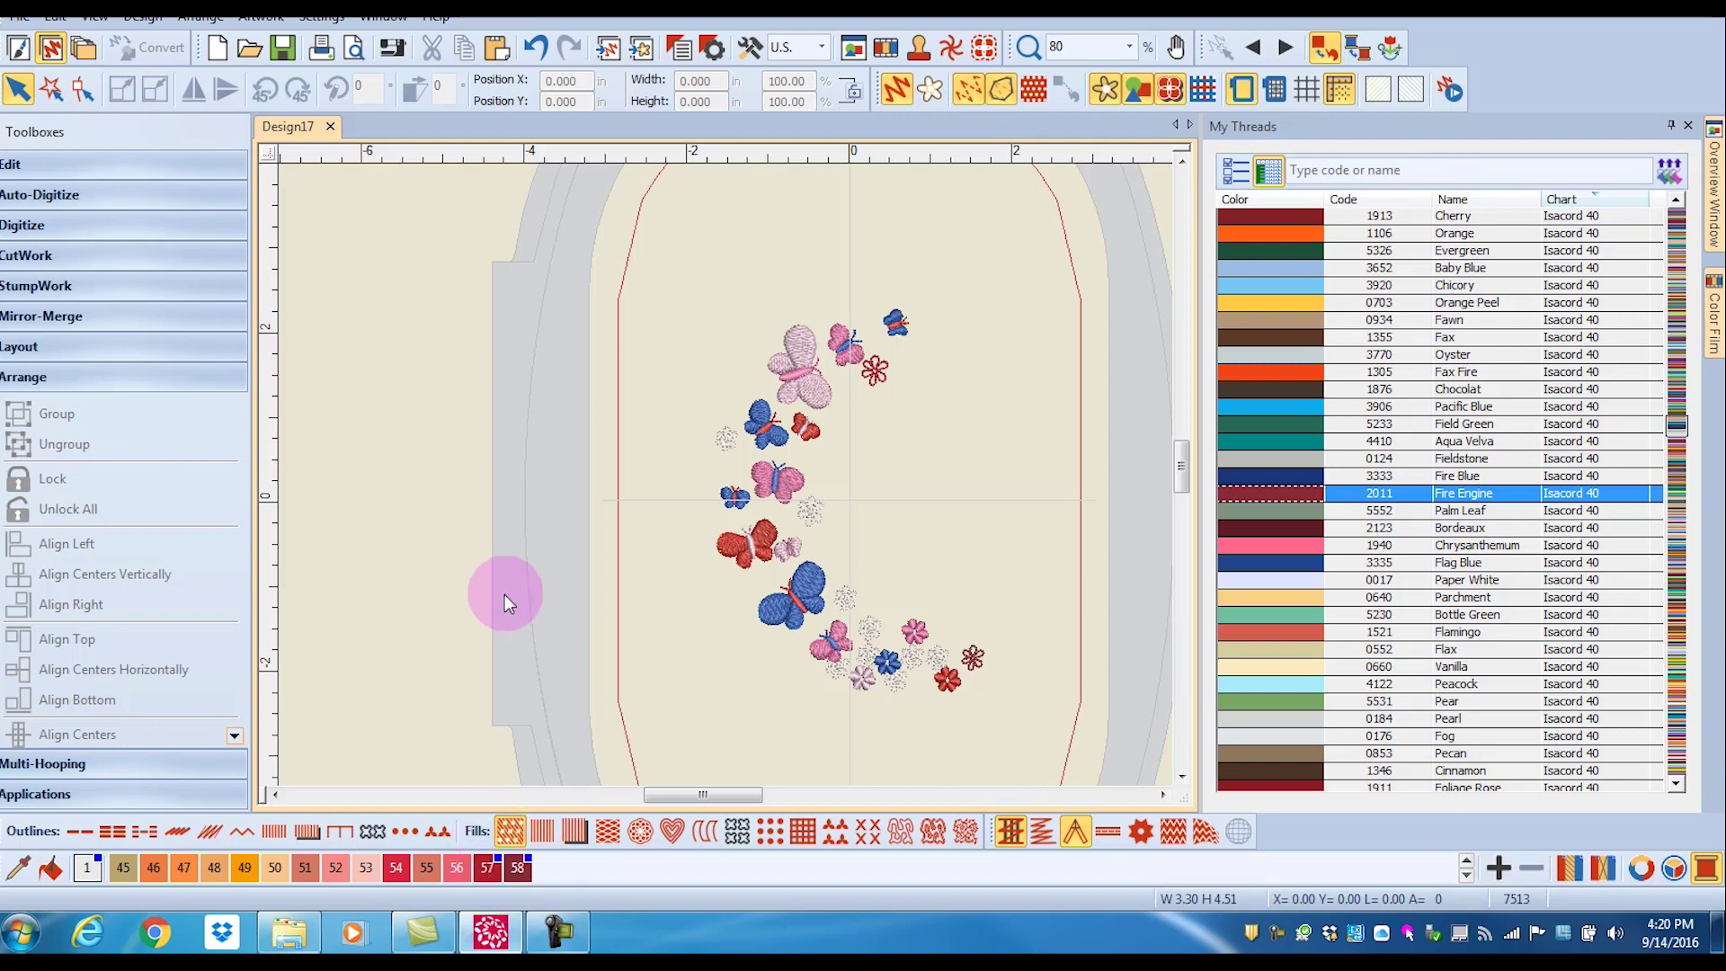